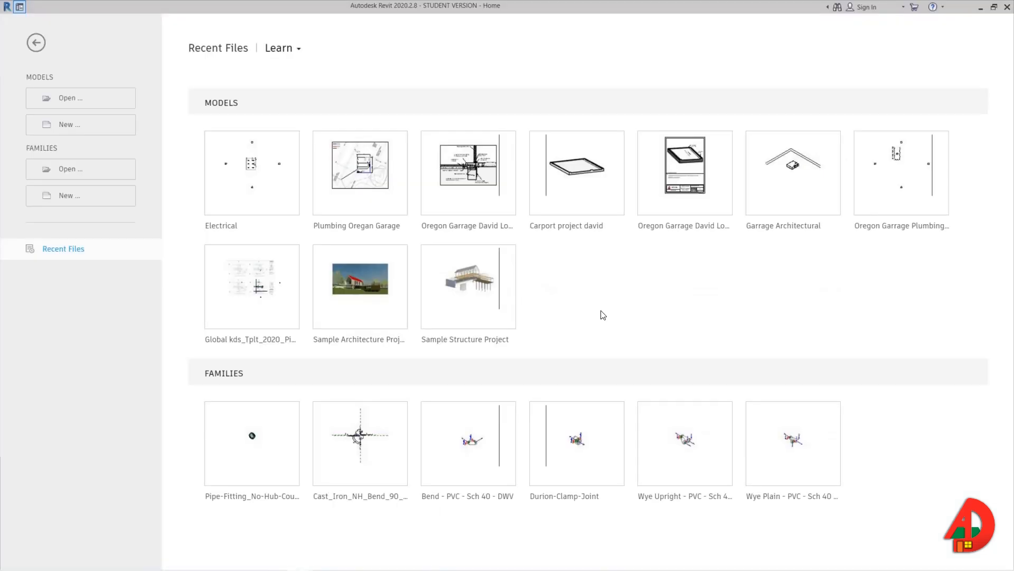
Create a new project from the Plumbing-Default.rte template.
left_click(69, 124)
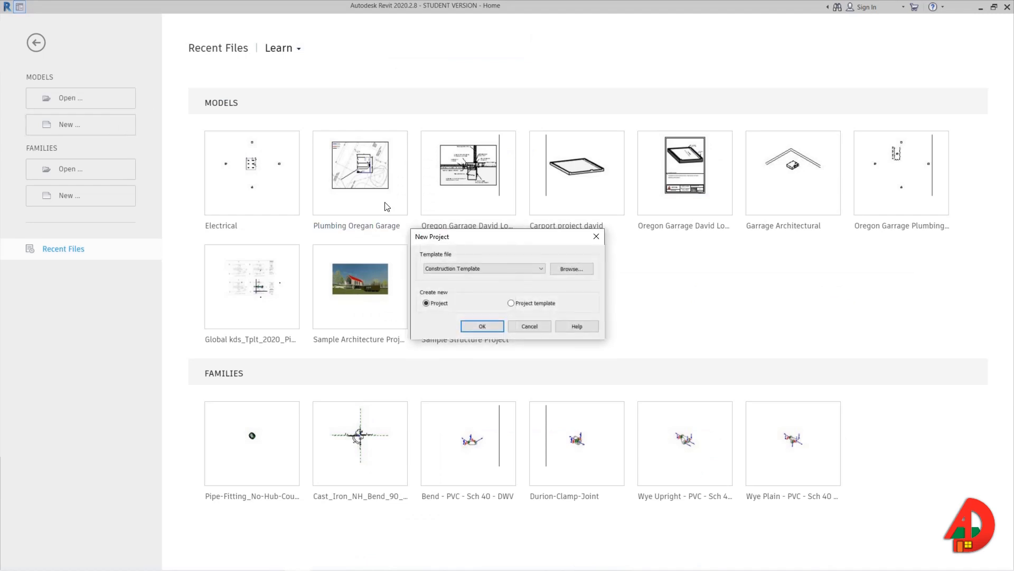
left_click(570, 268)
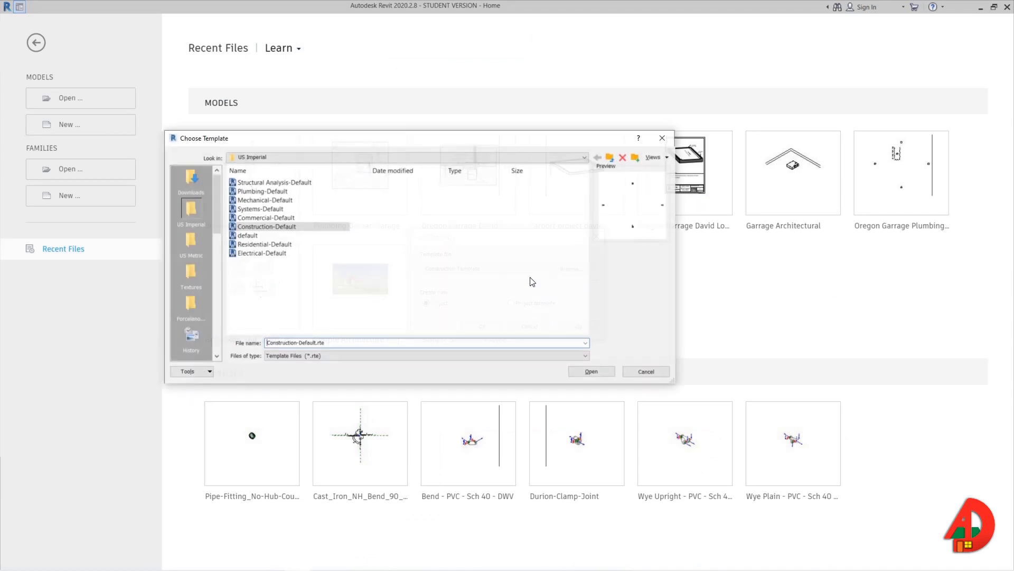
left_click(590, 370)
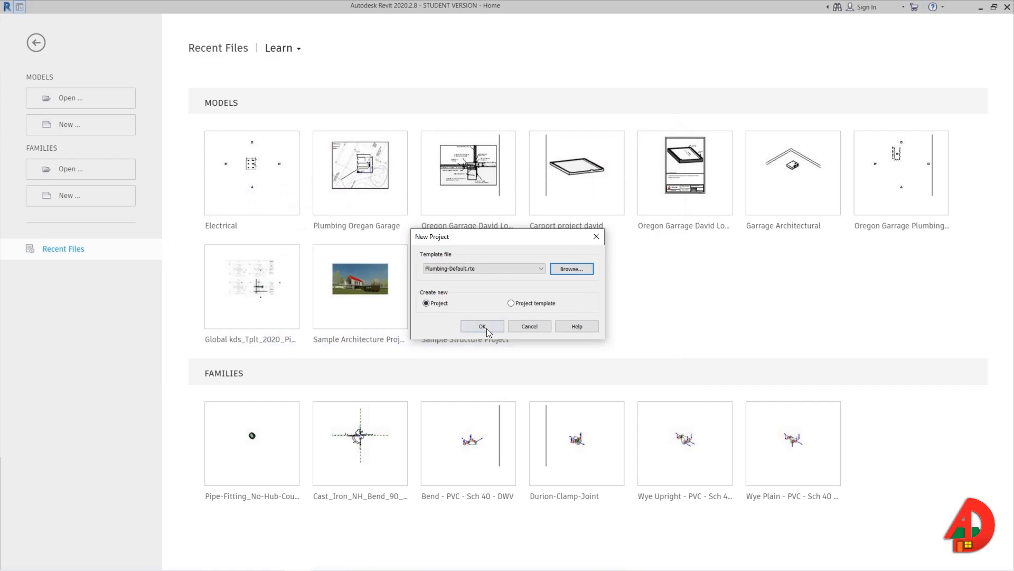
left_click(481, 326)
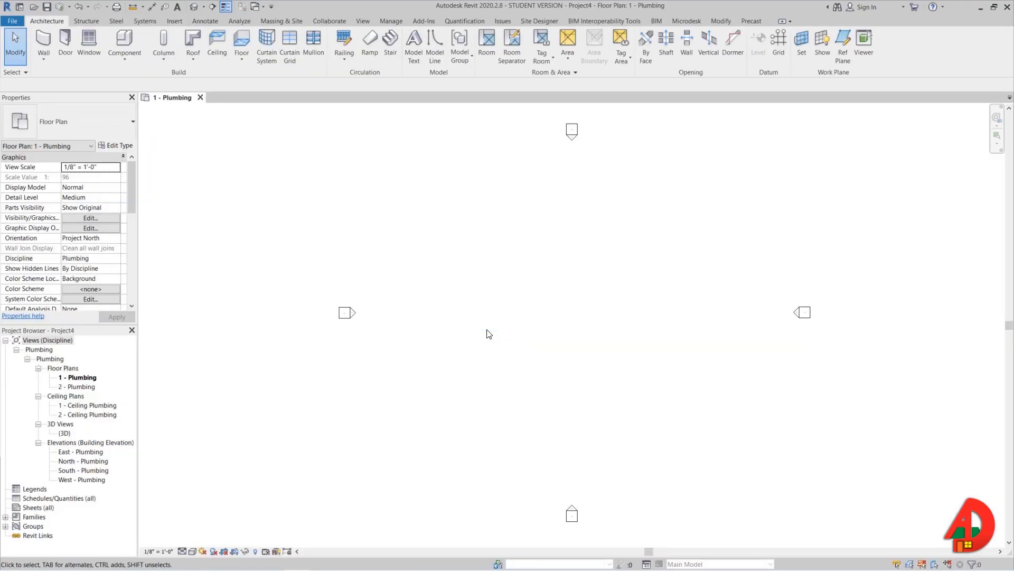
Load the Charlotte cast-iron bend families from the Downloads folder via Load Family.
left_click(174, 21)
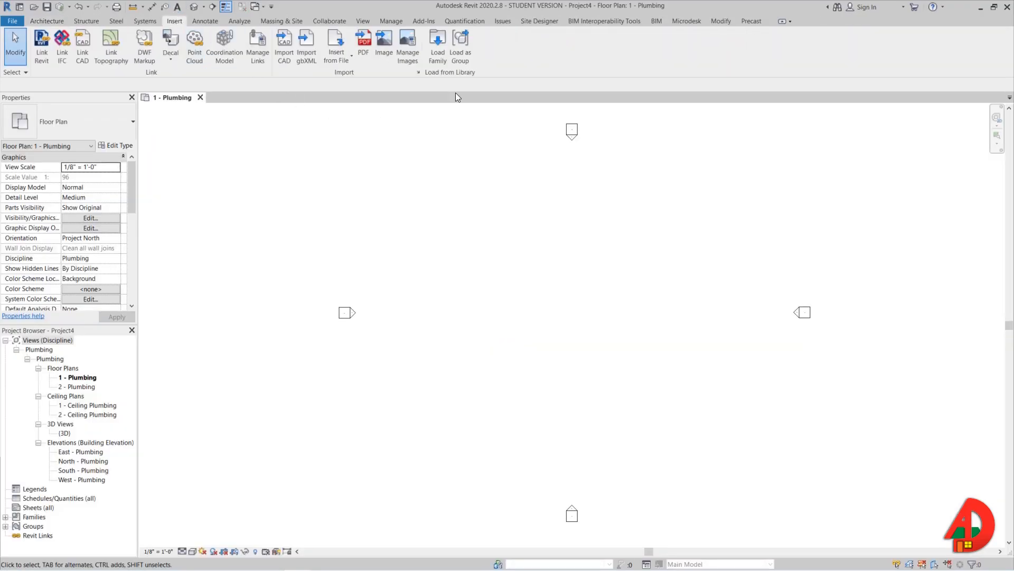
left_click(438, 45)
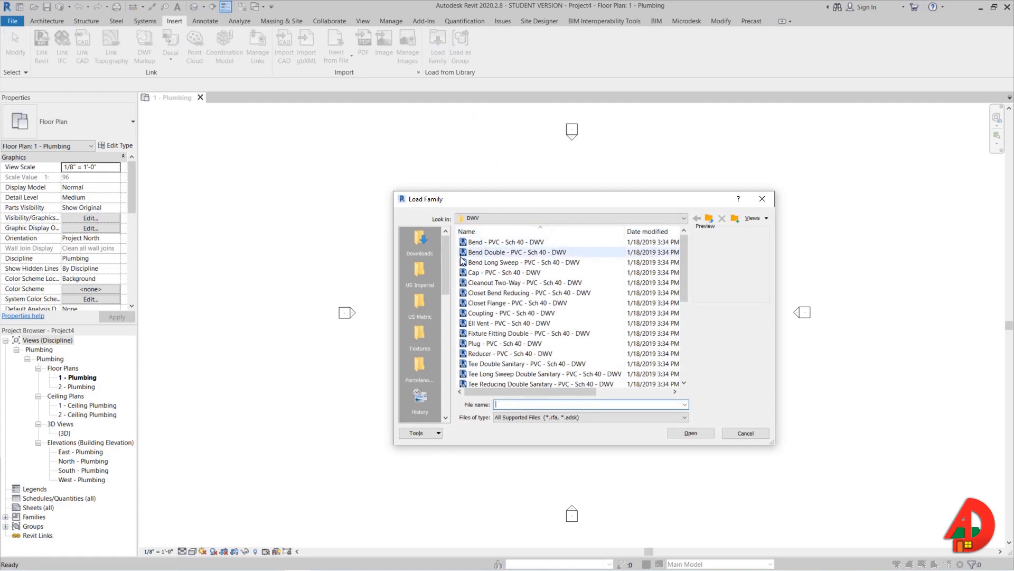
left_click(419, 240)
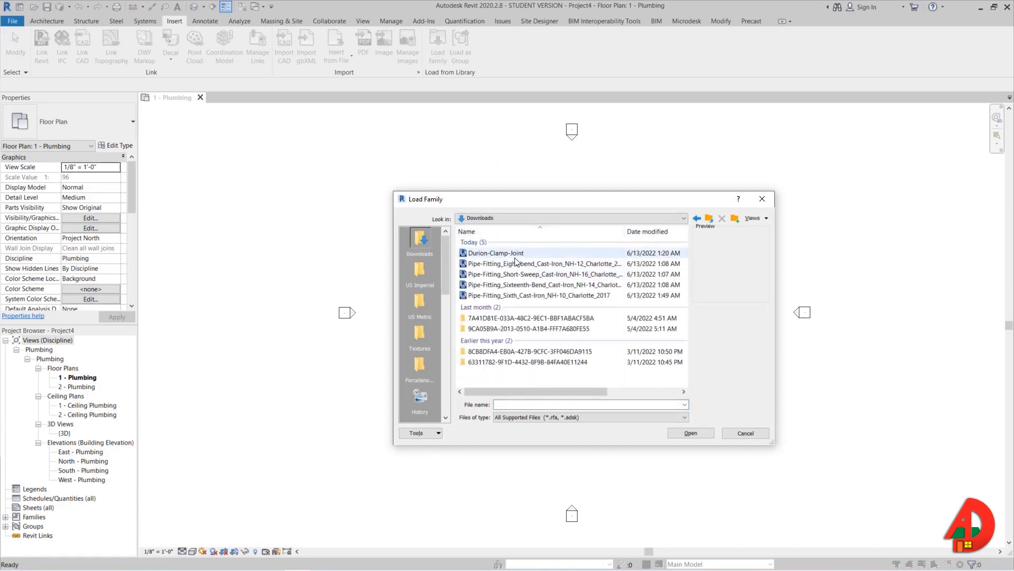
left_click(537, 295)
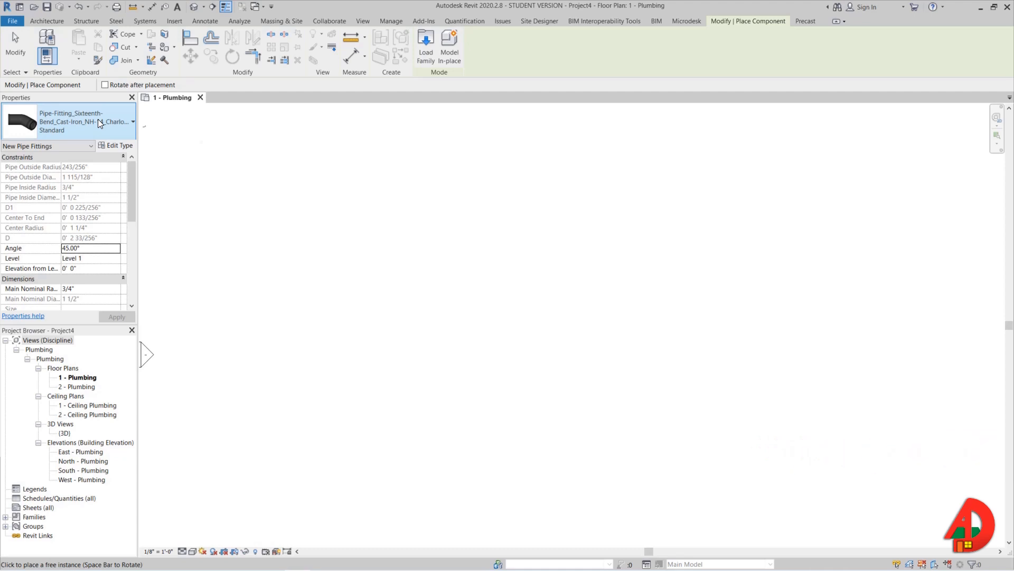
Place a Short-Sweep cast-iron bend and set the visual style to Realistic.
left_click(133, 122)
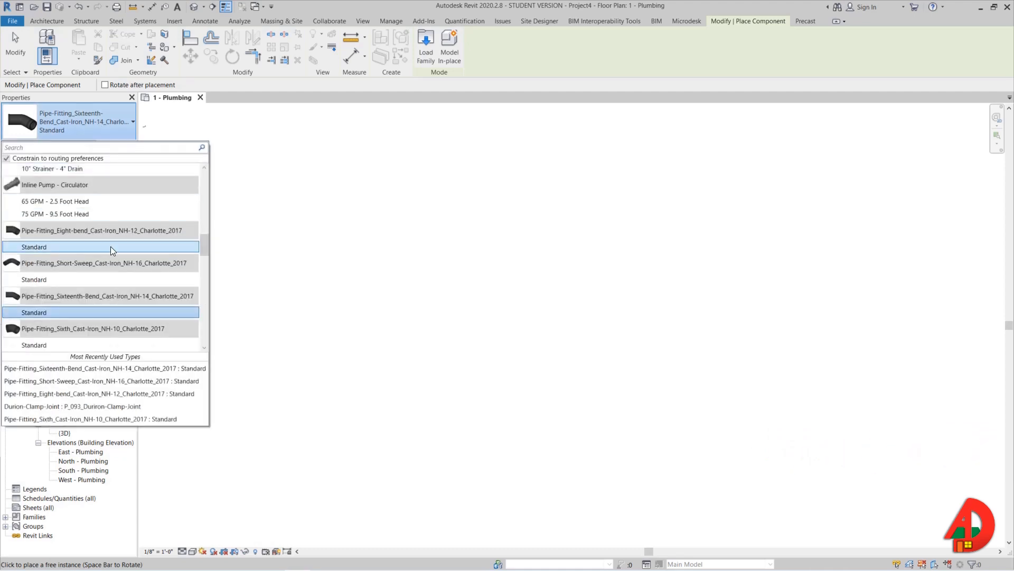
left_click(34, 279)
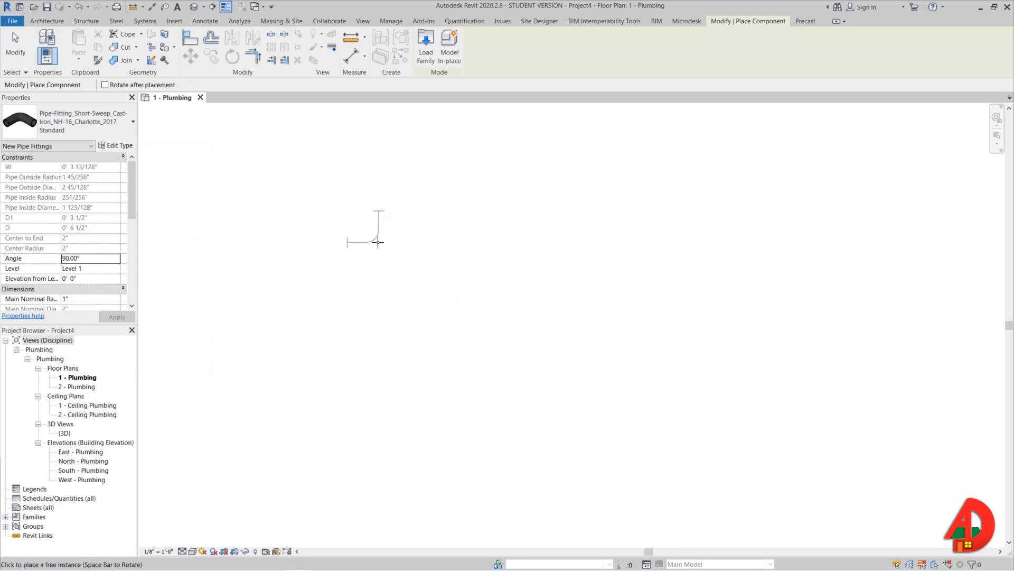
mouse_move(324, 227)
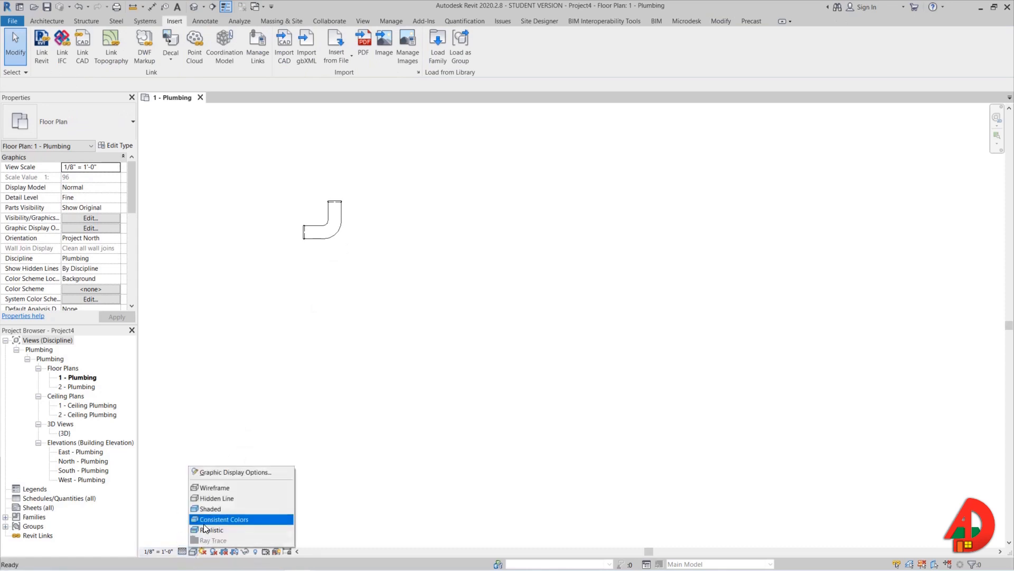
left_click(223, 519)
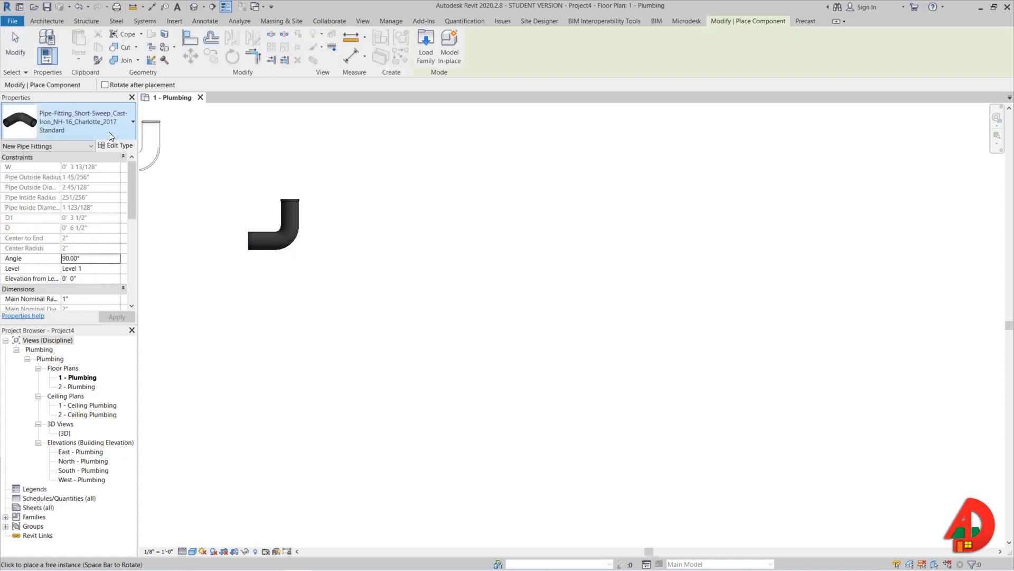
Place the Sixteenth-Bend to the right, then pick the Sixth bend type.
left_click(132, 121)
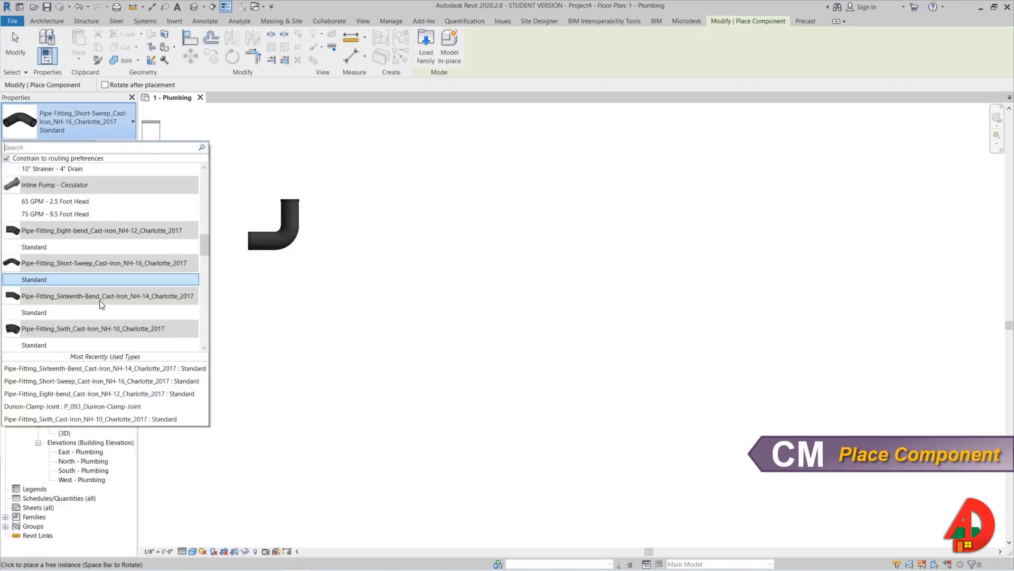
left_click(107, 296)
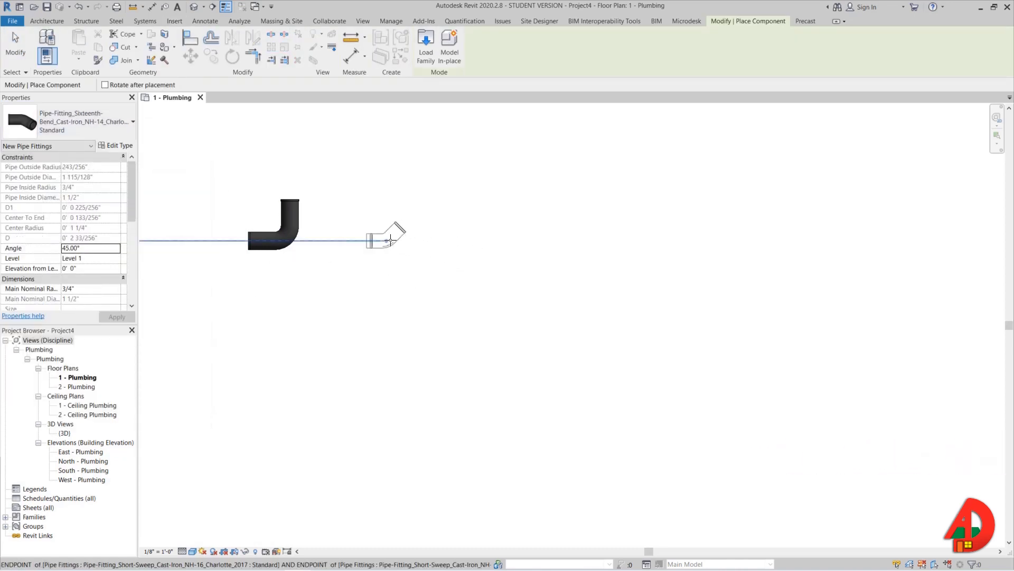
mouse_move(640, 241)
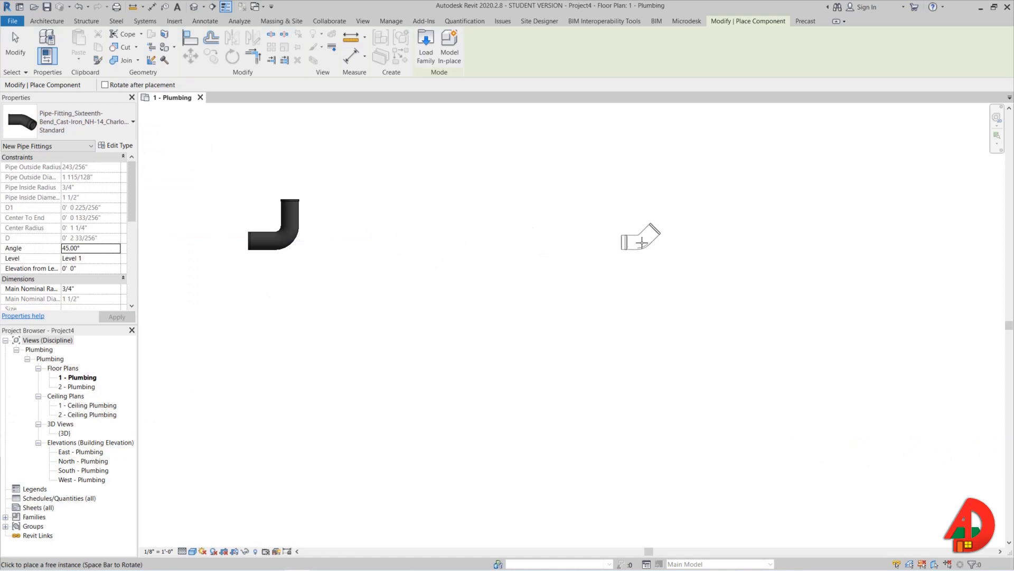
left_click(640, 238)
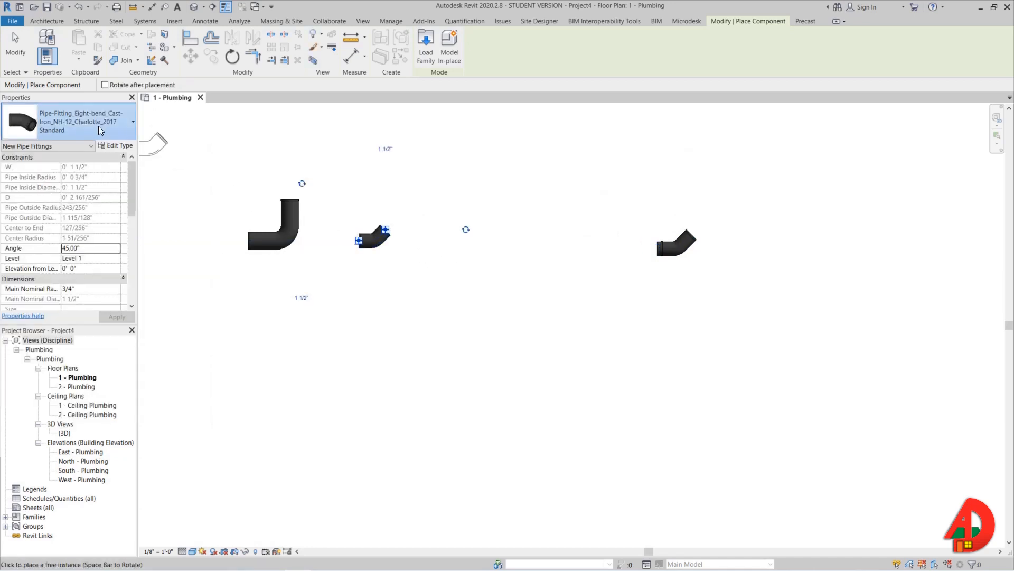
left_click(133, 121)
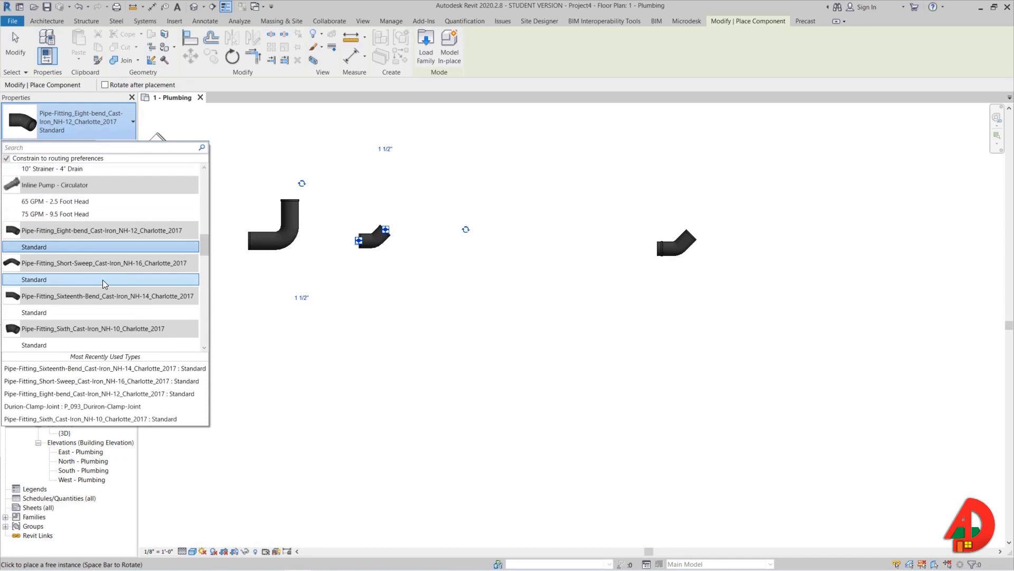
left_click(92, 328)
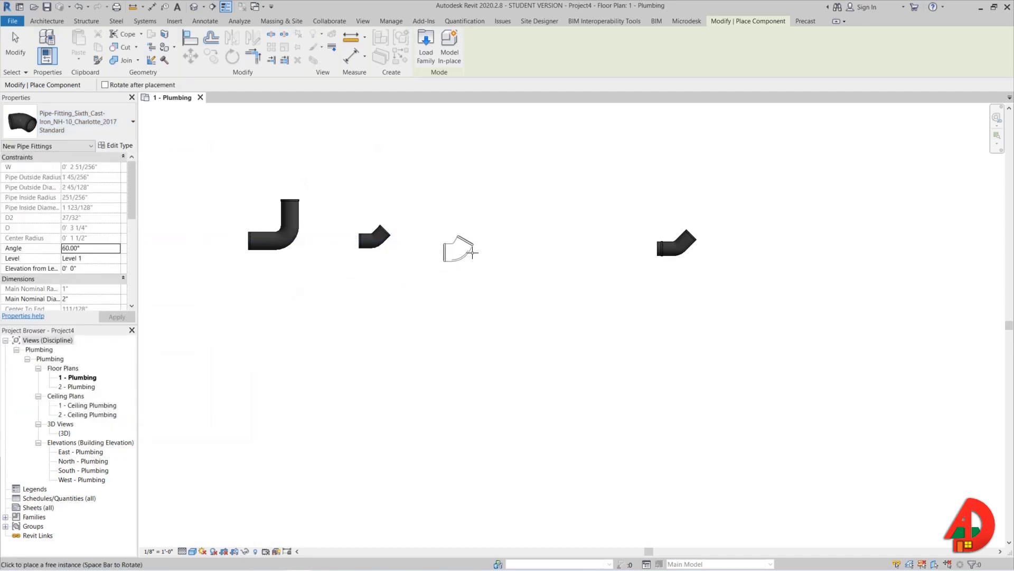
Place the Sixth cast-iron bend in the row of fittings.
left_click(469, 253)
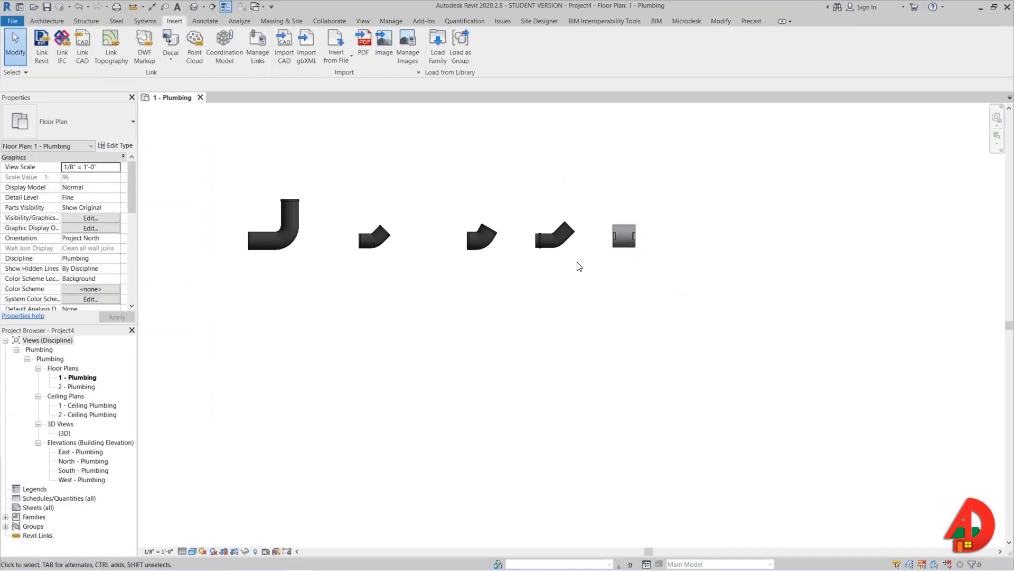
mouse_move(404, 302)
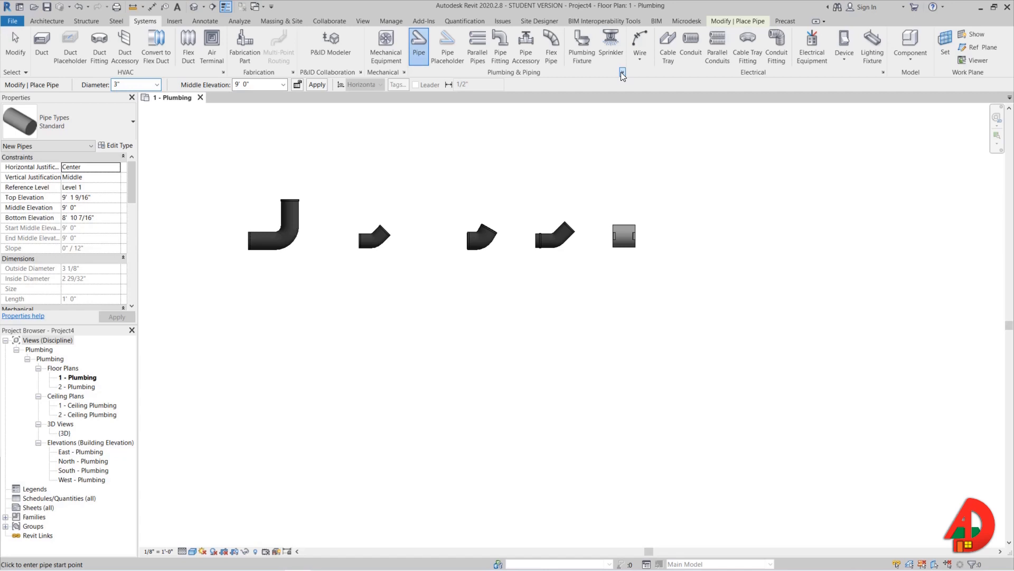
Open Mechanical Settings and start creating a new pipe segment.
left_click(621, 72)
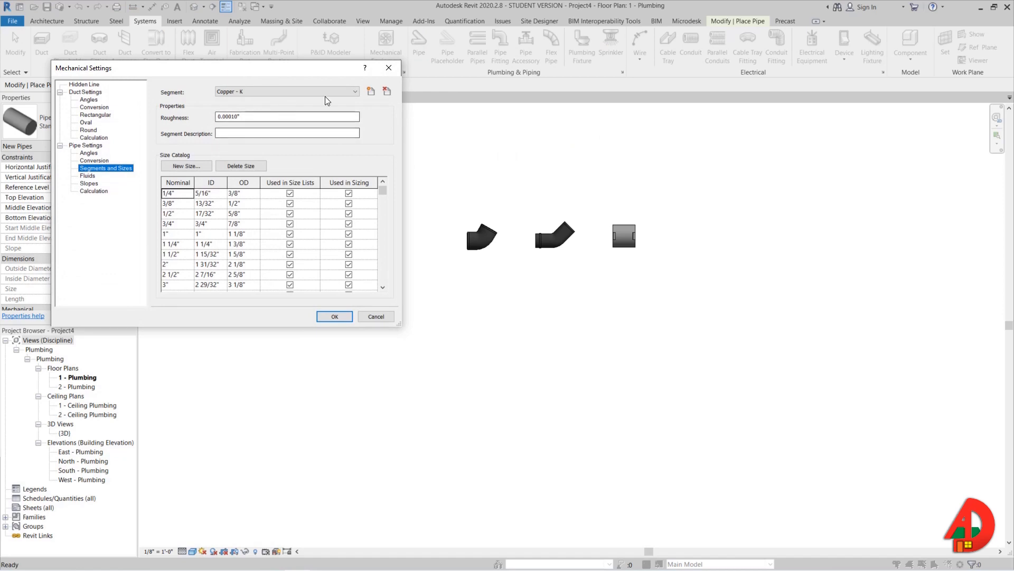
left_click(371, 91)
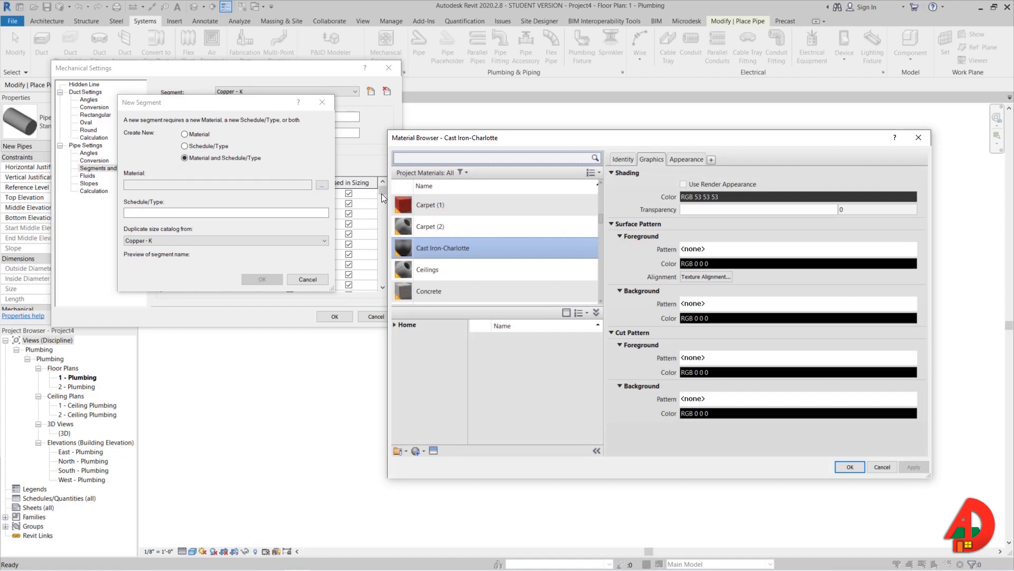
mouse_move(439, 184)
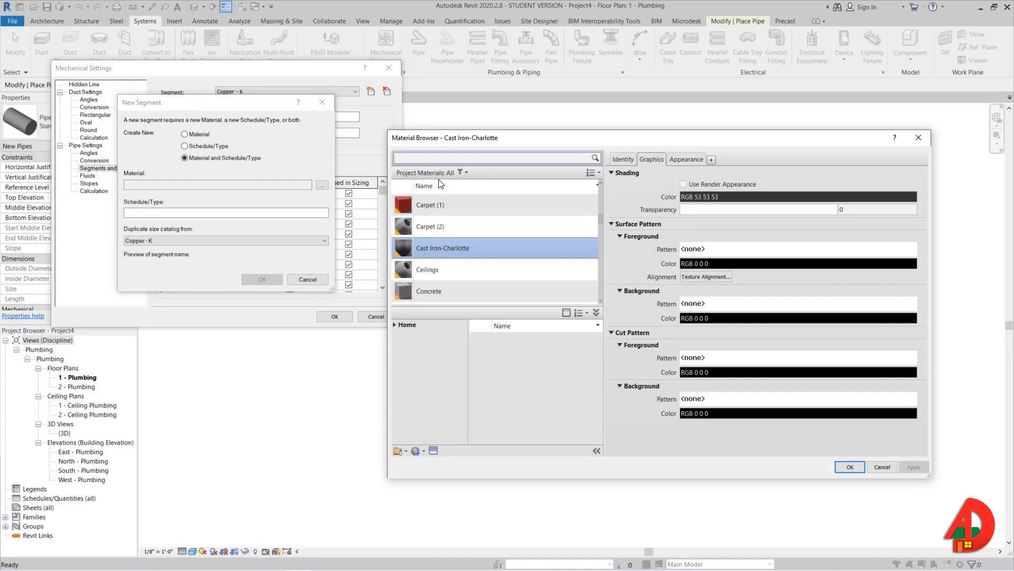
Set Cast Iron-Charlotte material, type 'Cast Iron NH - Schedule 40', copying Steel, Carbon - Schedule 40.
left_click(849, 466)
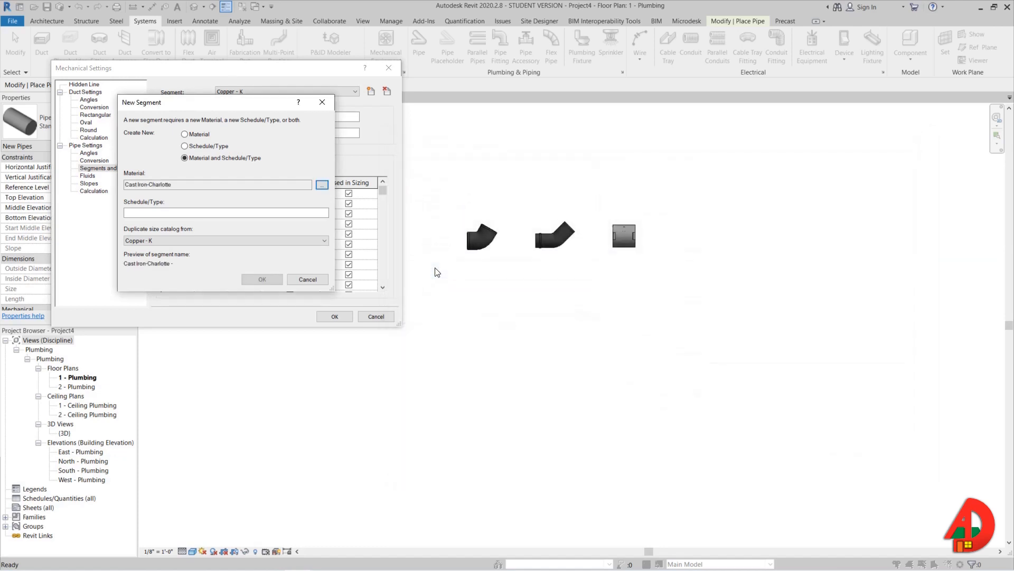
left_click(226, 213)
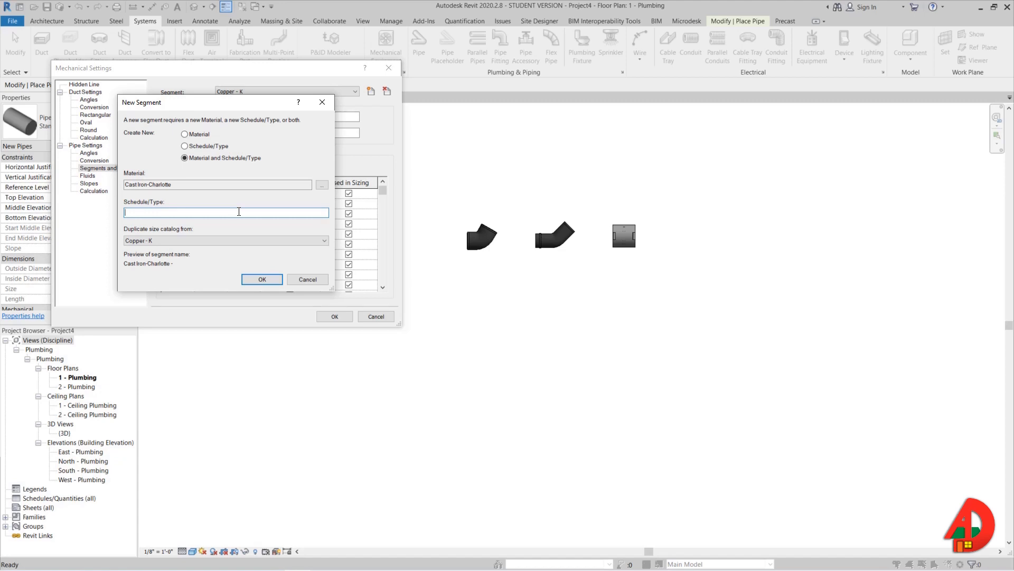
type("Cast")
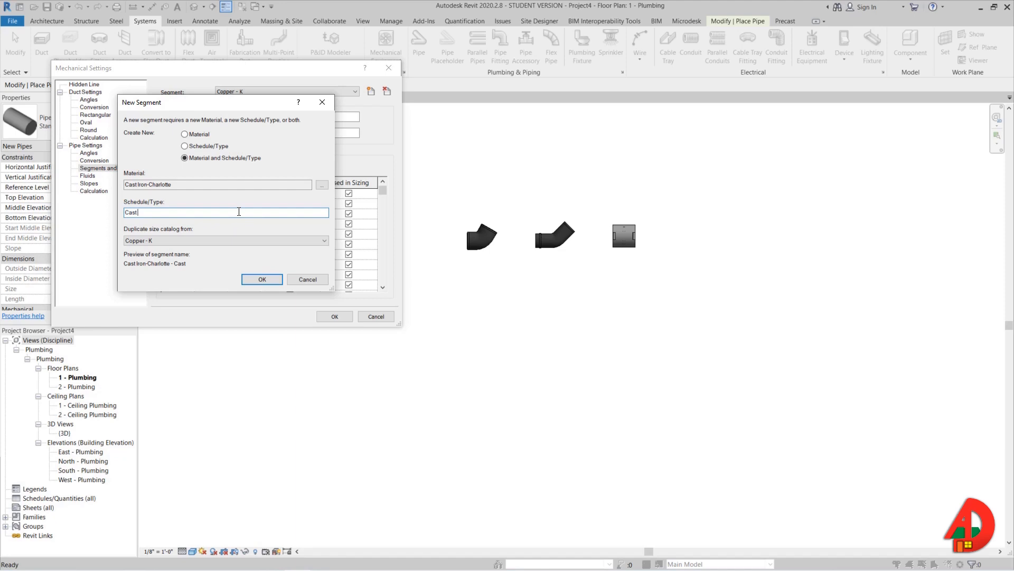
type("Iron")
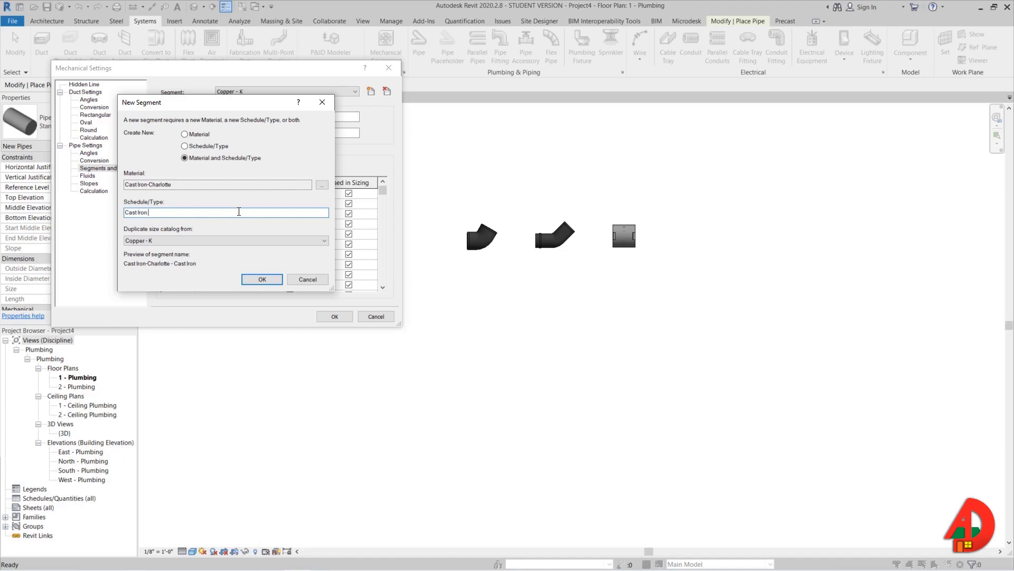
type("NH")
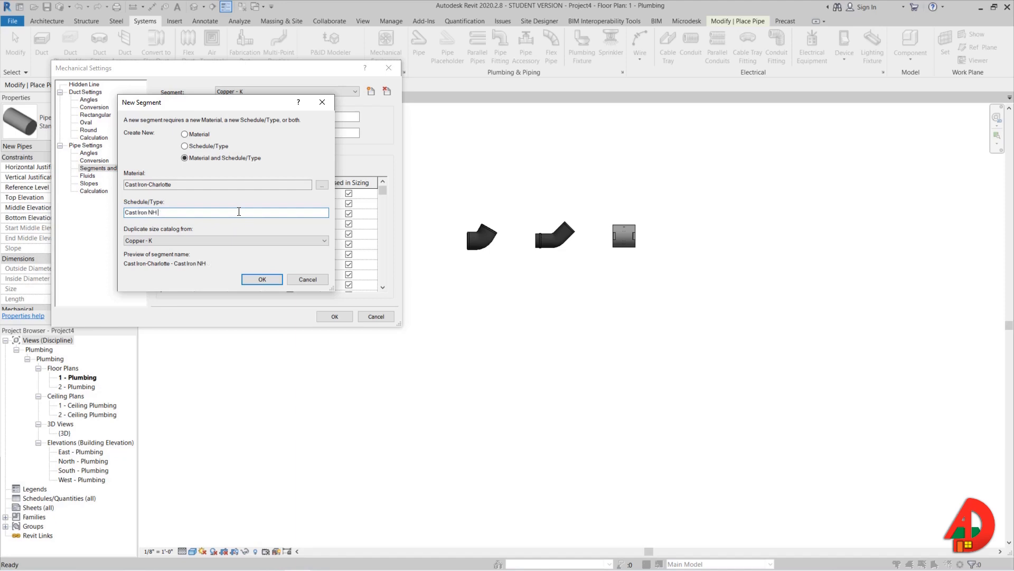
type("- Sch")
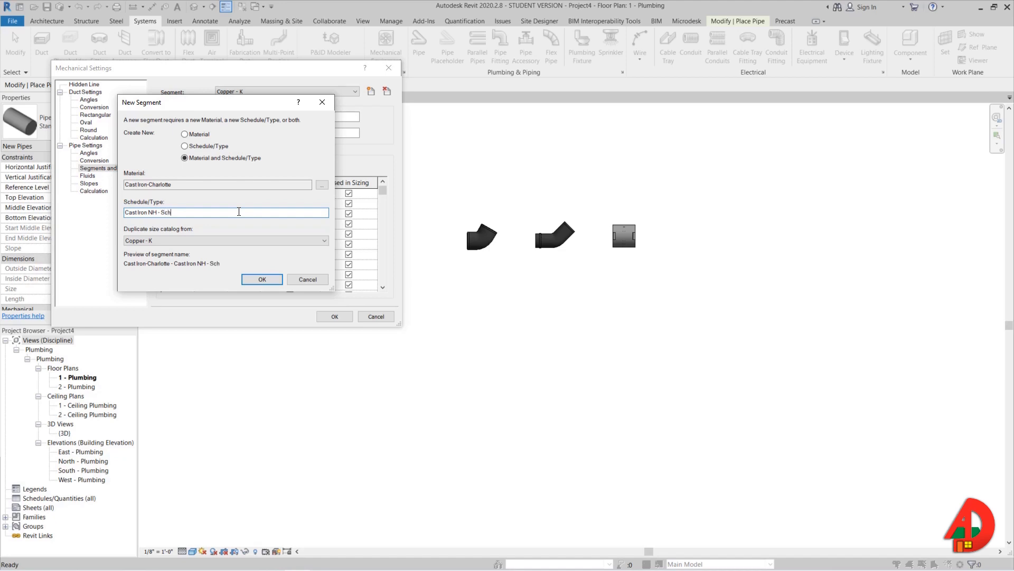
type("edule 40")
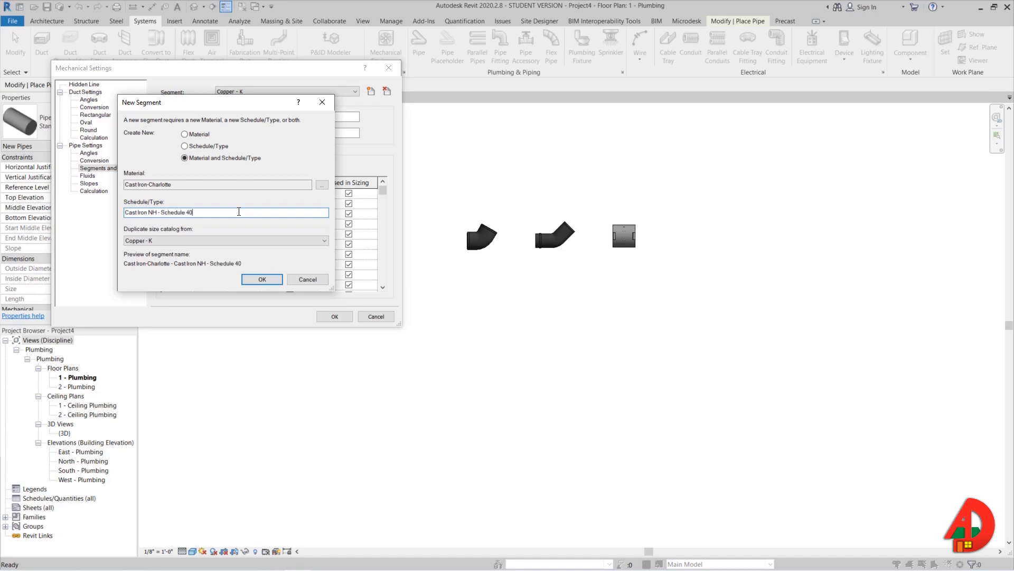
left_click(325, 240)
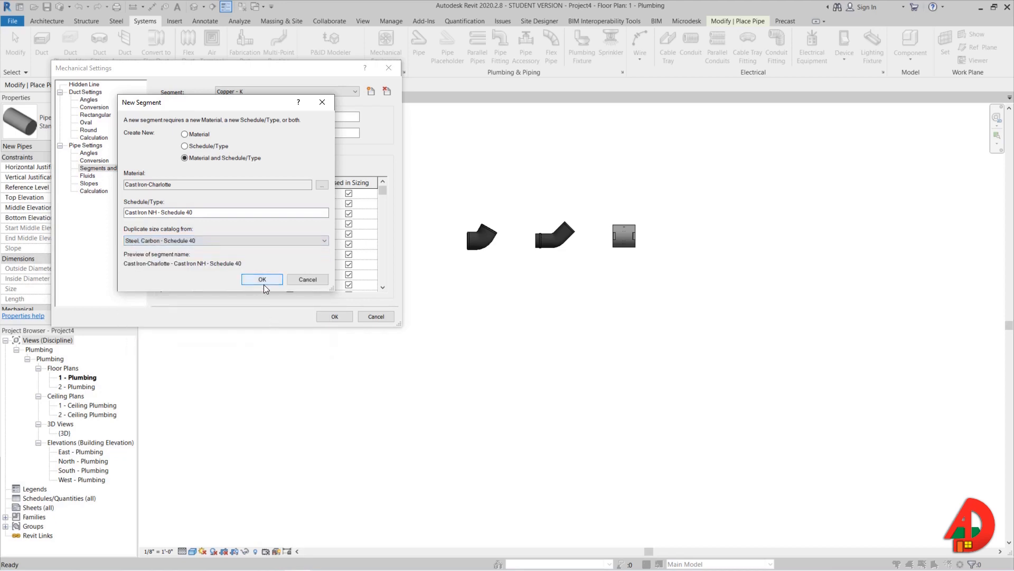
Create the segment and delete its copied sizes down to the single 24" size.
left_click(261, 279)
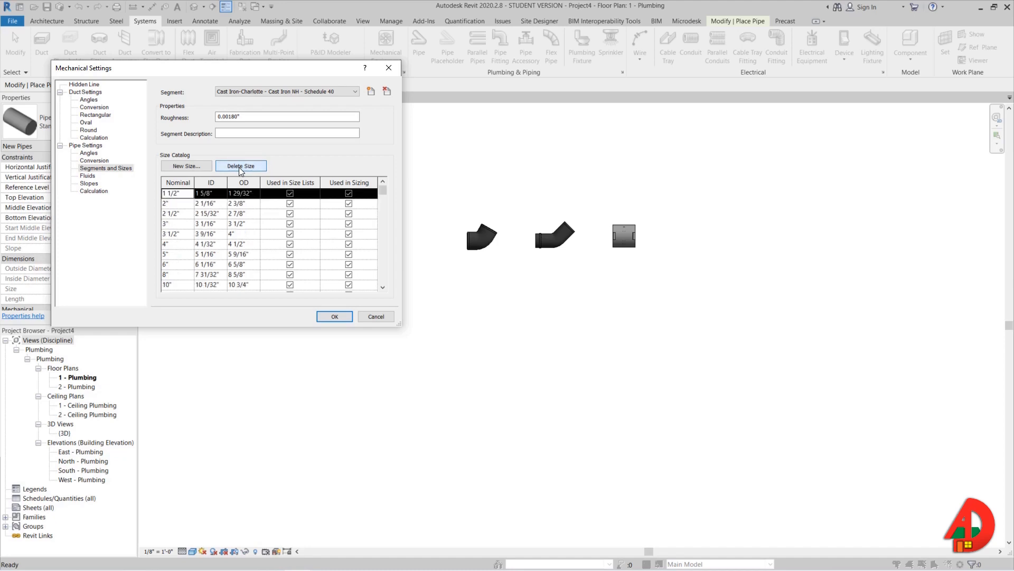
scroll("down", 3)
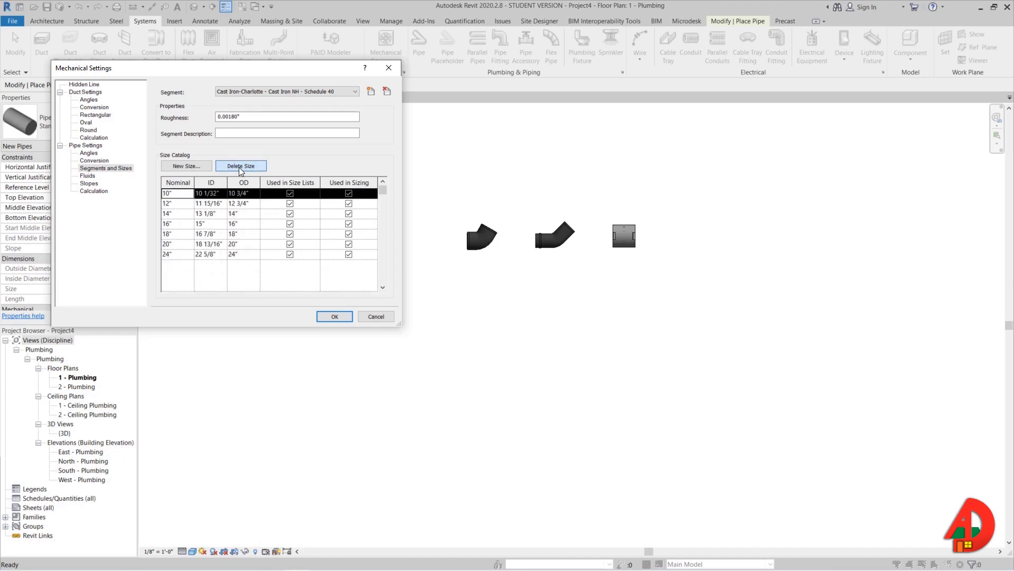
left_click(241, 165)
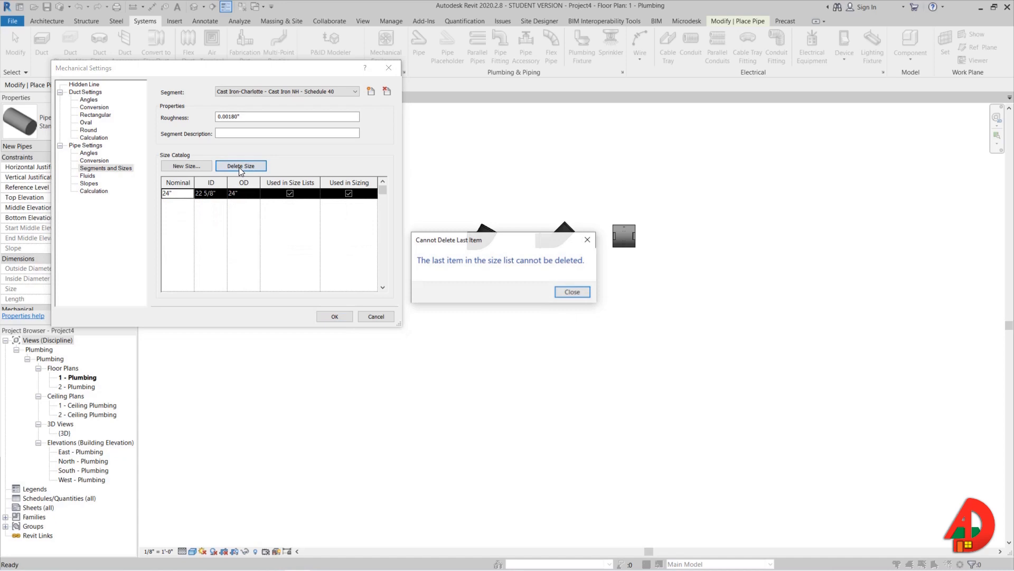
left_click(571, 291)
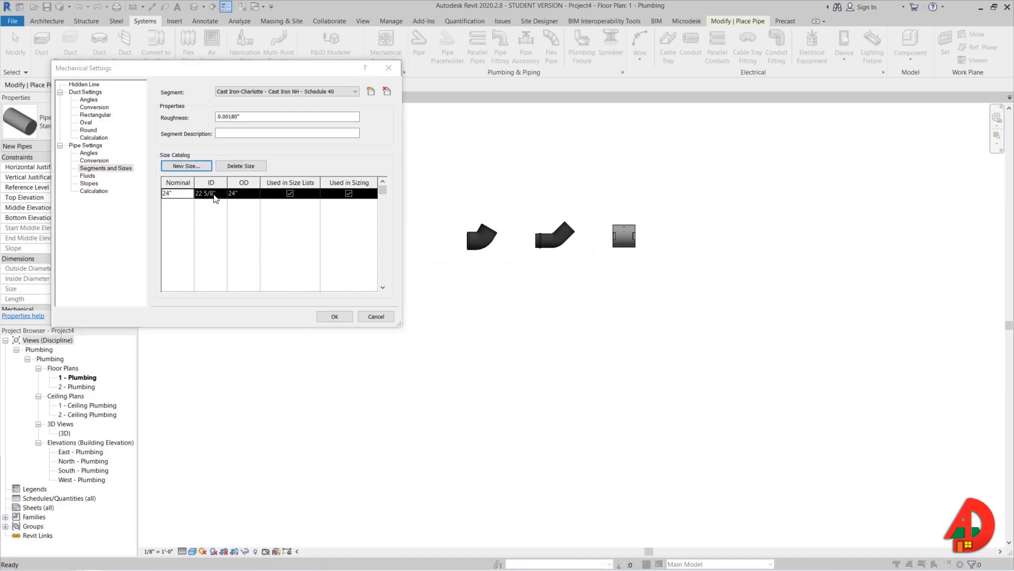
Add the 1 1/2" no-hub size with its manufacturer ID and OD.
left_click(185, 165)
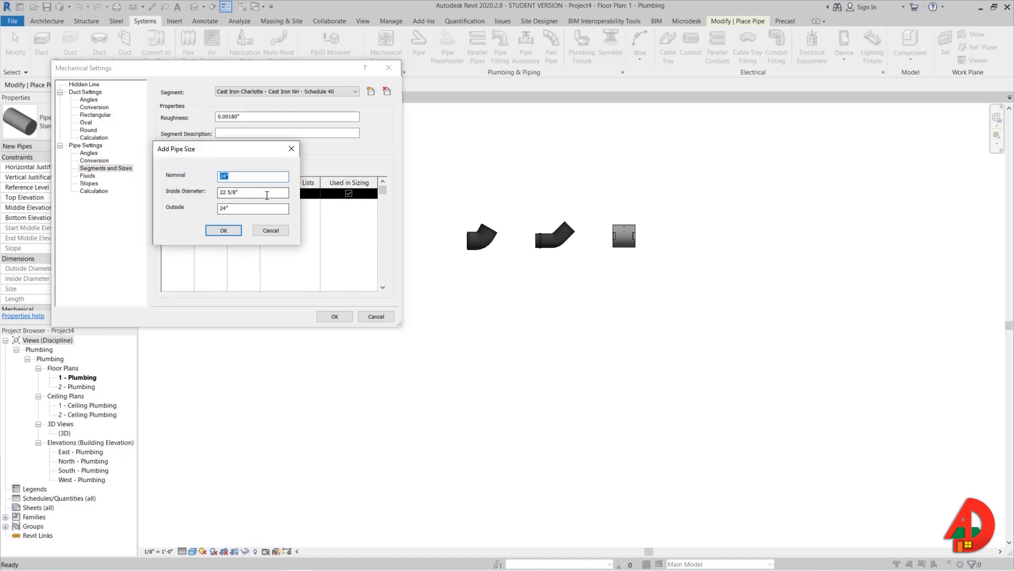
type("1.")
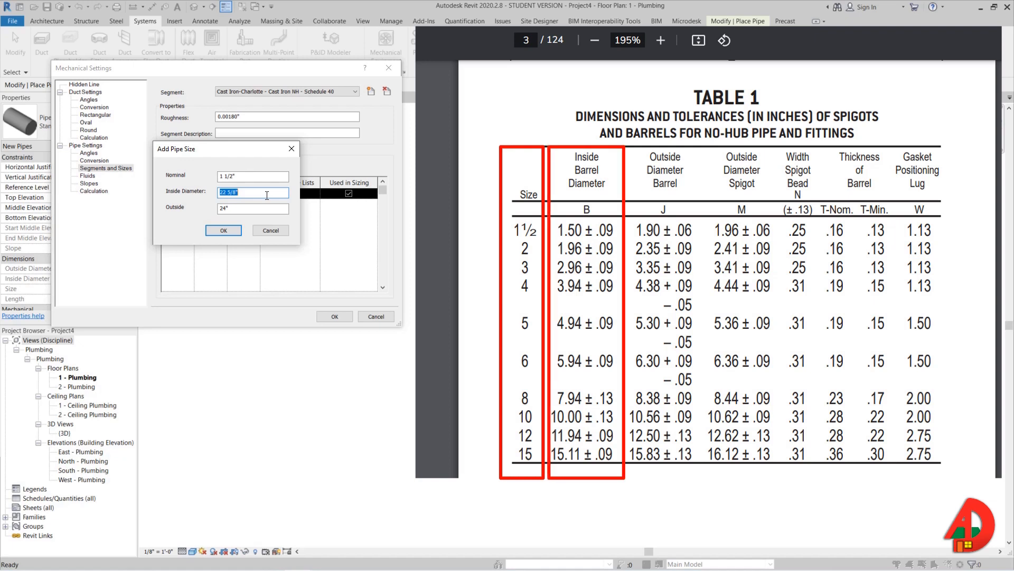
type("1 1/2\"")
left_click(253, 209)
type("1 29/32")
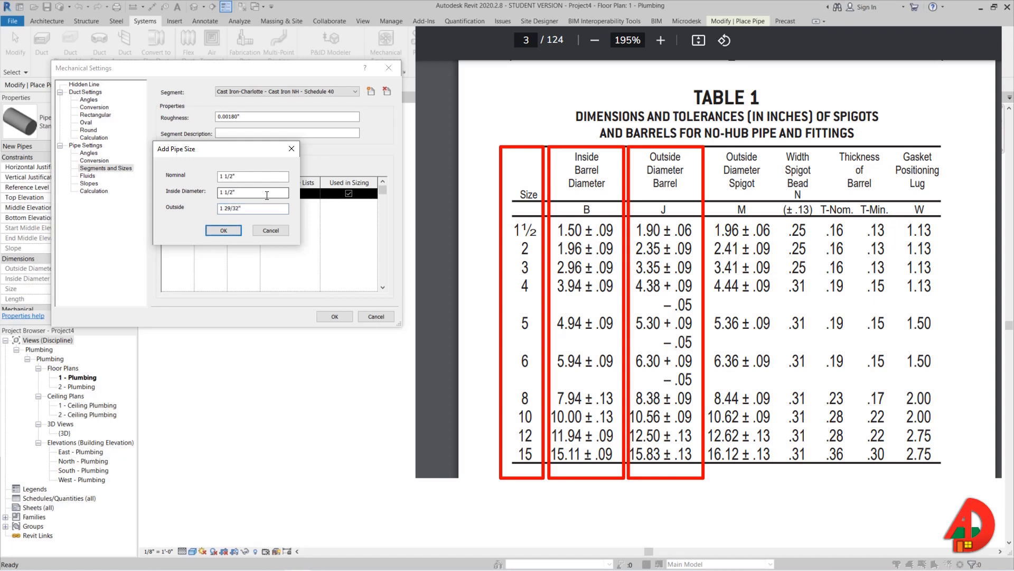
left_click(222, 231)
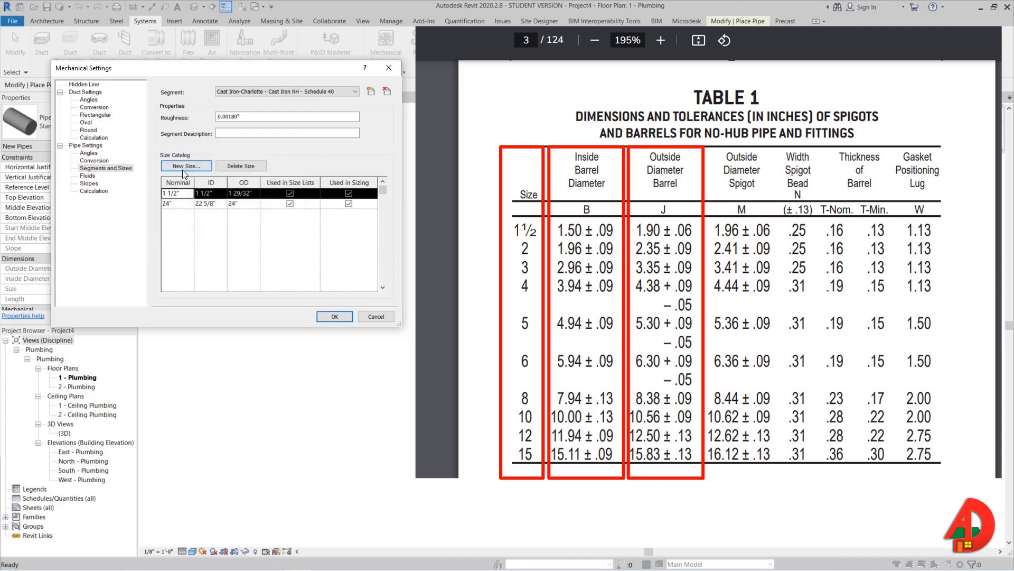
Add the 6" and 15" no-hub sizes and remove the leftover 24" size.
left_click(185, 166)
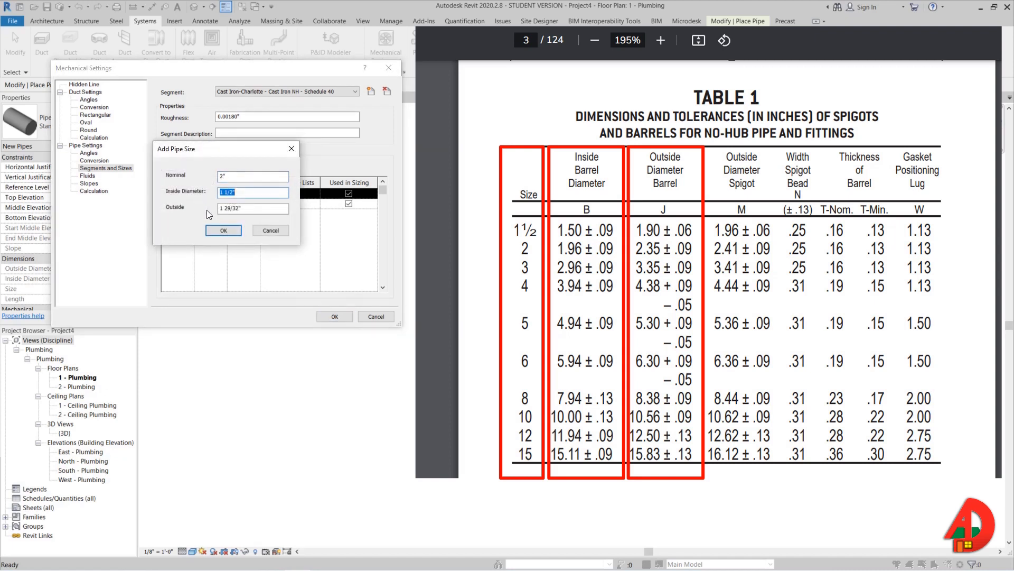
type("1.96")
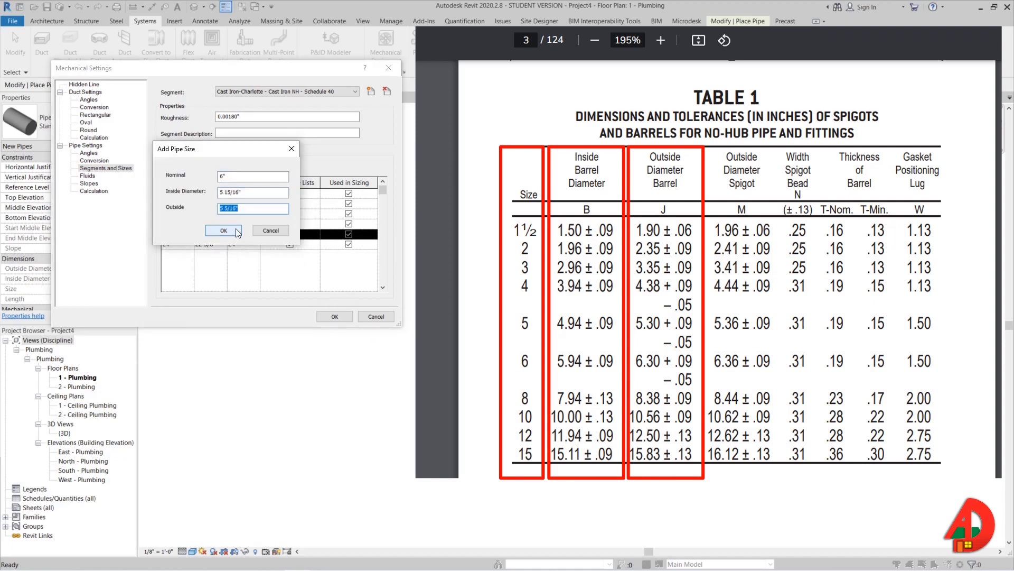
left_click(223, 230)
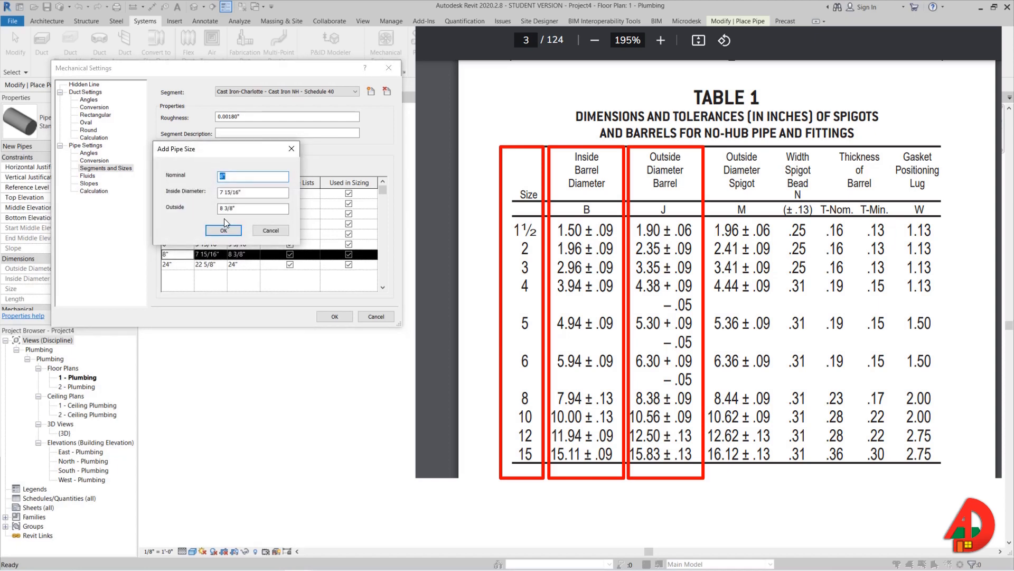
type("15")
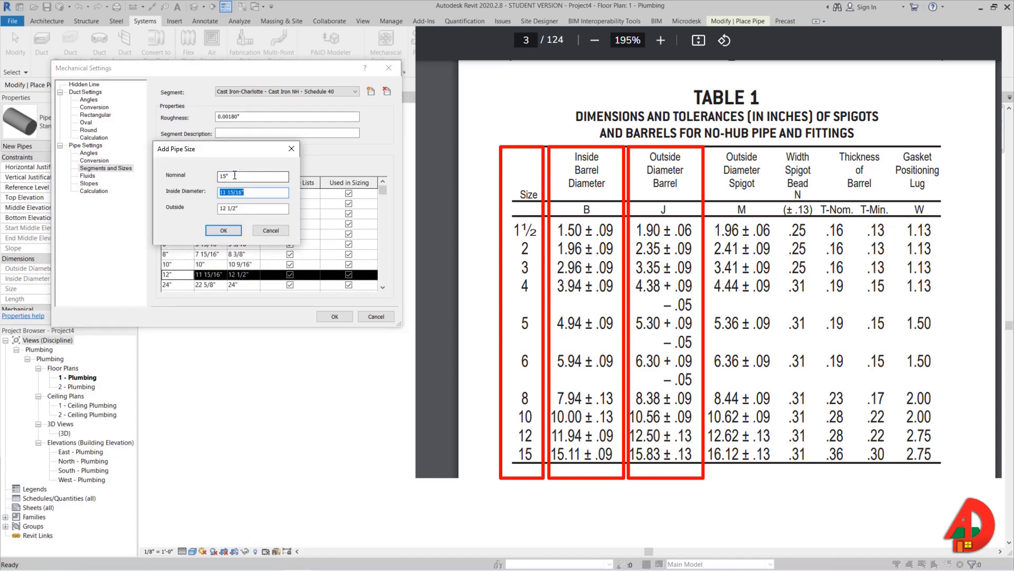
left_click(223, 229)
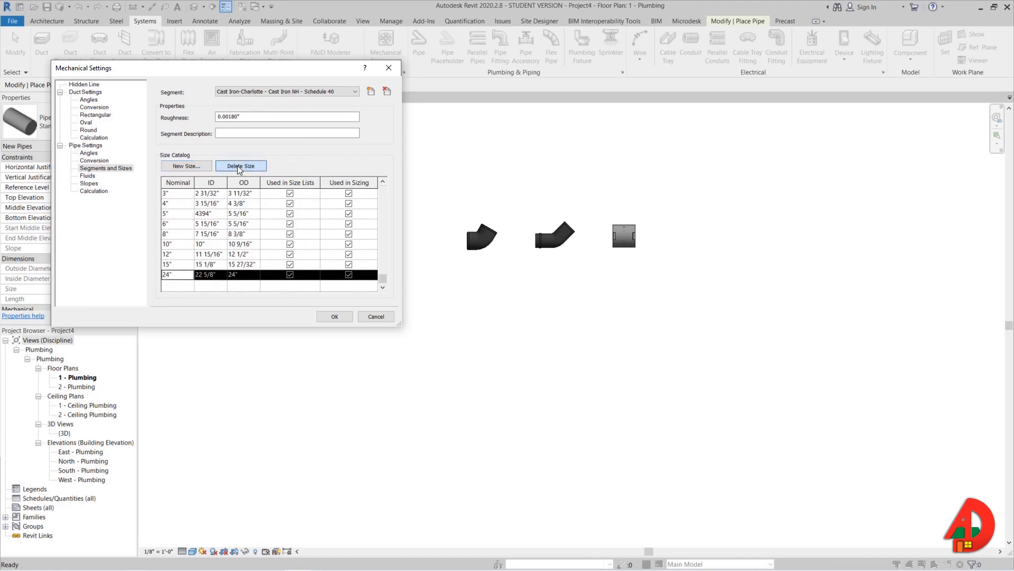
left_click(334, 317)
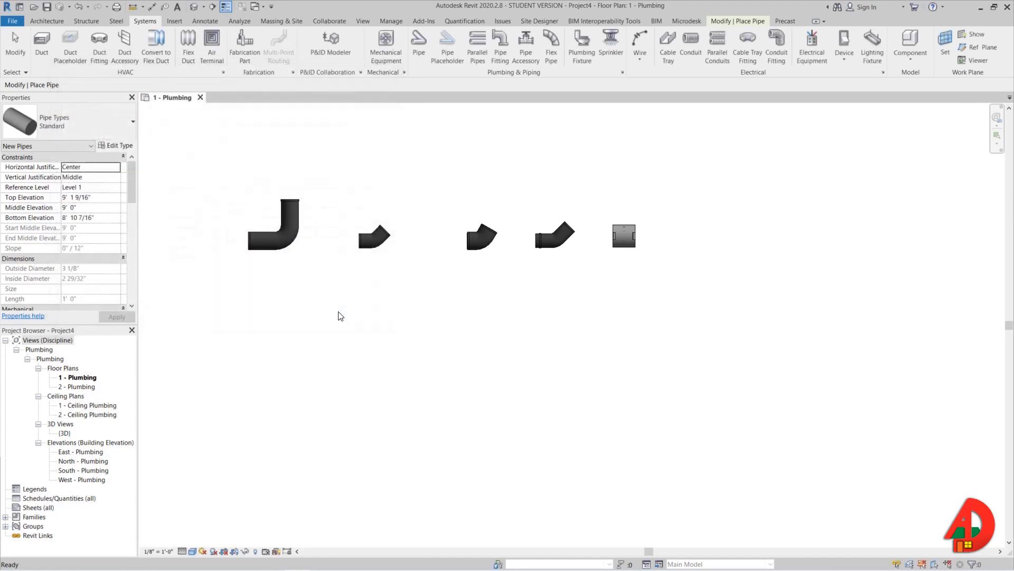
Duplicate the standard pipe type as a new type named 'Cast Iron NH'.
left_click(418, 43)
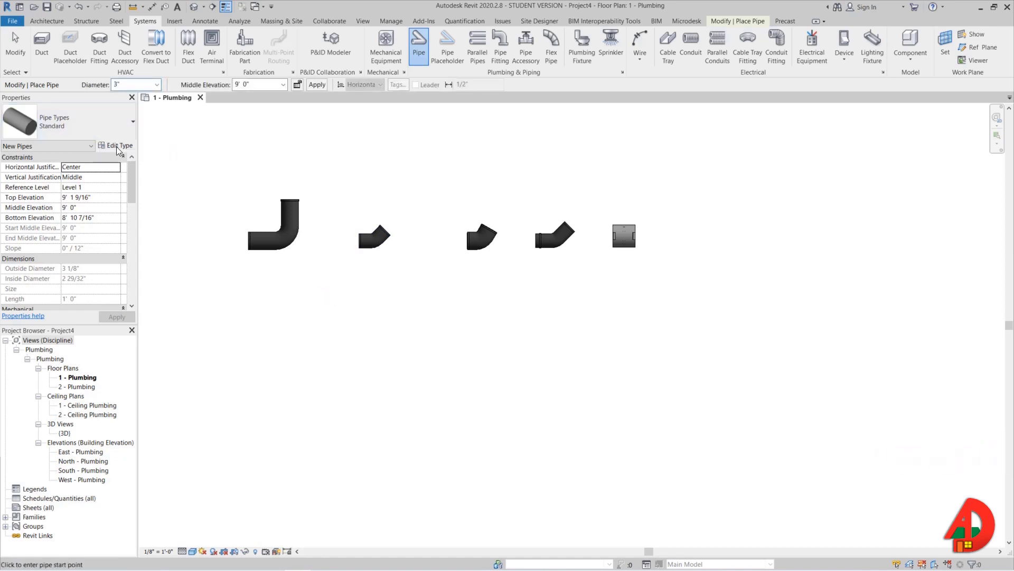
left_click(115, 144)
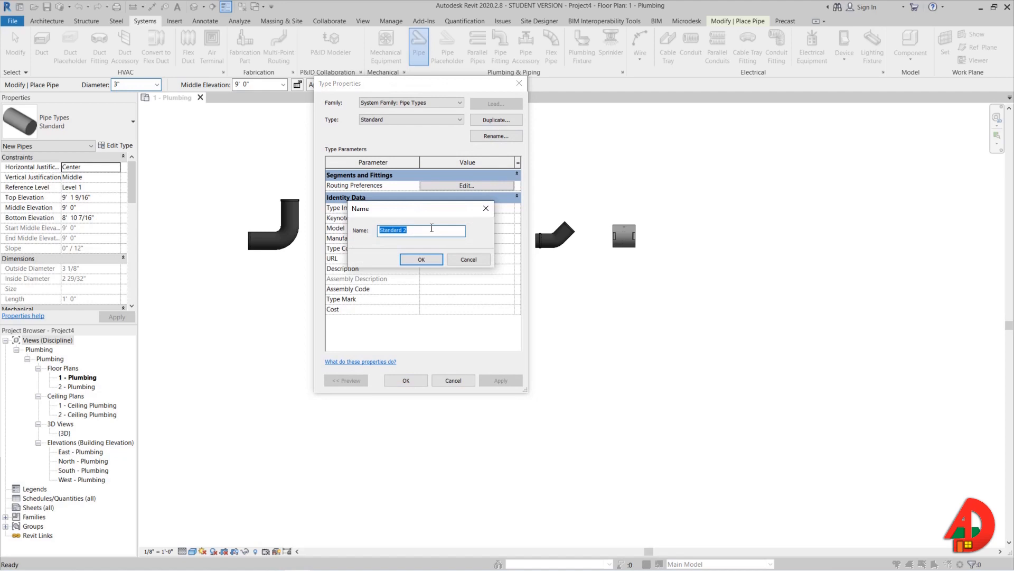
type("Cast Ir")
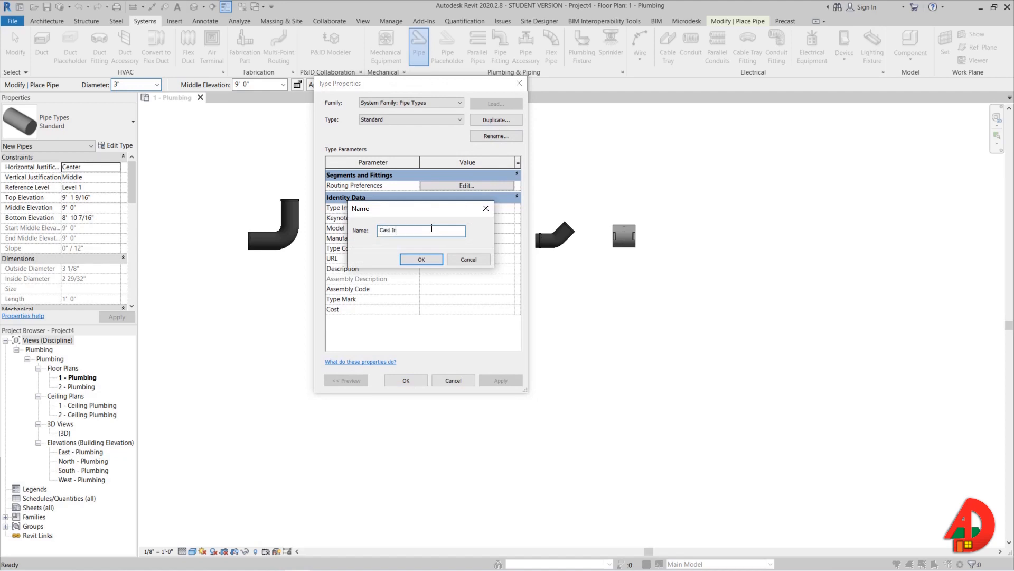
type("ron NH")
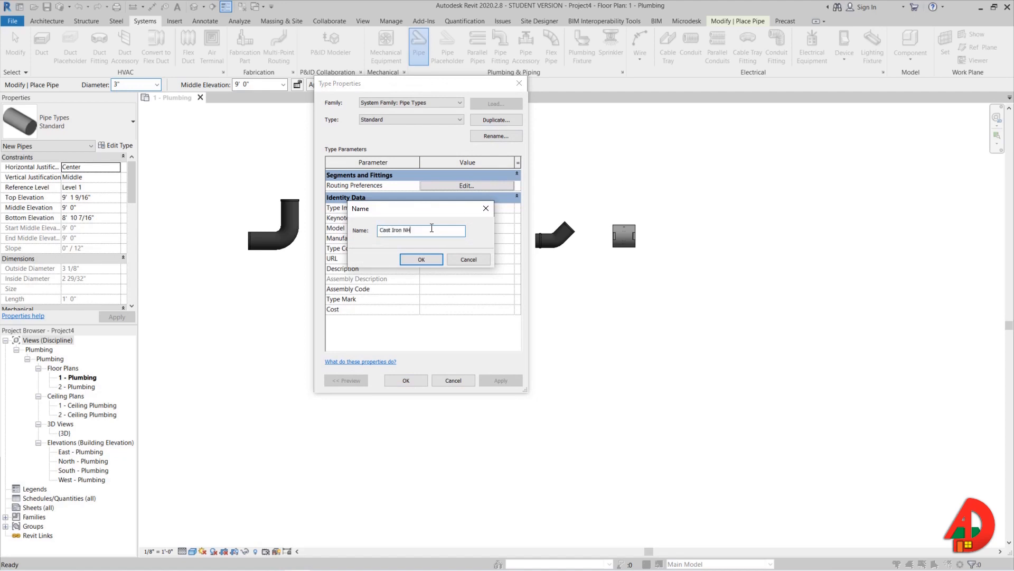
left_click(421, 258)
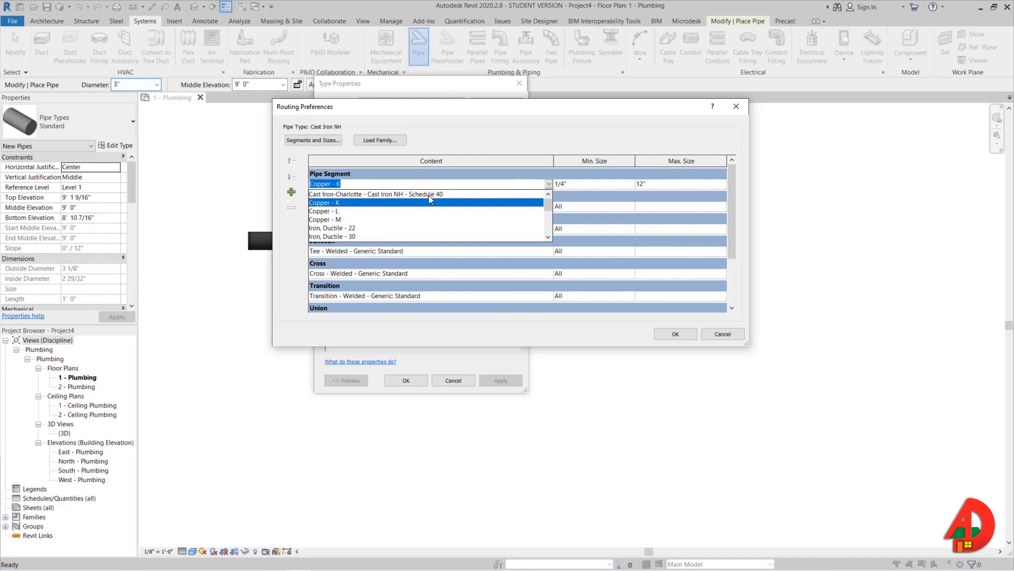
Route with the cast iron no-hub segment up to 15" and short-sweep bend elbows.
left_click(375, 194)
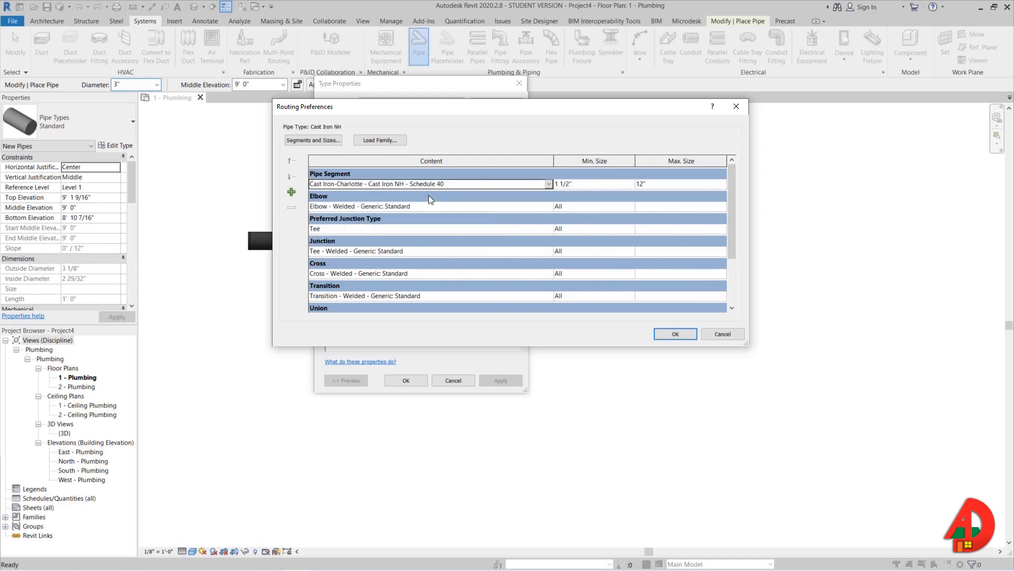
left_click(720, 184)
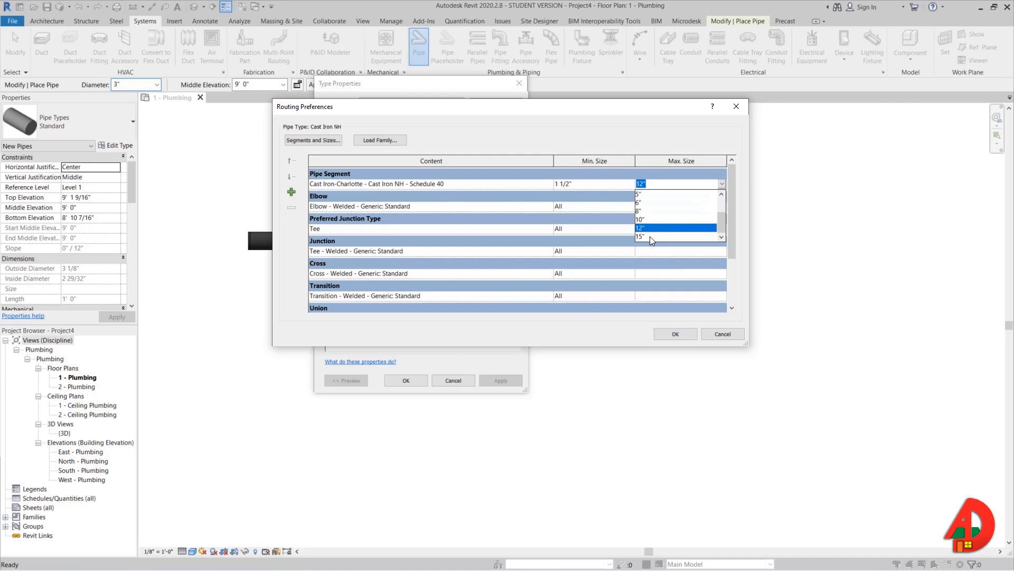
left_click(640, 237)
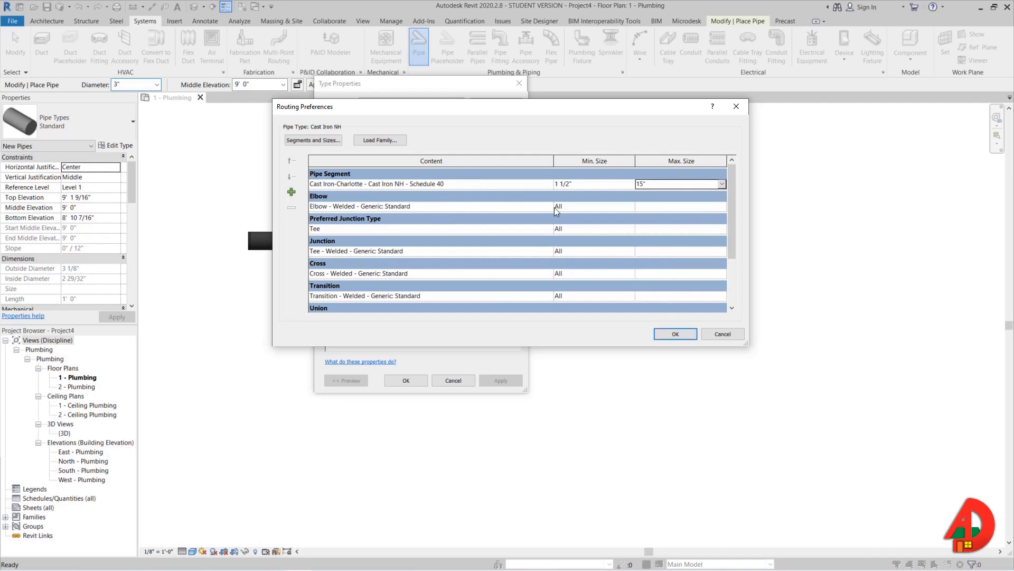
left_click(548, 205)
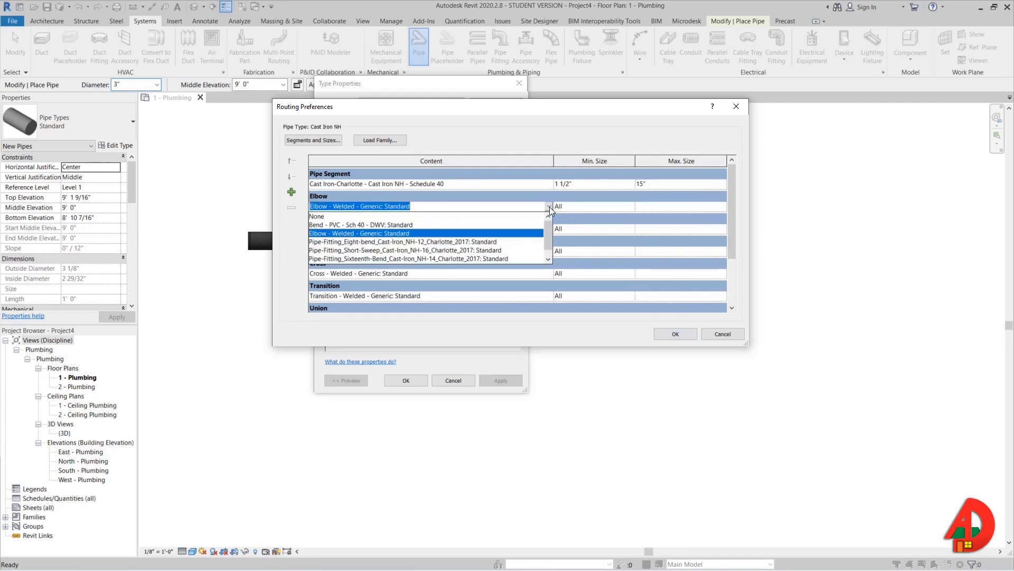
left_click(401, 250)
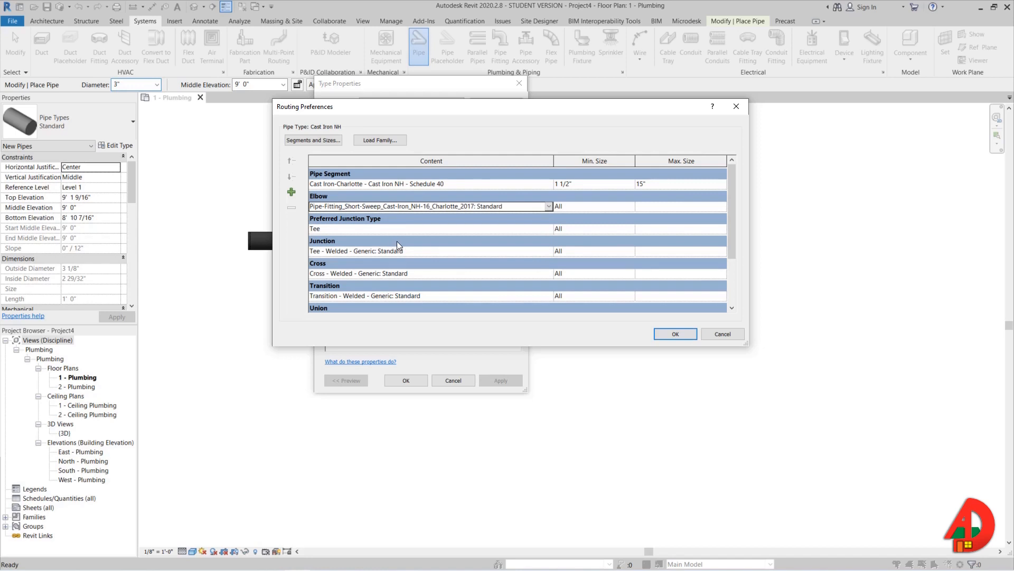
Set the flange to Durion-Clamp-Joint for all sizes and accept the type properties.
scroll("down", 3)
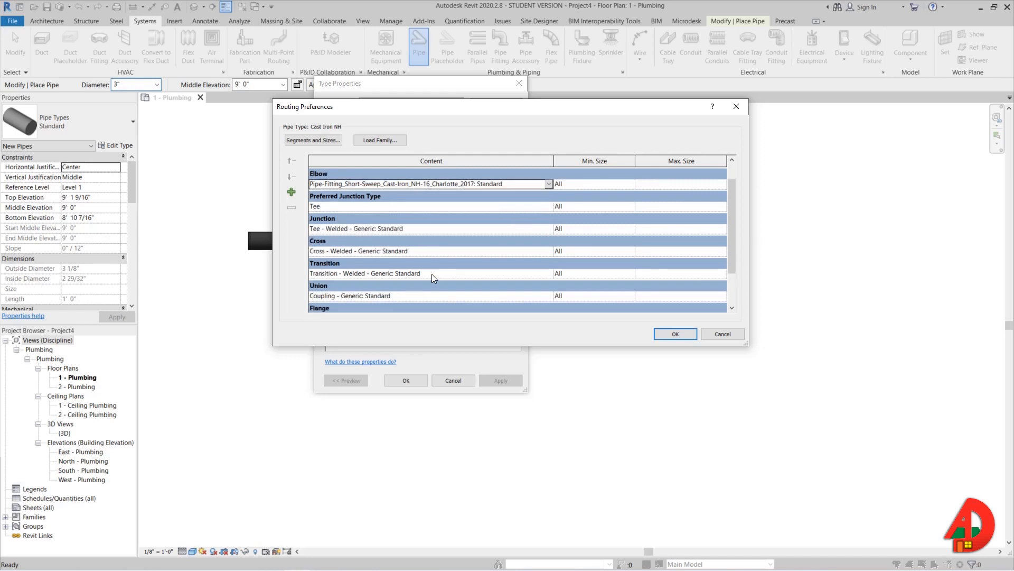
scroll("down", 3)
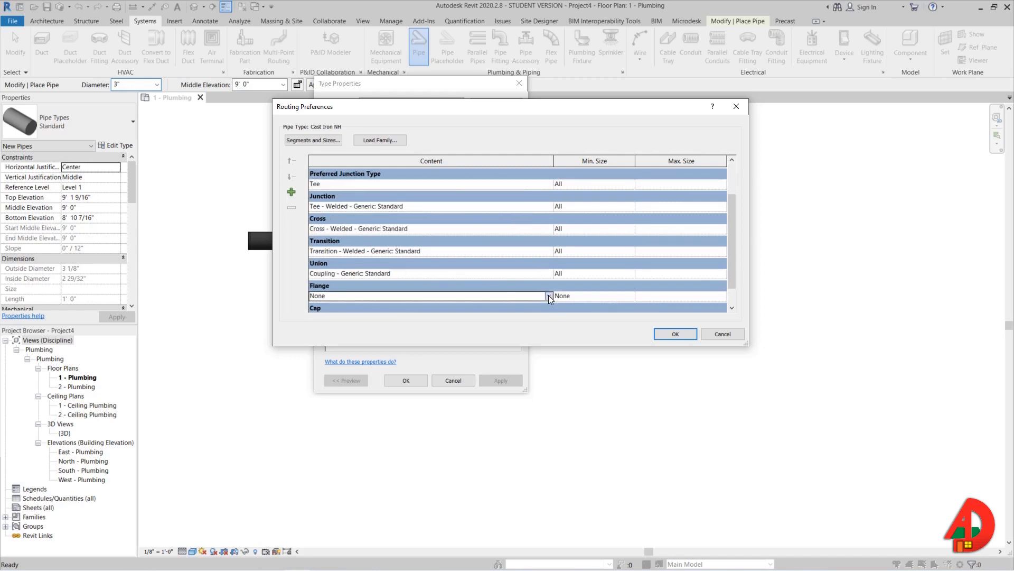
left_click(549, 296)
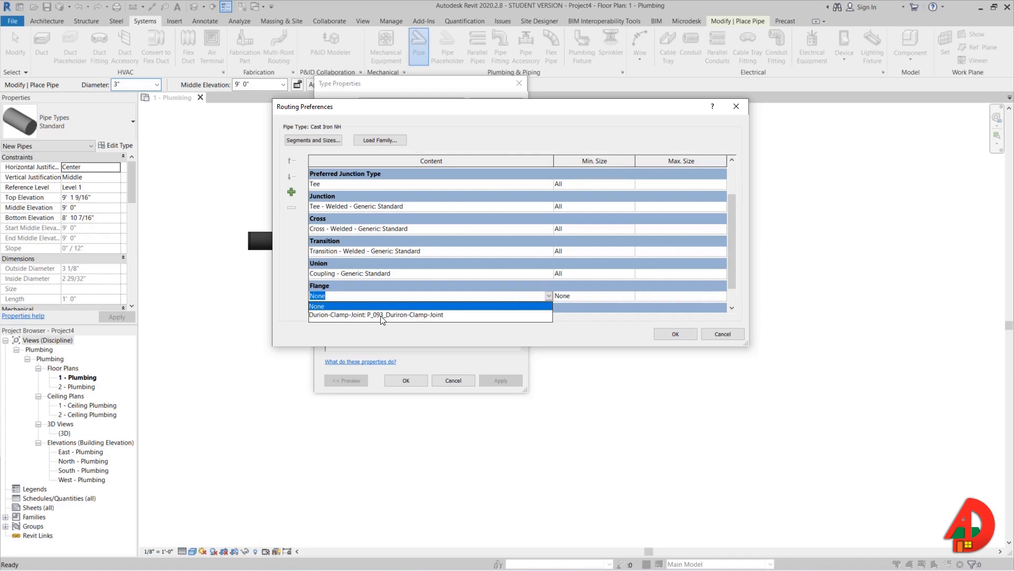
left_click(375, 314)
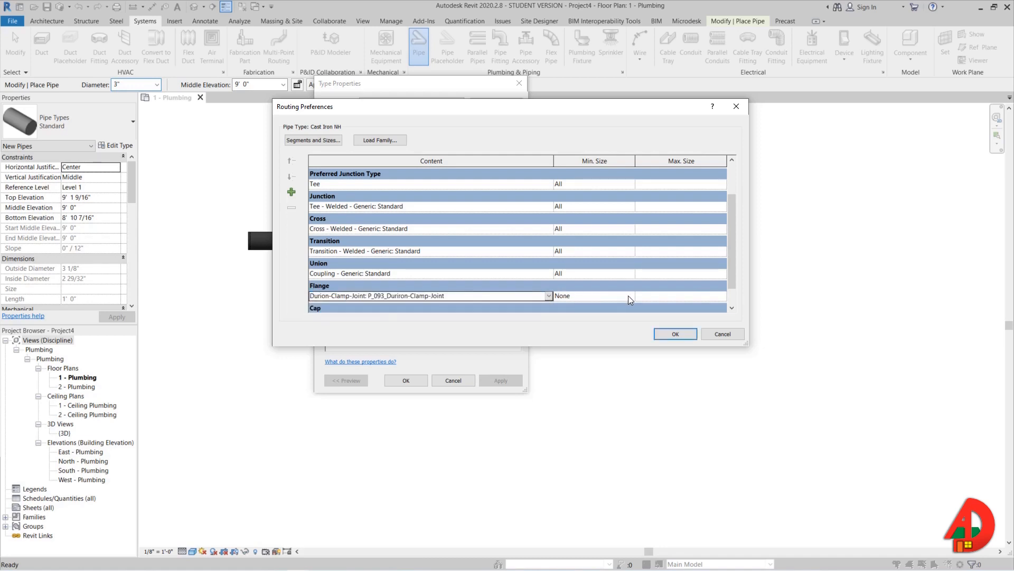
left_click(592, 295)
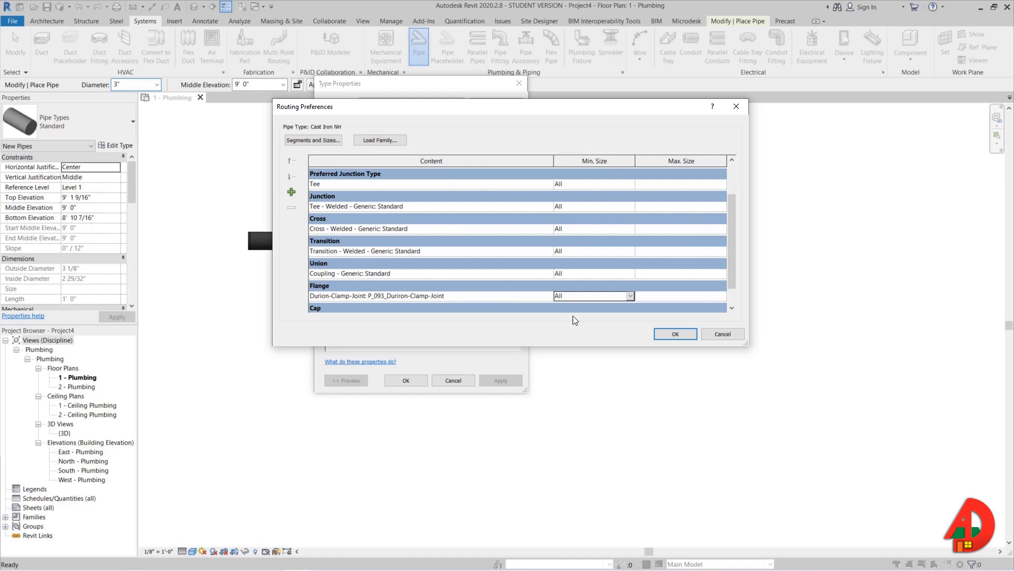
left_click(675, 334)
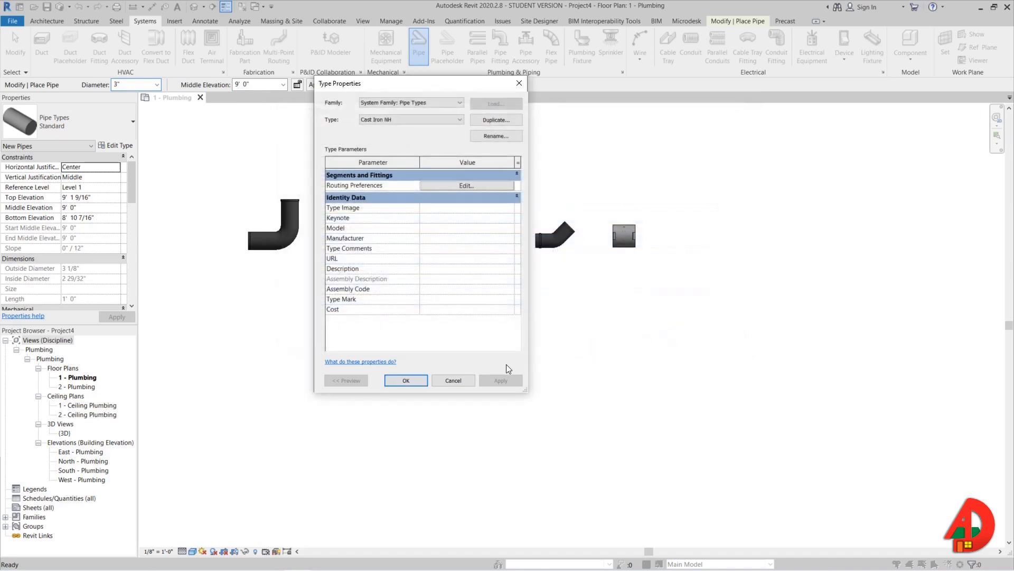
left_click(406, 381)
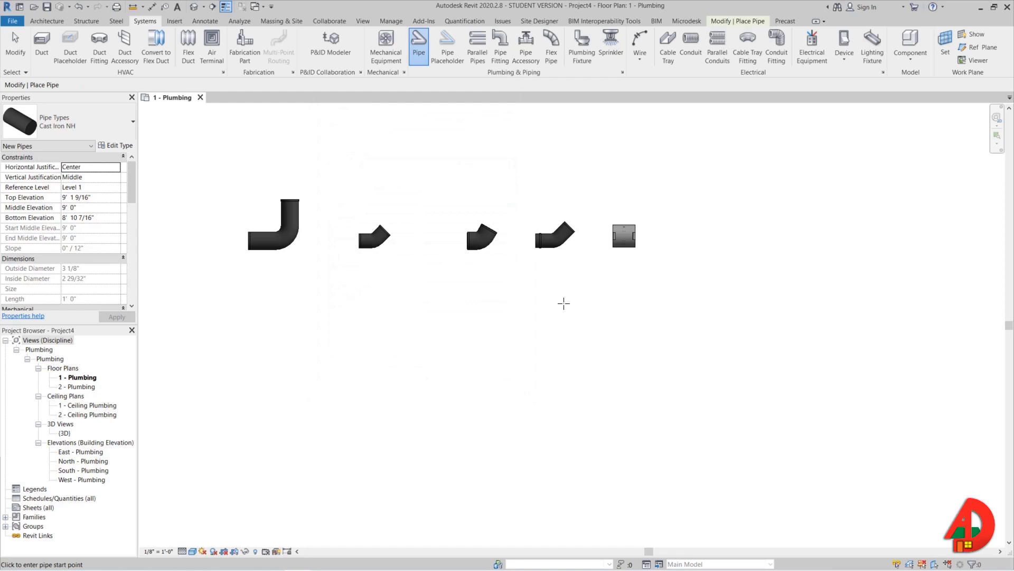
Draw a horizontal cast iron pipe turning vertical, then select the Durion clamp joint fitting.
left_click(569, 299)
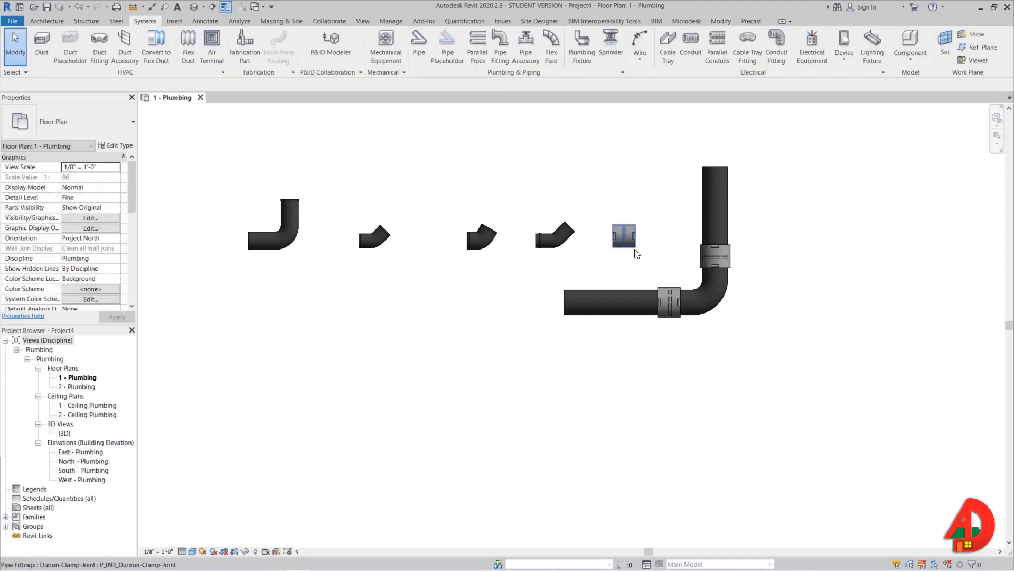
left_click(623, 234)
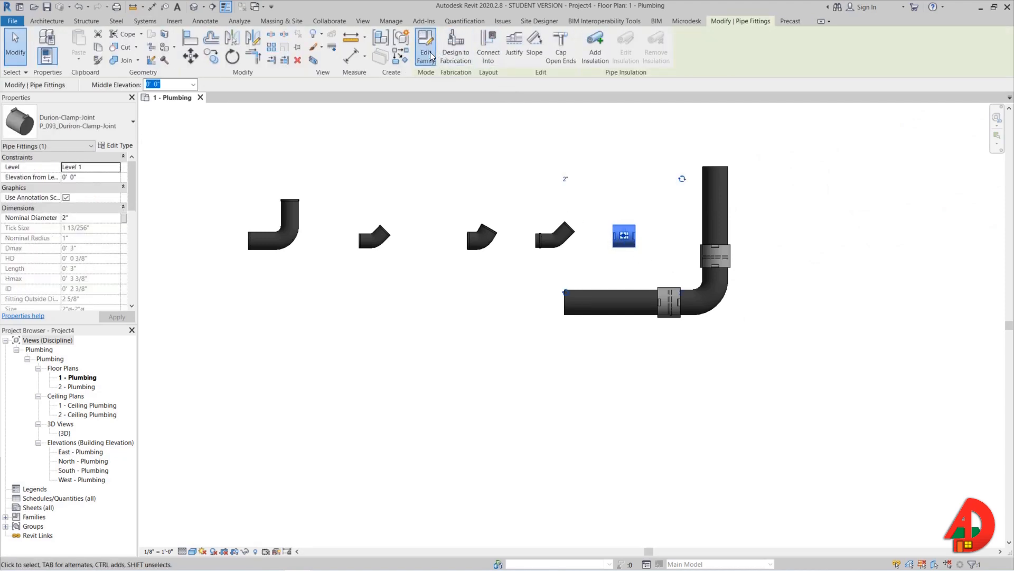
Edit the Durion-Clamp-Joint family and keep its Part Type set to Flange.
left_click(425, 47)
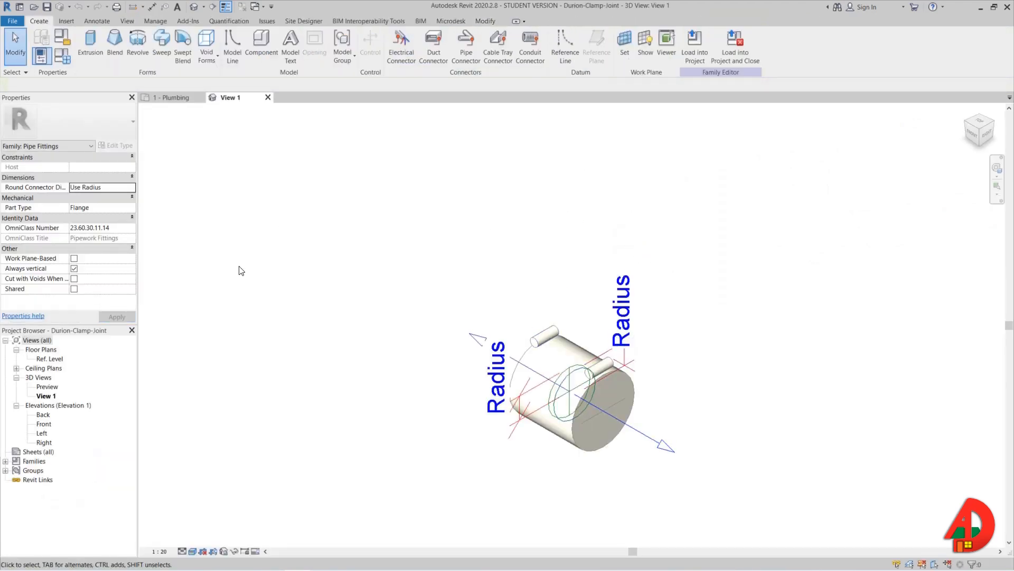
left_click(132, 207)
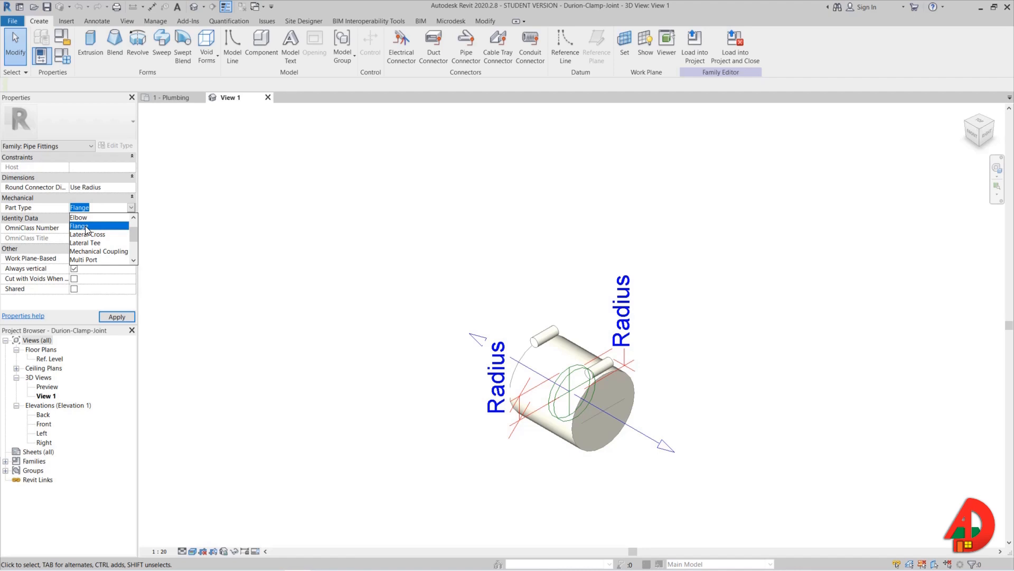
left_click(80, 226)
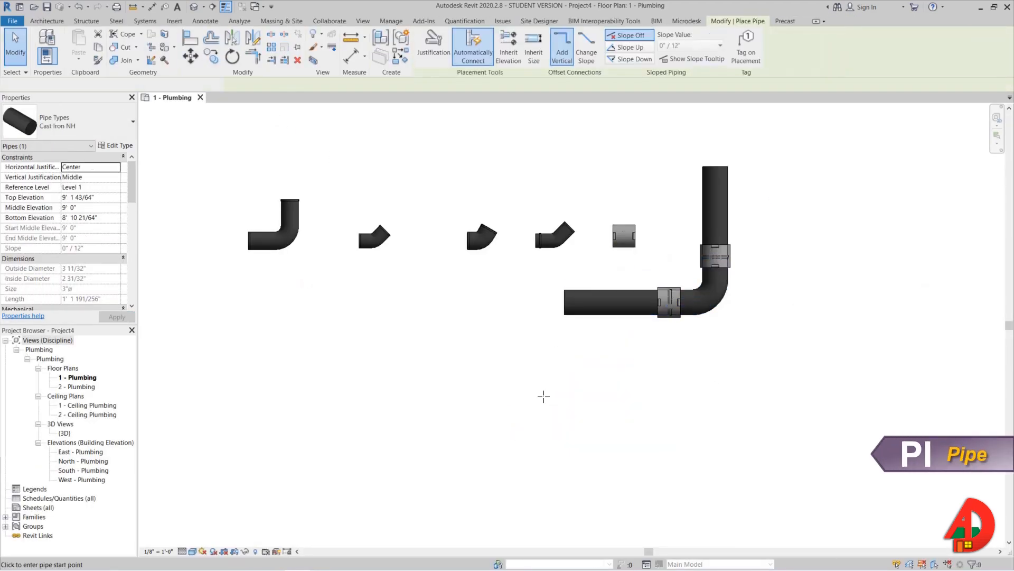
Draw a second, angled cast iron pipe run and select the sixth bend fitting.
left_click(725, 401)
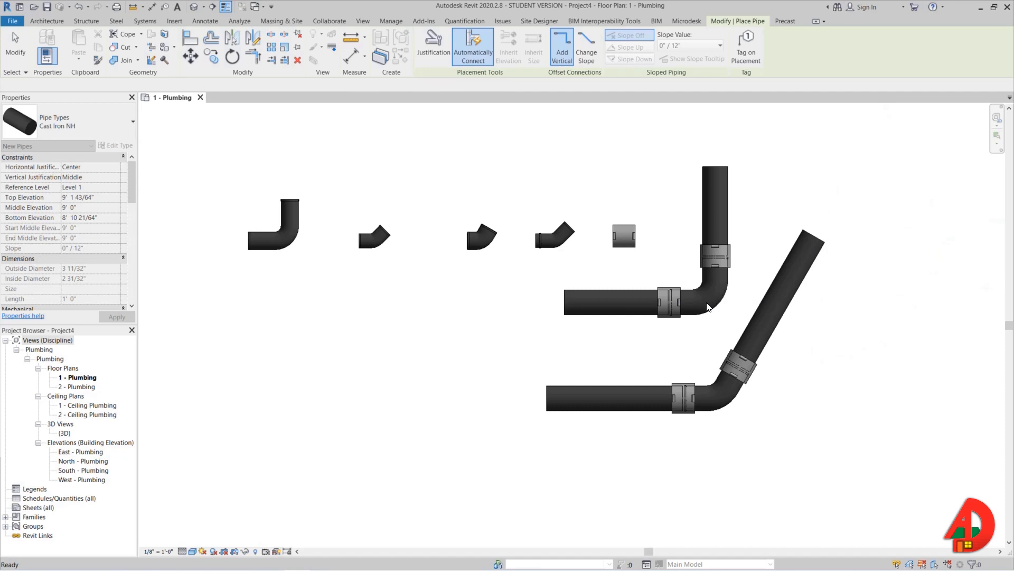
left_click(481, 235)
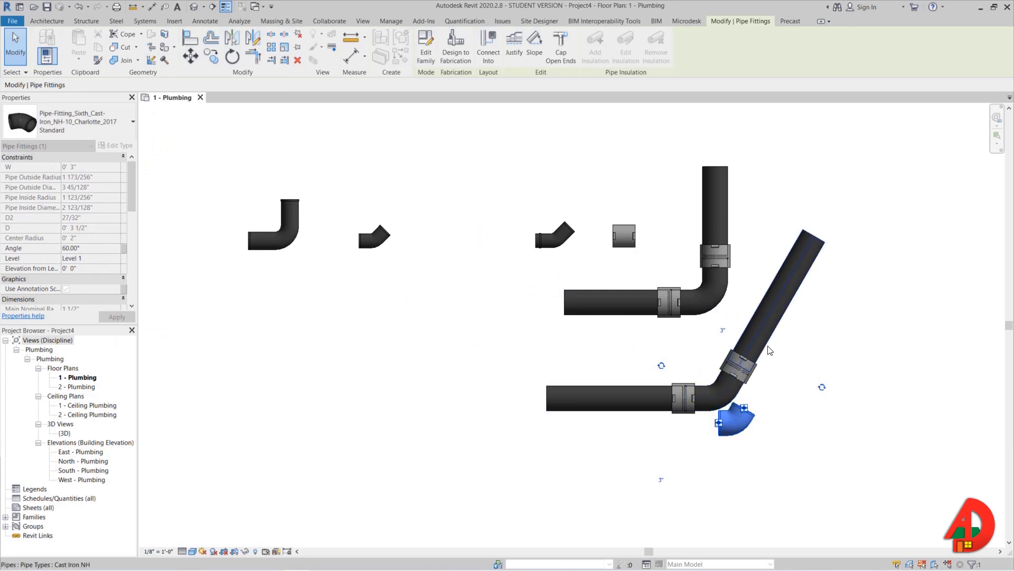
left_click(271, 223)
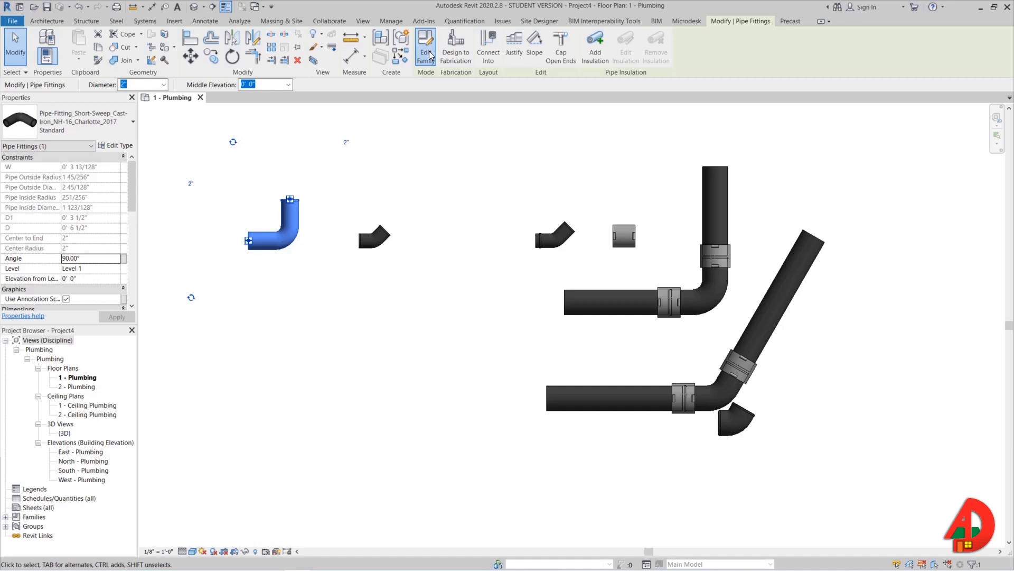
Export the short-sweep bend family's lookup table as NH-16.csv to Downloads.
left_click(425, 46)
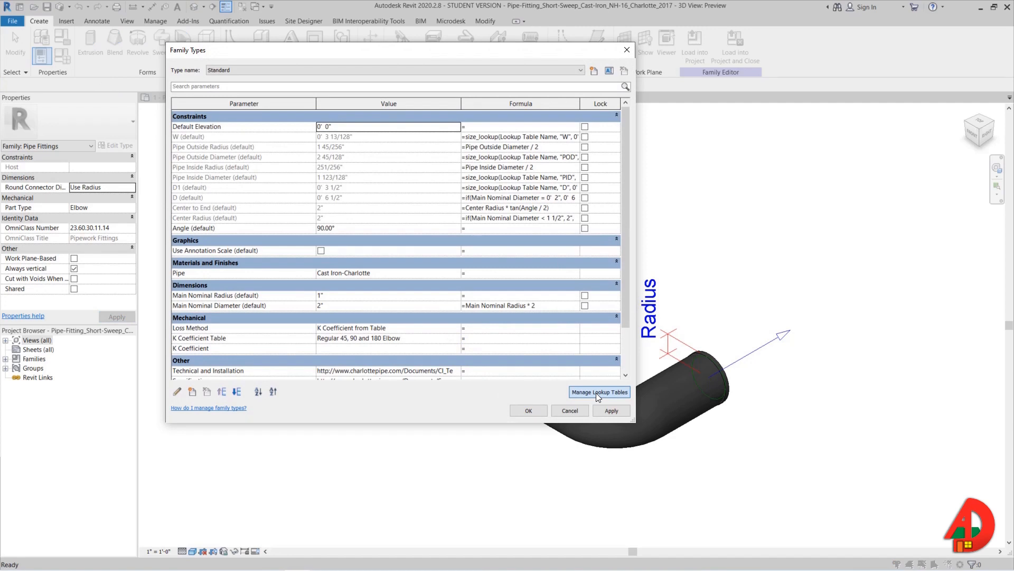
left_click(599, 391)
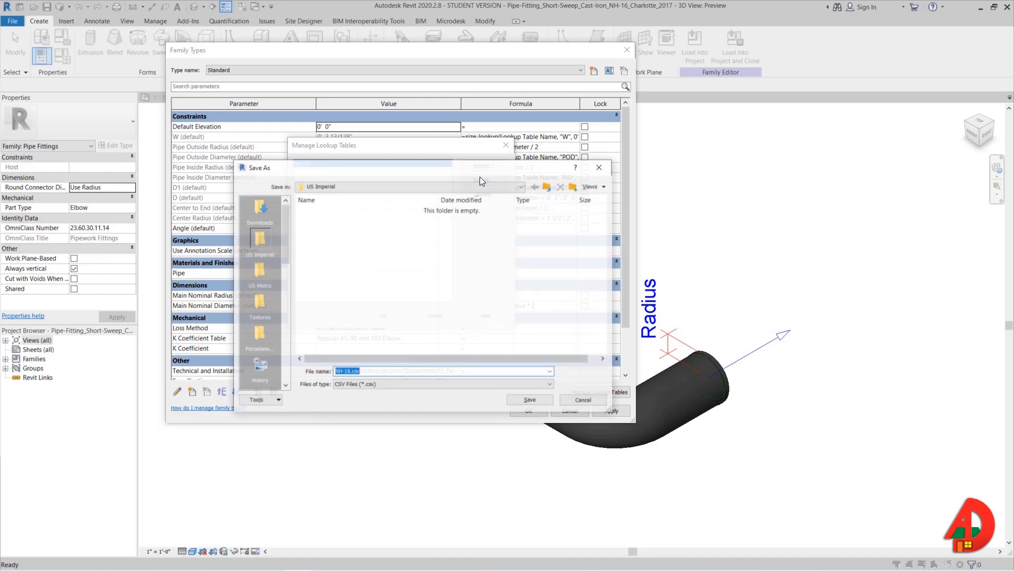
left_click(259, 207)
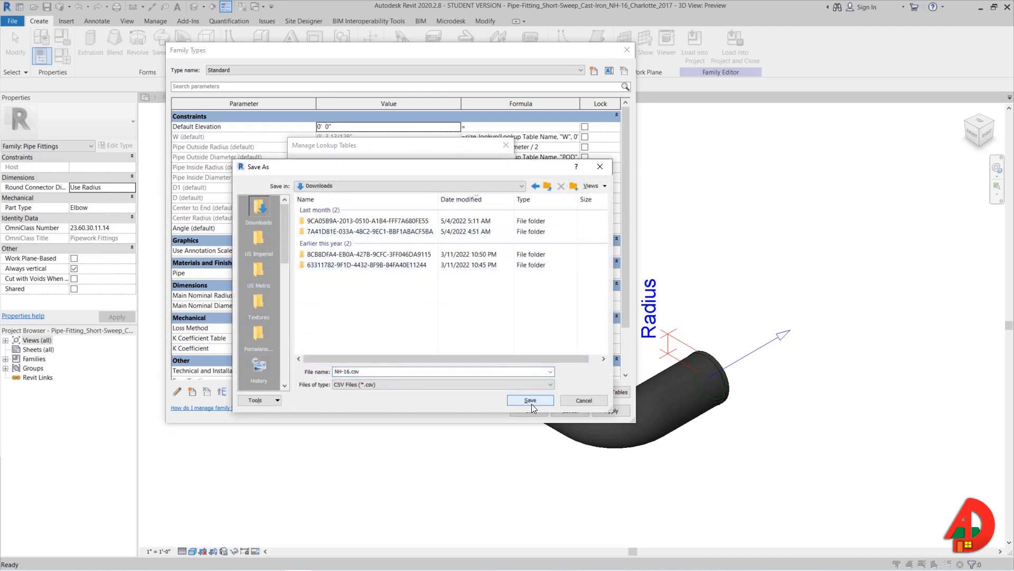
left_click(529, 400)
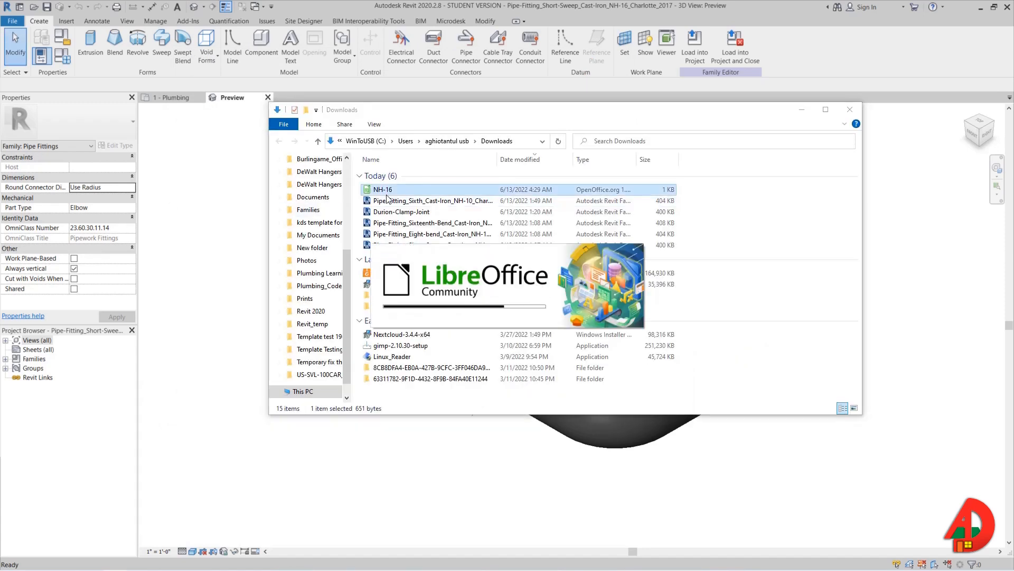
Open NH-16 from the Downloads folder in LibreOffice Calc.
double_click(382, 189)
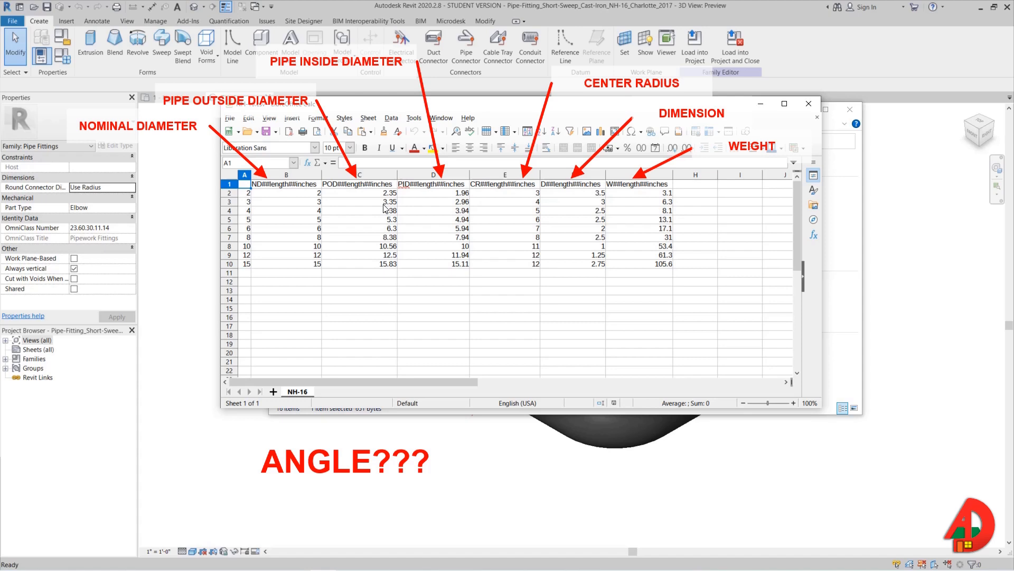
mouse_move(423, 228)
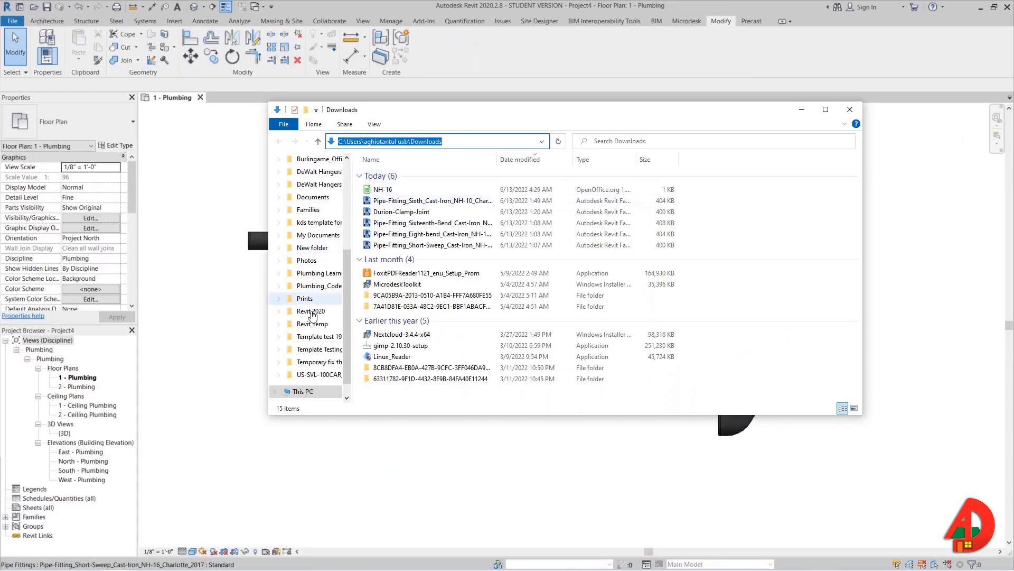
Browse from the C: drive through ProgramData and Autodesk to the RVT 2020 library.
left_click(302, 391)
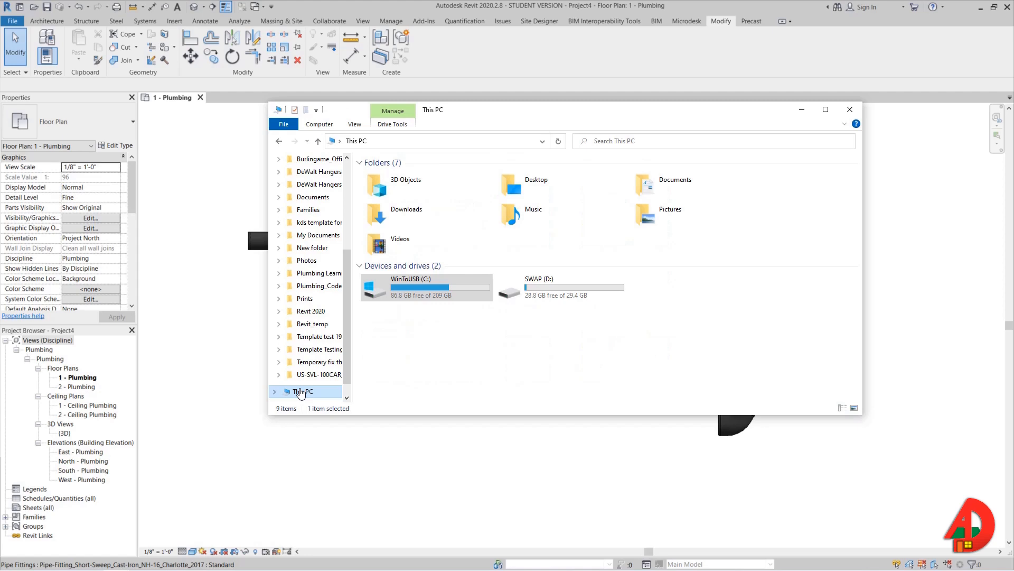
double_click(424, 288)
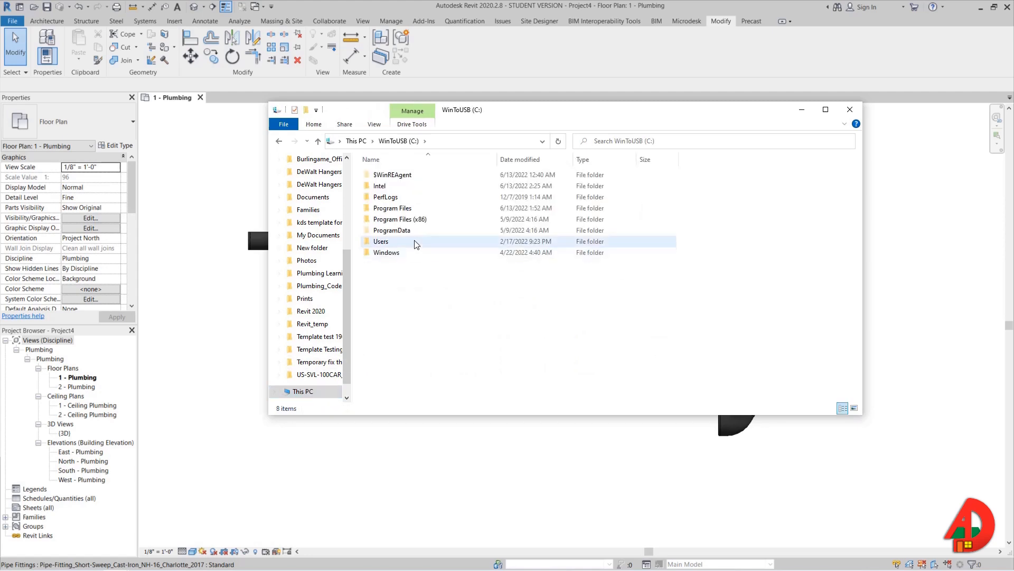
left_click(392, 230)
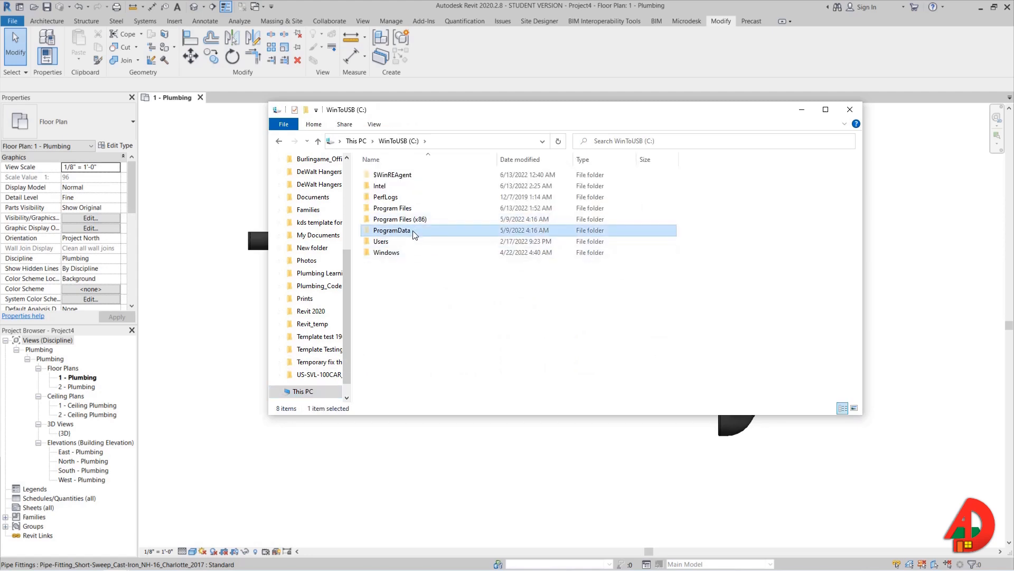
double_click(392, 230)
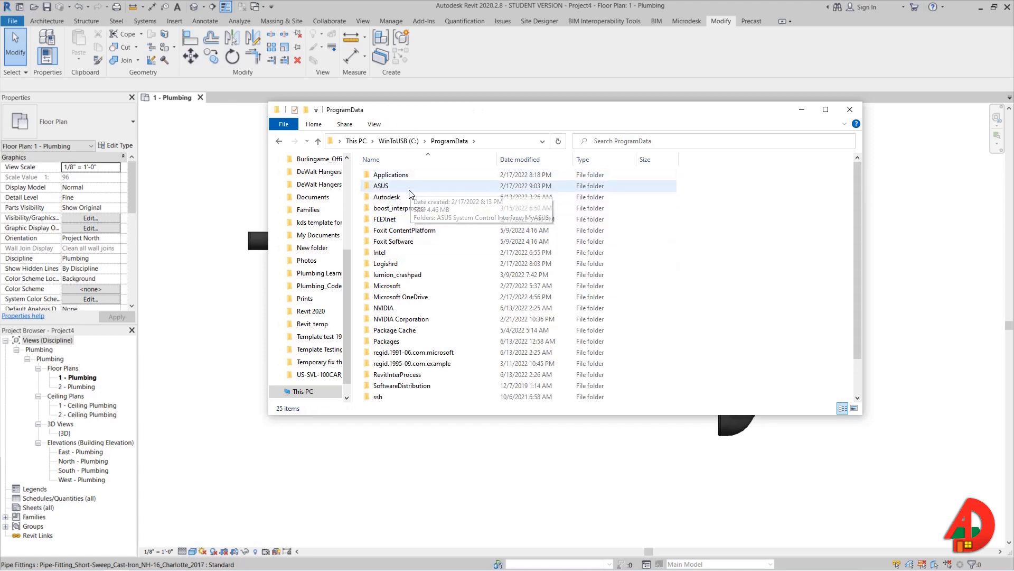
double_click(387, 196)
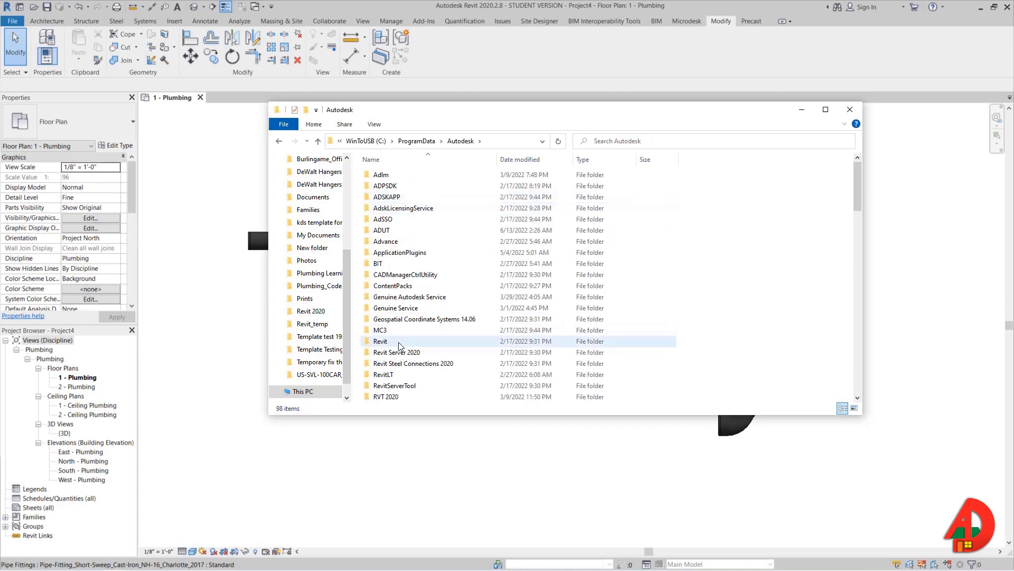
left_click(385, 395)
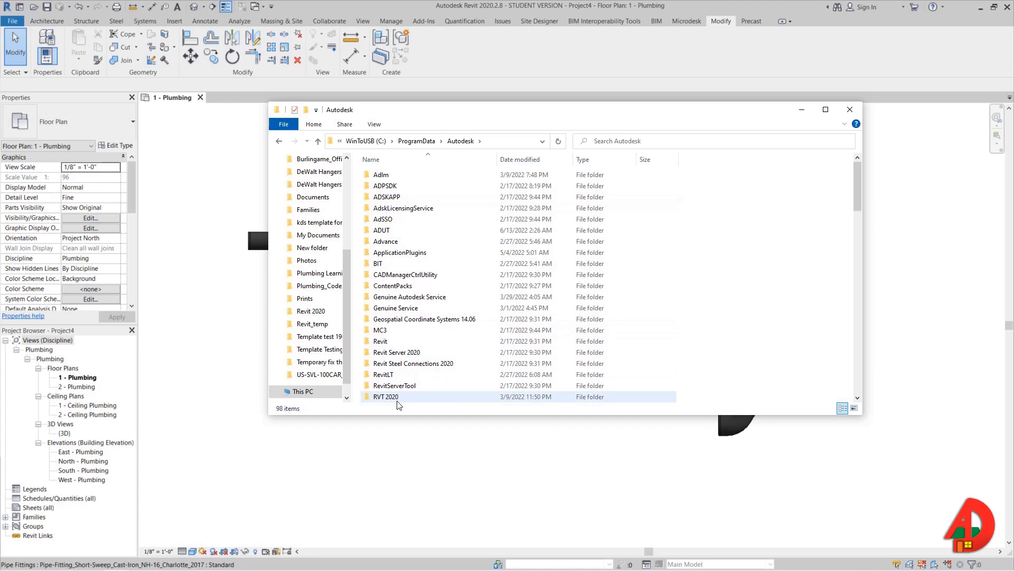
double_click(387, 396)
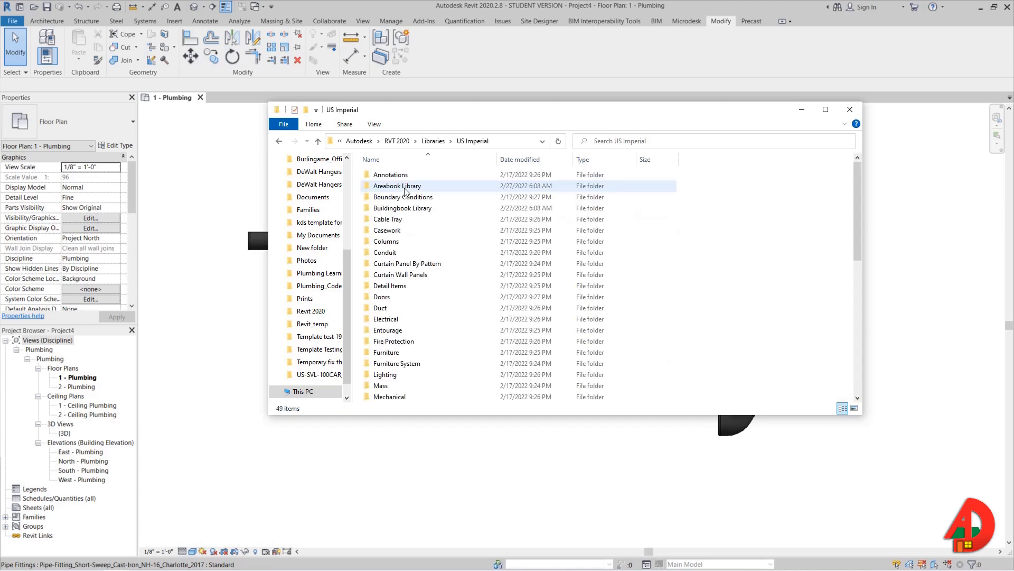
mouse_move(495, 141)
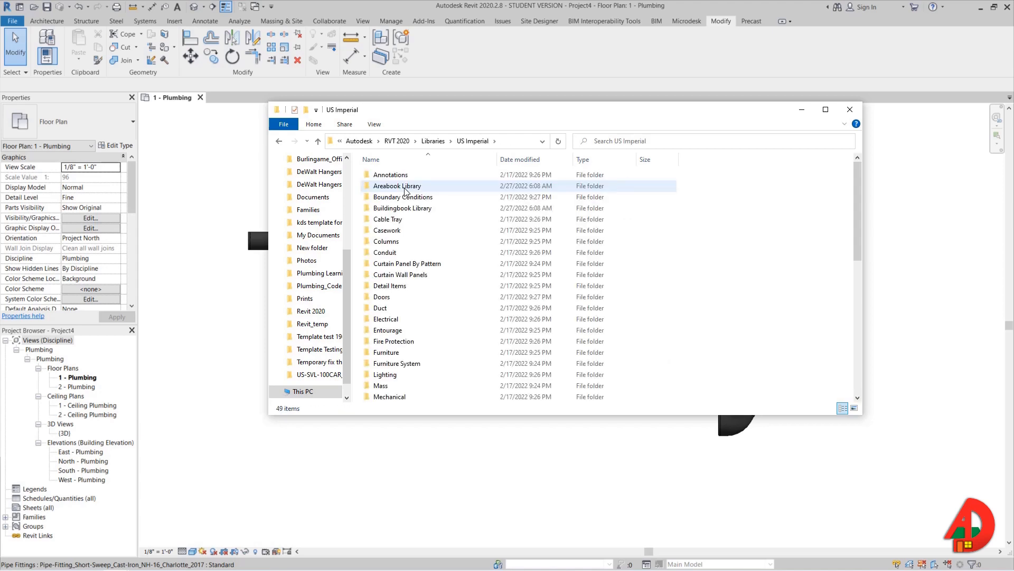
Go through Pipe > Fittings > PVC > Sch 40 > DWV and open Bend - PVC - Sch 40 - DWV.
left_click(408, 264)
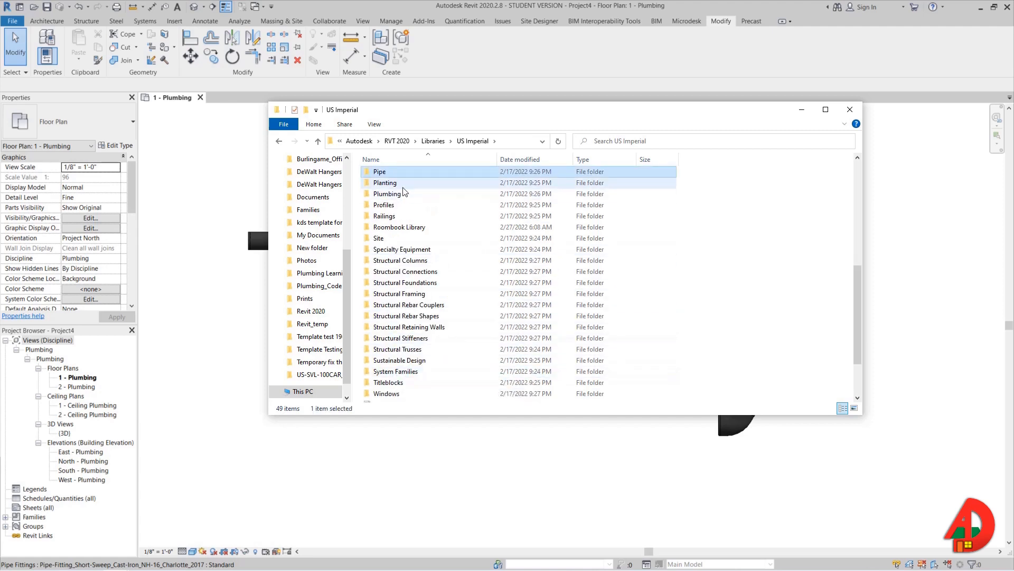
double_click(379, 171)
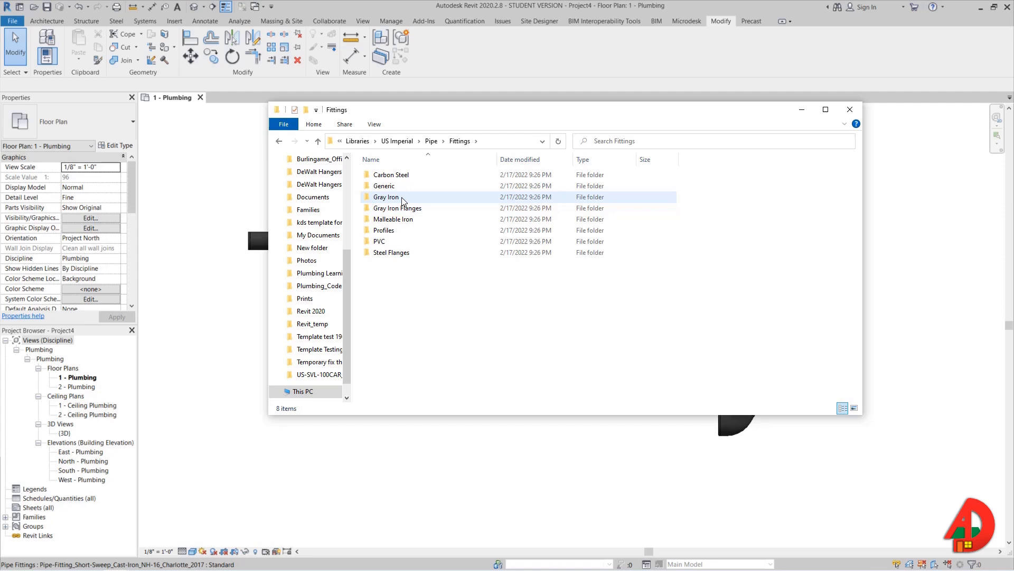
double_click(380, 241)
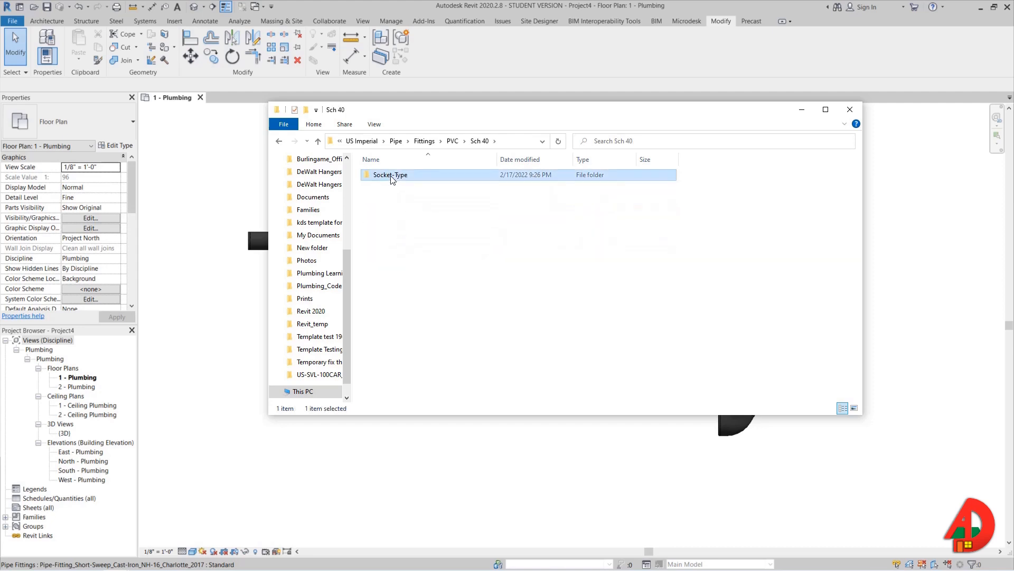
double_click(391, 175)
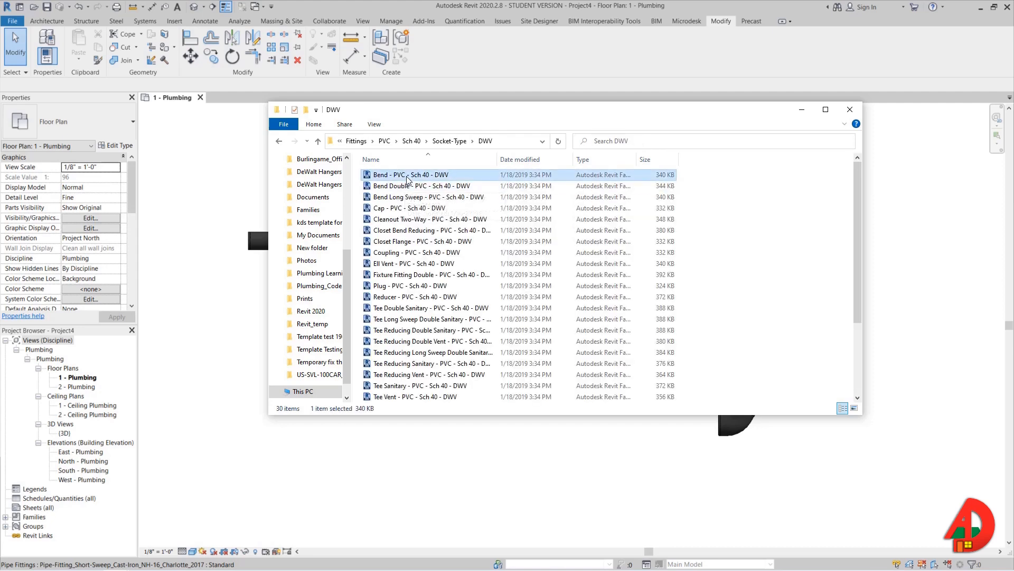
left_click(427, 197)
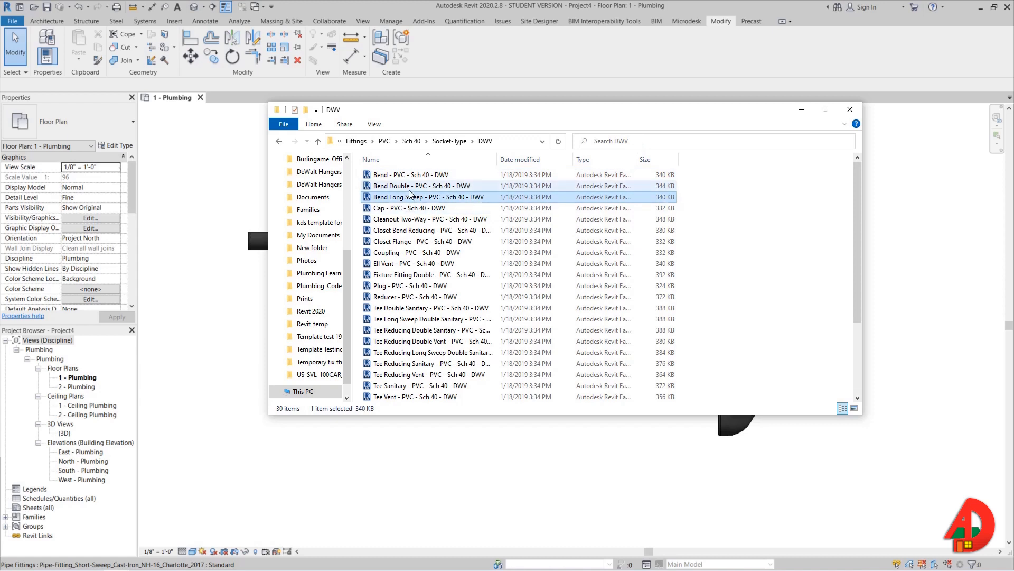
left_click(410, 174)
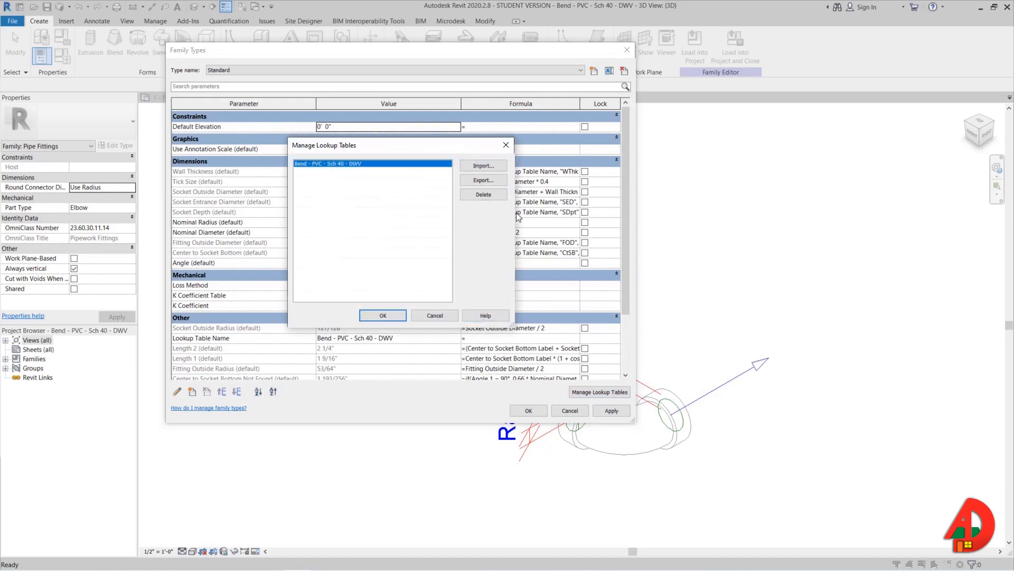
Export the PVC bend lookup table as CSV to Downloads and close the manager.
left_click(482, 180)
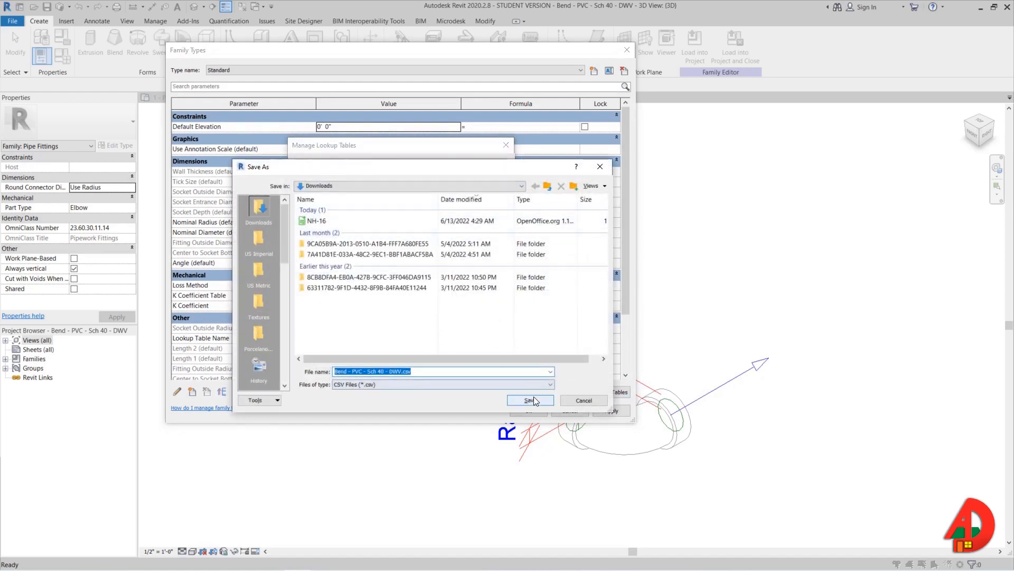
left_click(530, 400)
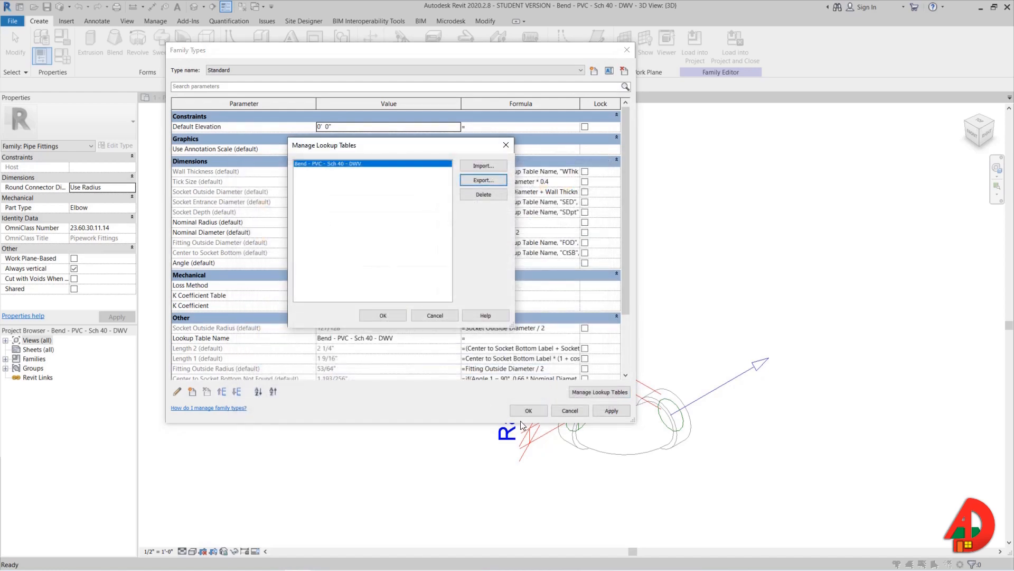
left_click(483, 165)
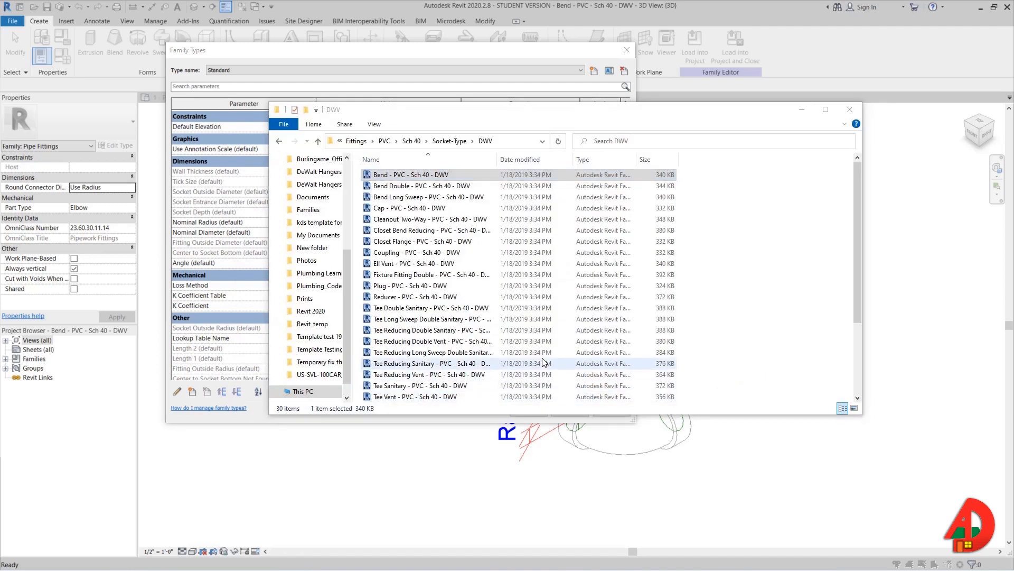
Open the Bend - PVC - Sch 40 - DWV CSV from Downloads and inspect angle column C.
left_click(295, 154)
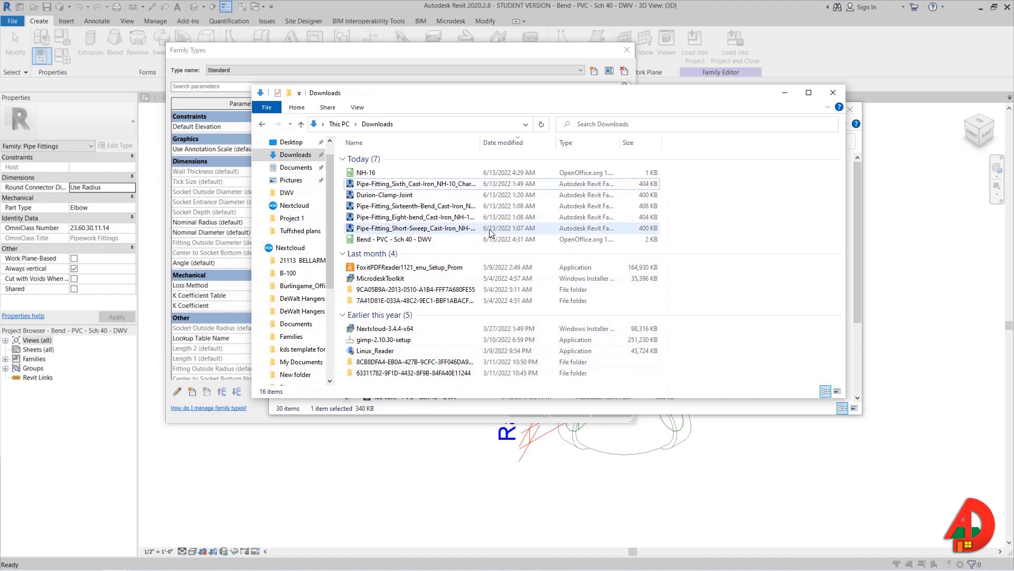
double_click(392, 239)
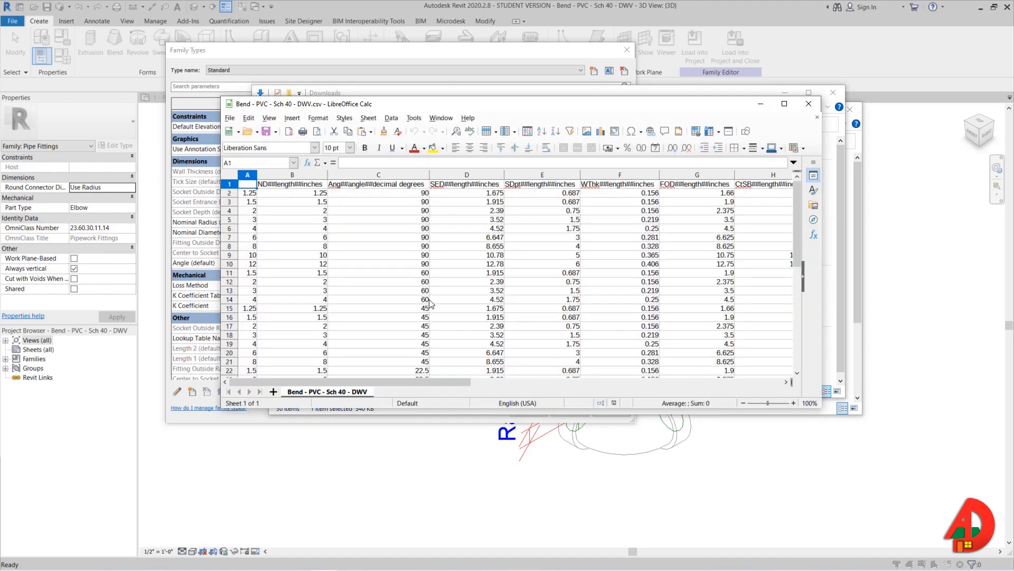
left_click(378, 201)
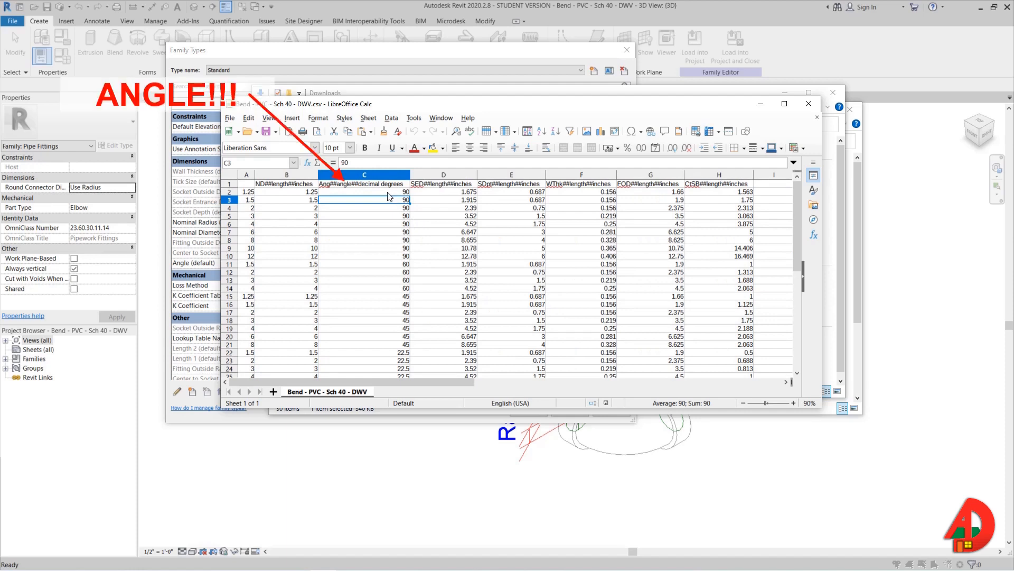
left_click_drag(364, 191, 364, 337)
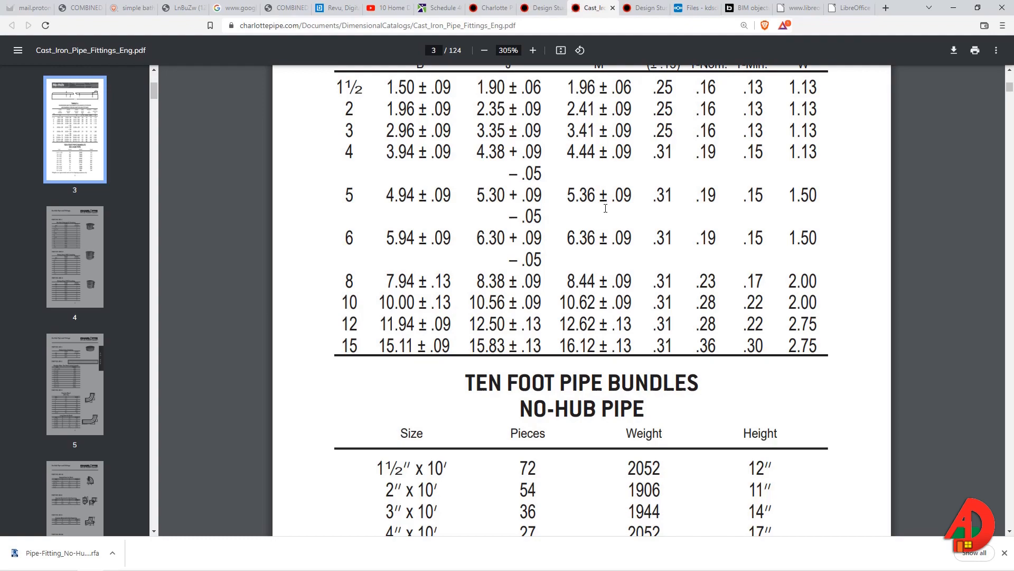
Scroll the Charlotte Pipe catalog PDF to the no-hub dimension tables.
scroll("up", 3)
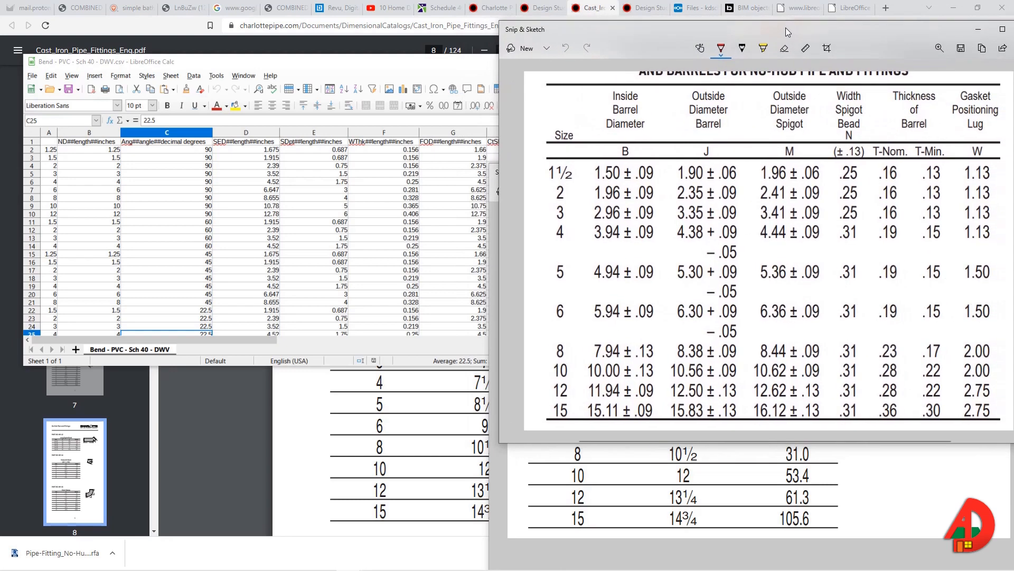
mouse_move(126, 205)
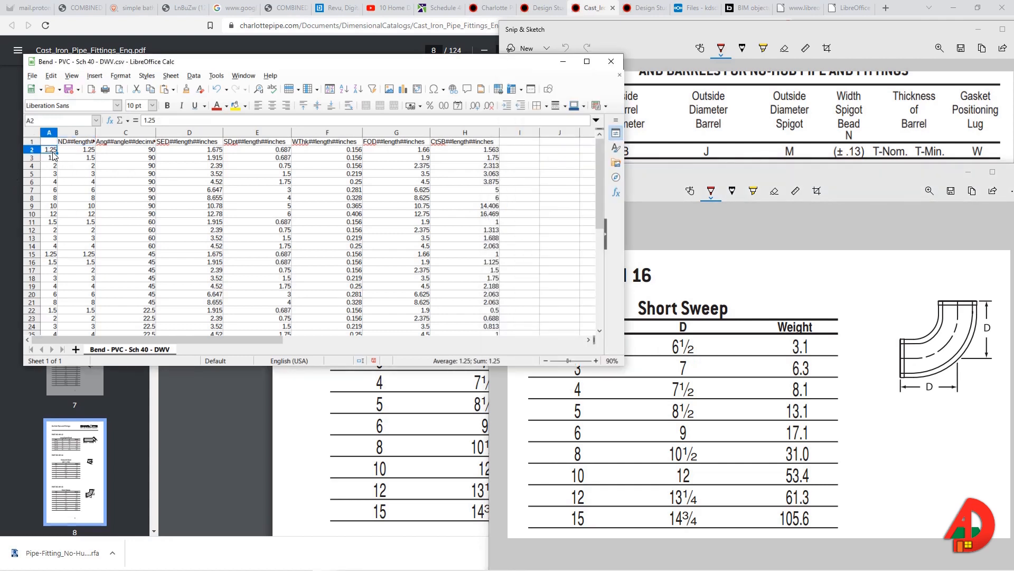
Delete cells A2:H3, the 1 1/4" and 1 1/2" rows, shifting cells up.
left_click_drag(49, 149, 126, 157)
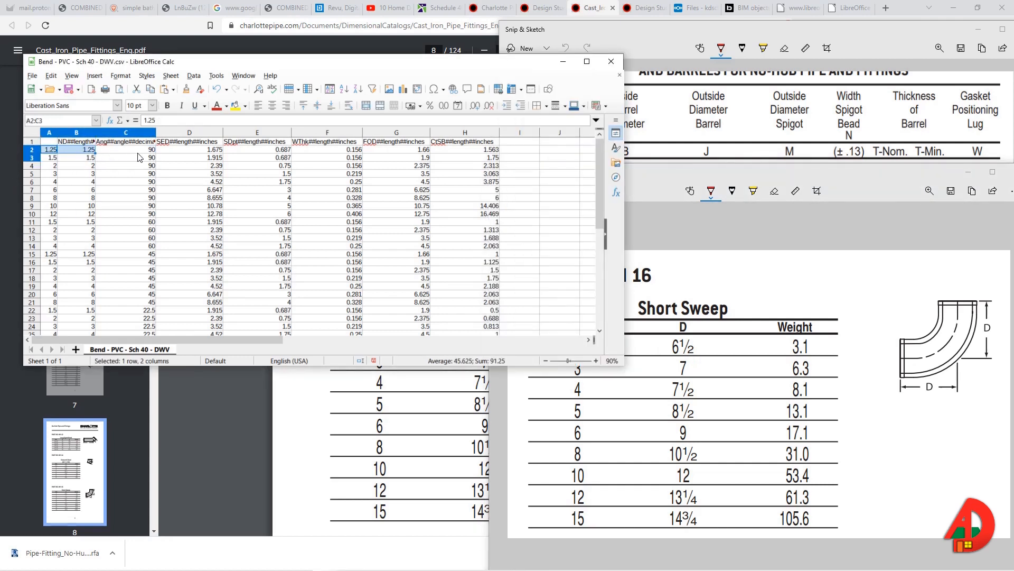
right_click(464, 153)
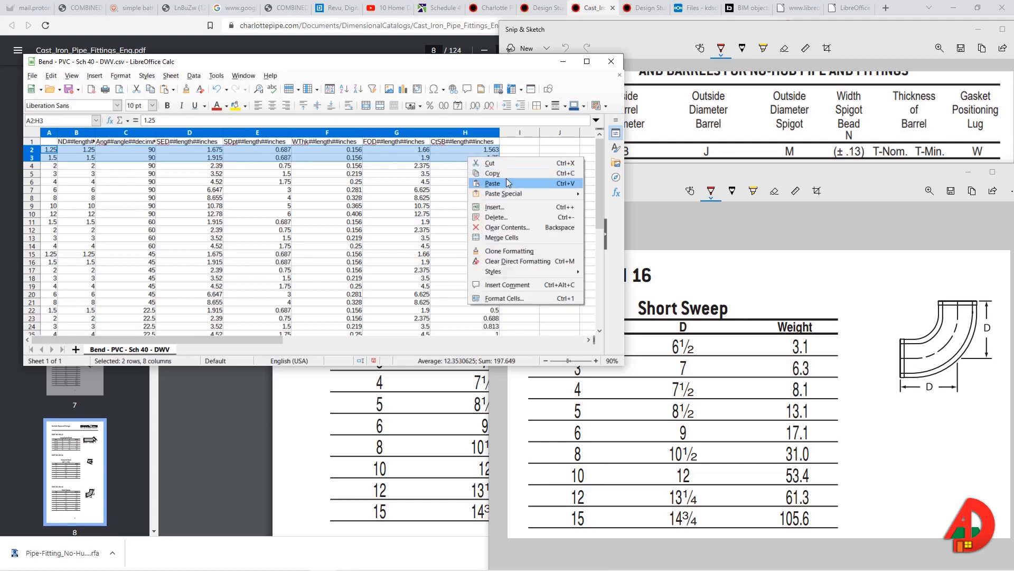
left_click(496, 216)
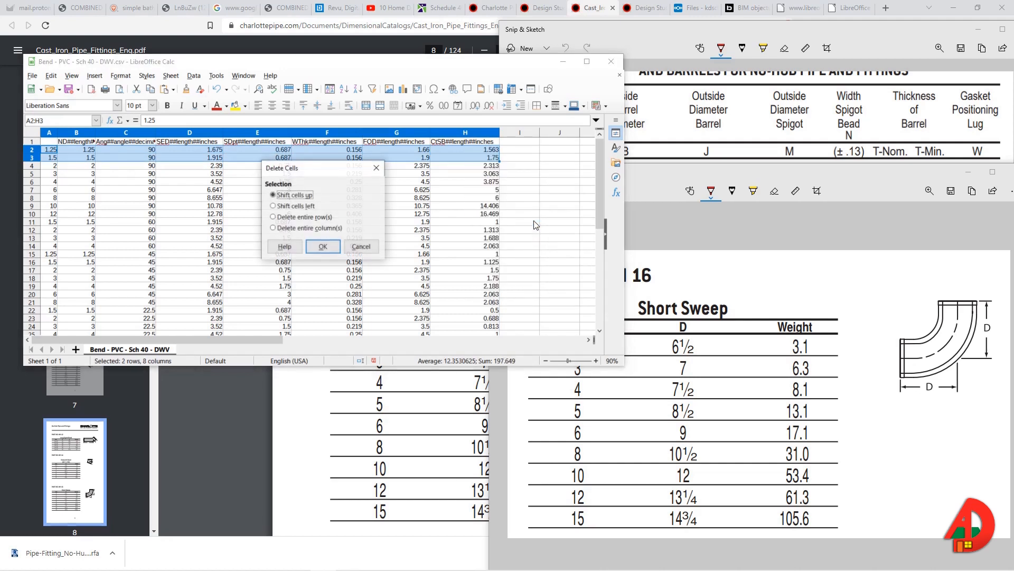
left_click(322, 247)
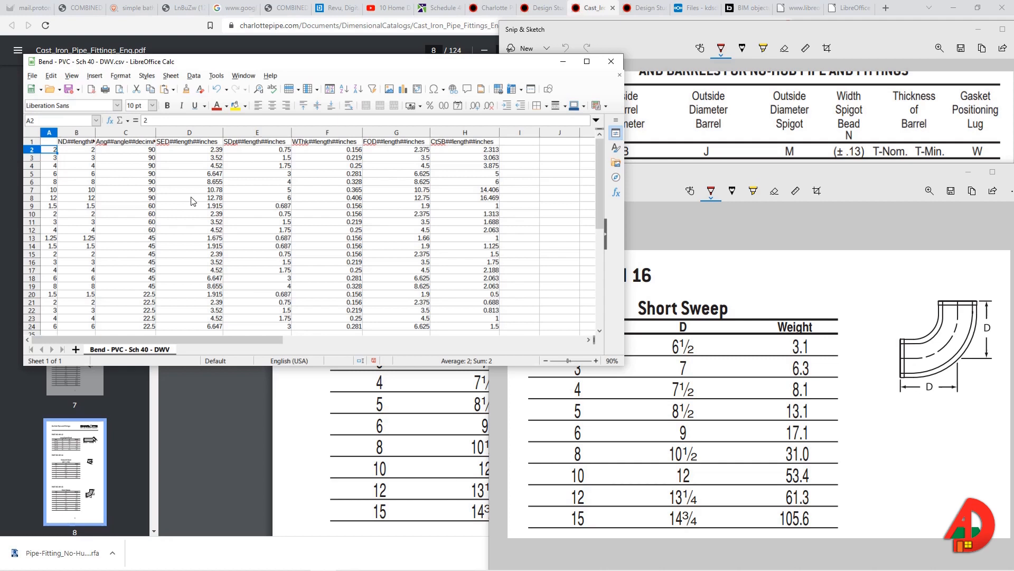
mouse_move(261, 201)
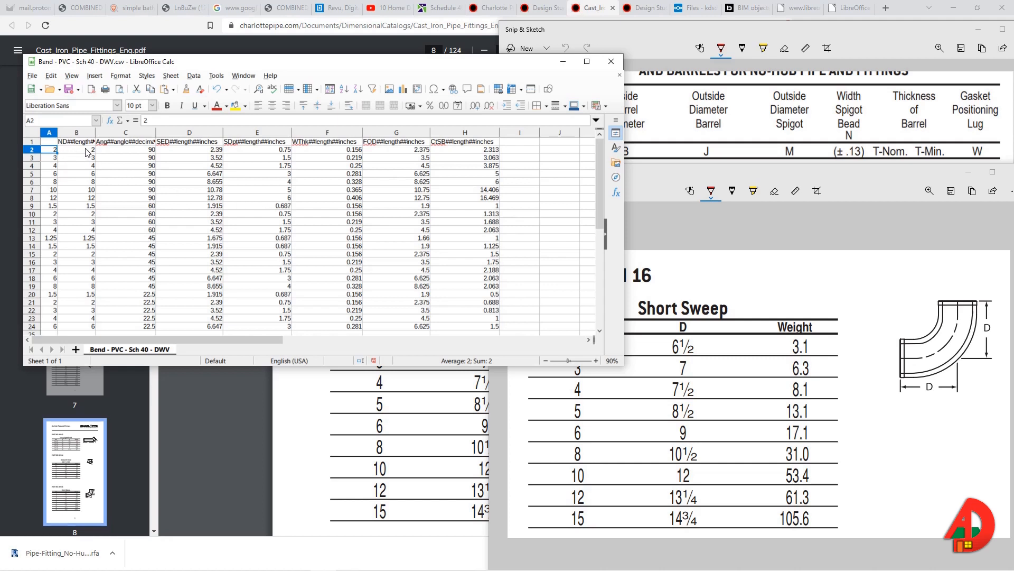
Check row 2's 2-inch values, including the 90° angle and 2.39 socket entrance diameter.
left_click(75, 149)
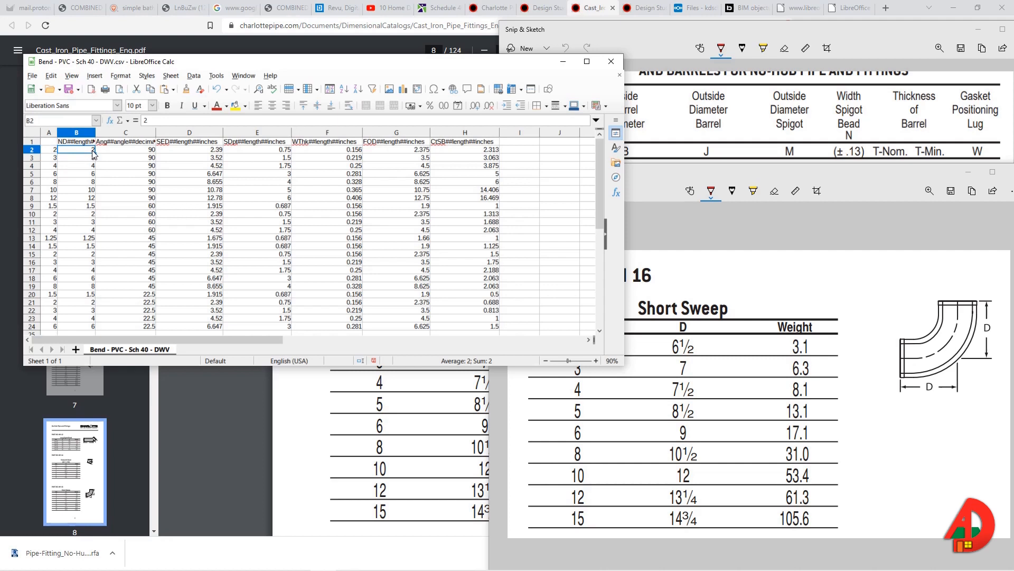
left_click(126, 150)
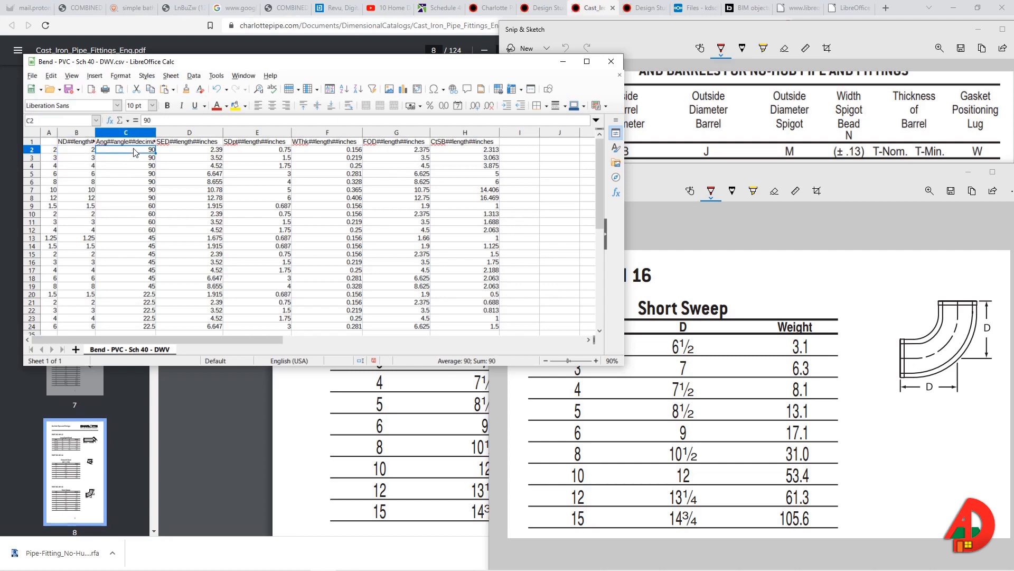
left_click(189, 150)
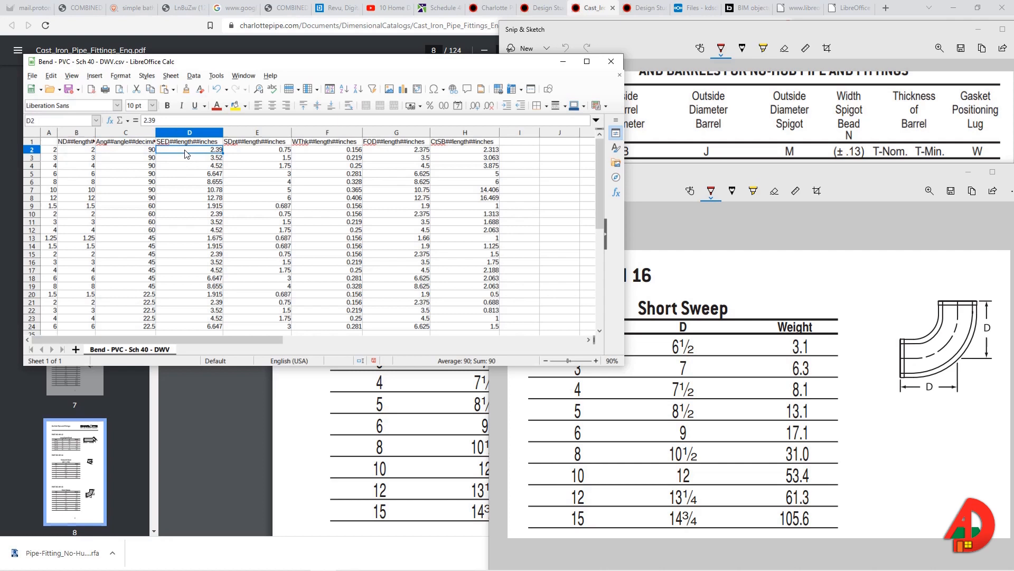
left_click(189, 149)
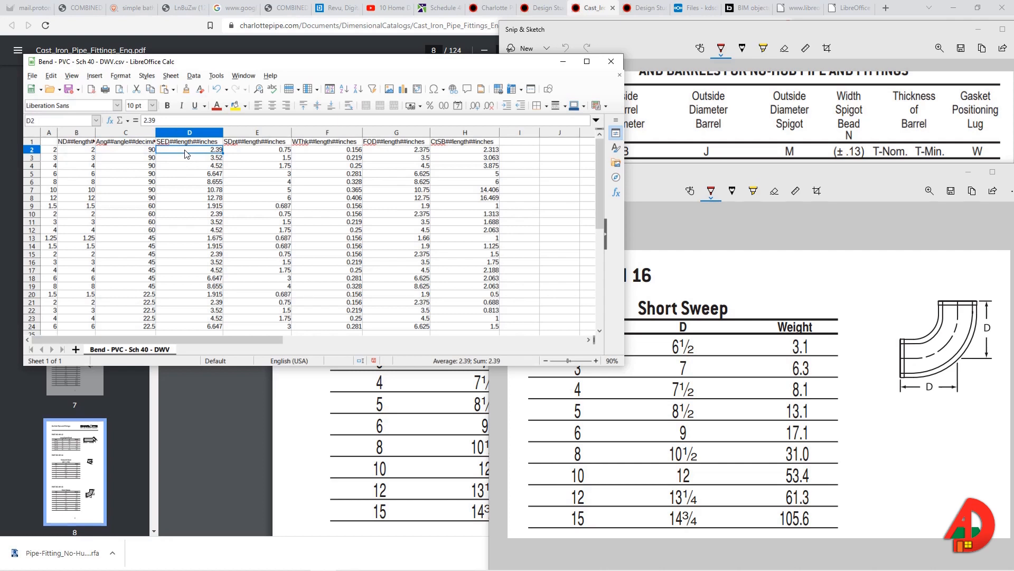
mouse_move(663, 216)
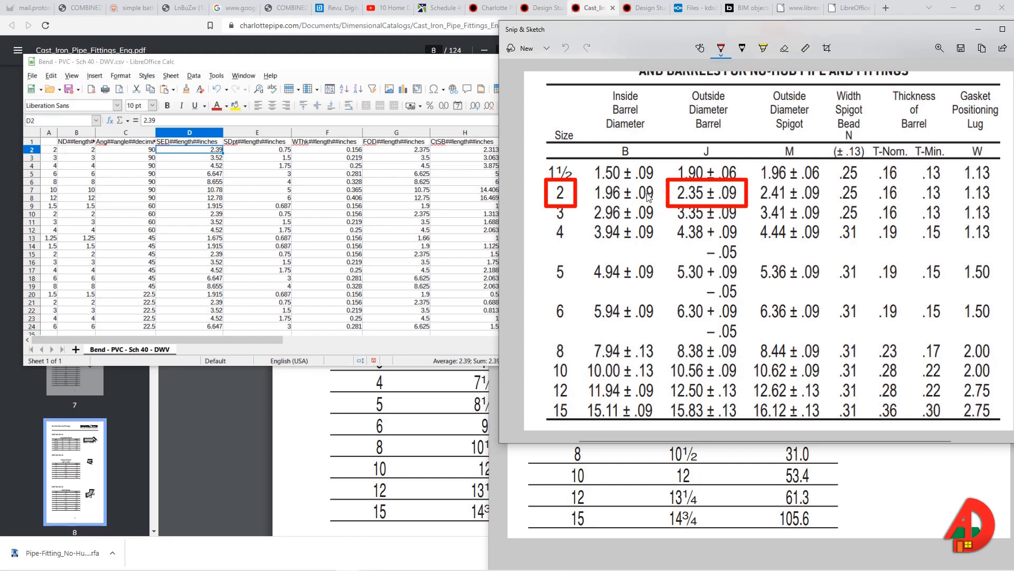
mouse_move(328, 152)
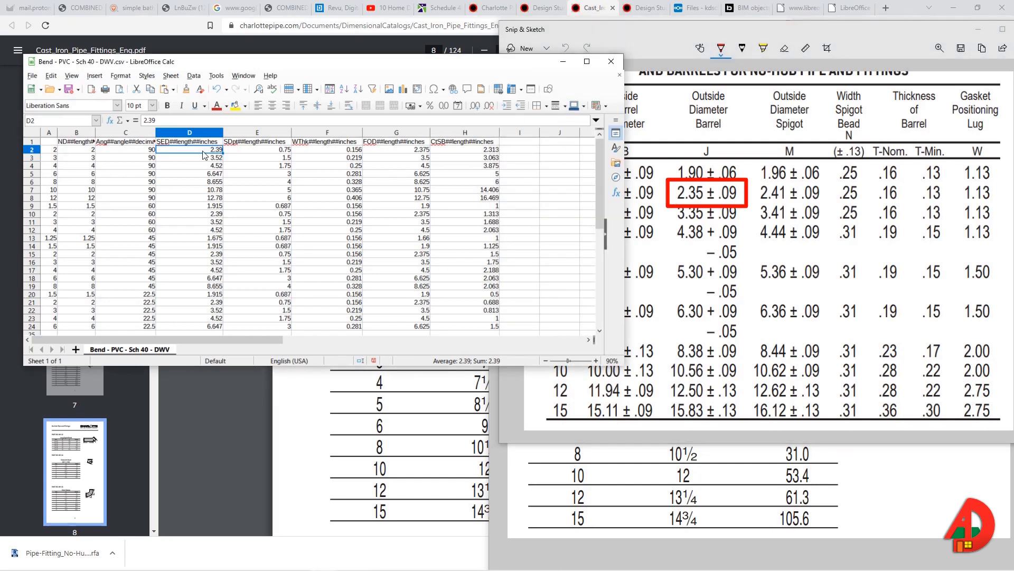
Enter 2.35 as the 2-inch socket outside diameter in the lookup table.
type("2.35")
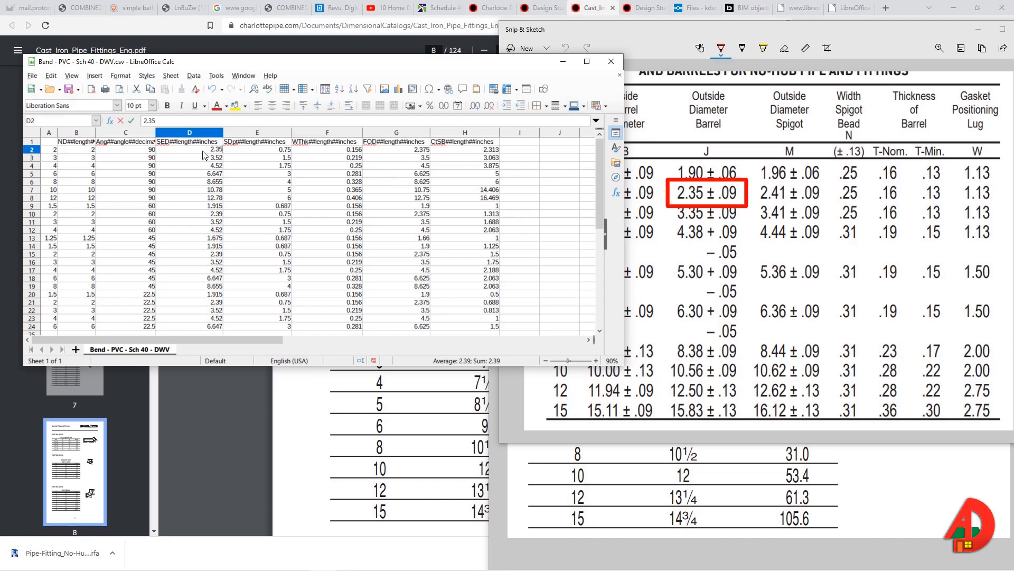
left_click(257, 149)
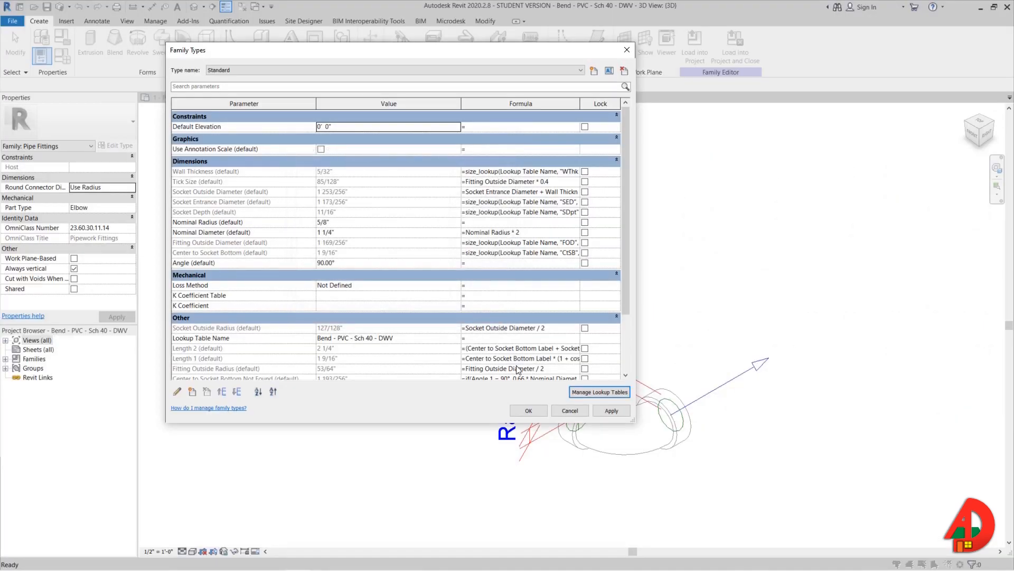
Close Family Types, then show the Ref. Level plan at a 6" = 1'-0" scale.
left_click(527, 410)
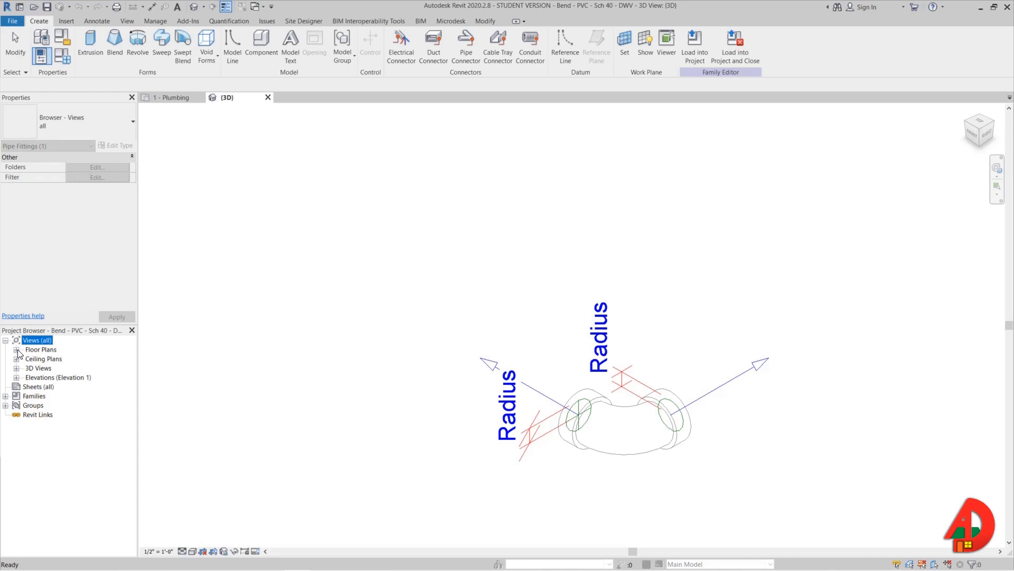
double_click(51, 358)
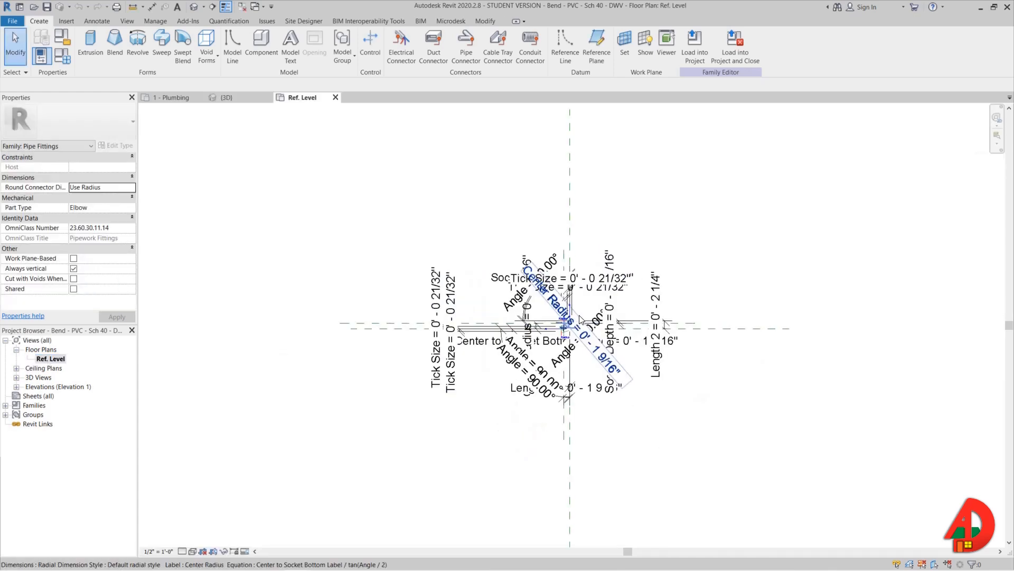
left_click(155, 550)
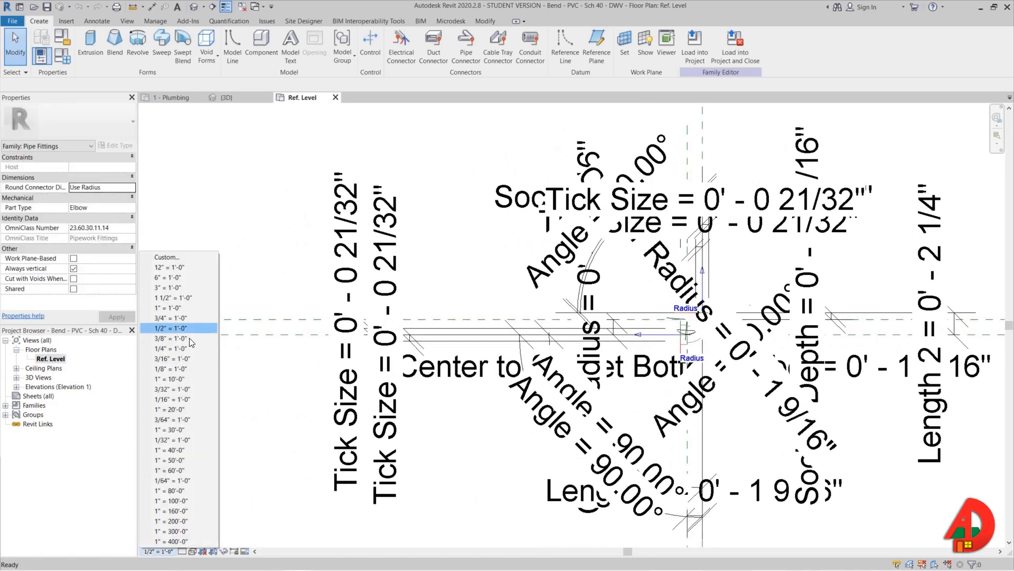
left_click(167, 277)
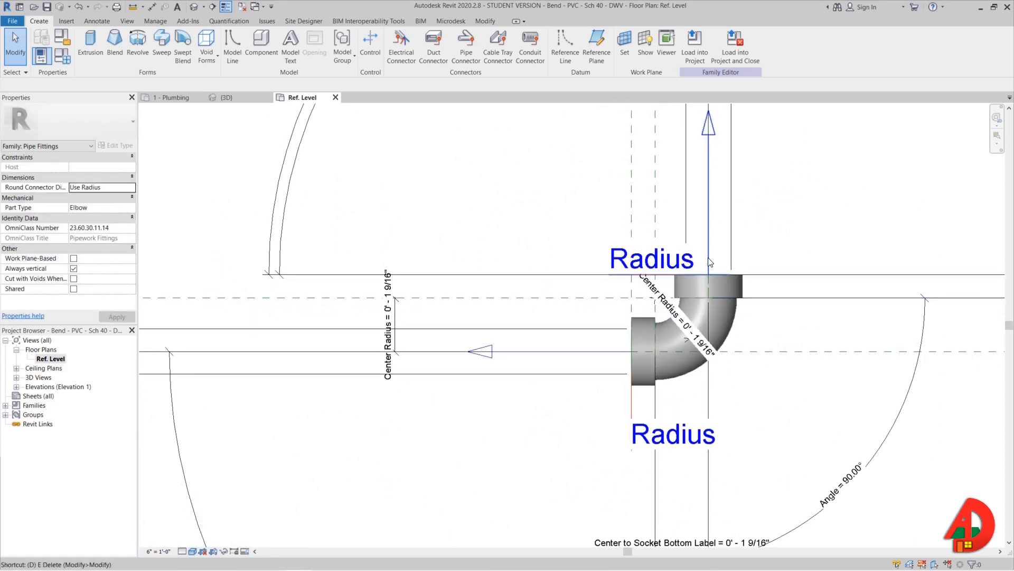
left_click(366, 43)
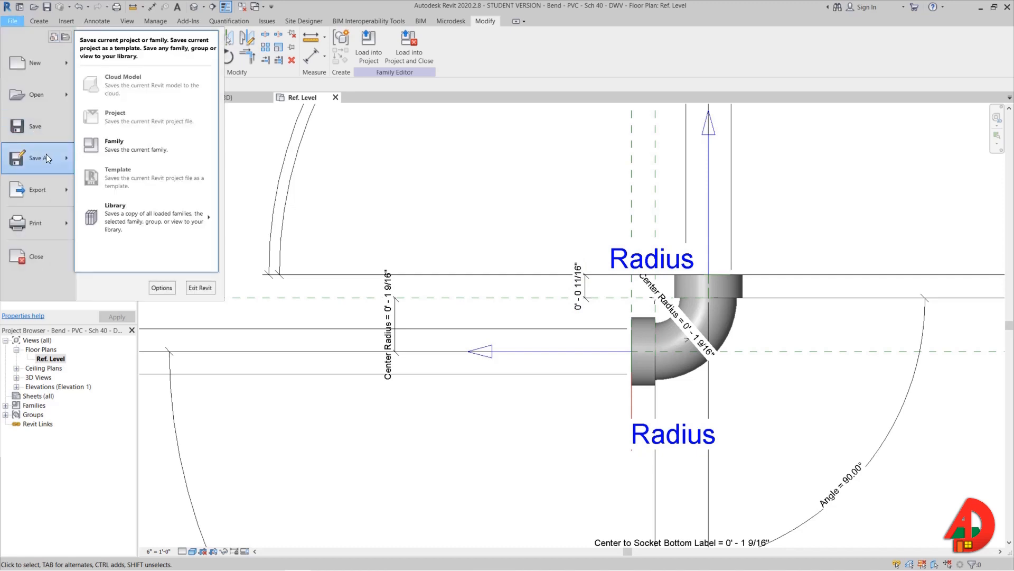
Save the family to Downloads as Cast_Iron_NH-Bend_90_60_45_22.5.
left_click(114, 145)
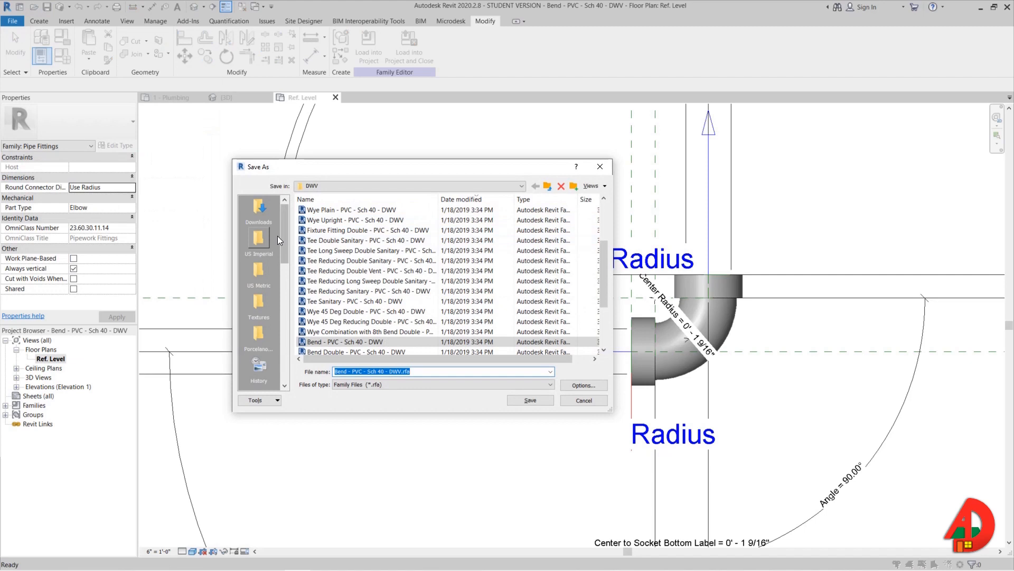
left_click(259, 209)
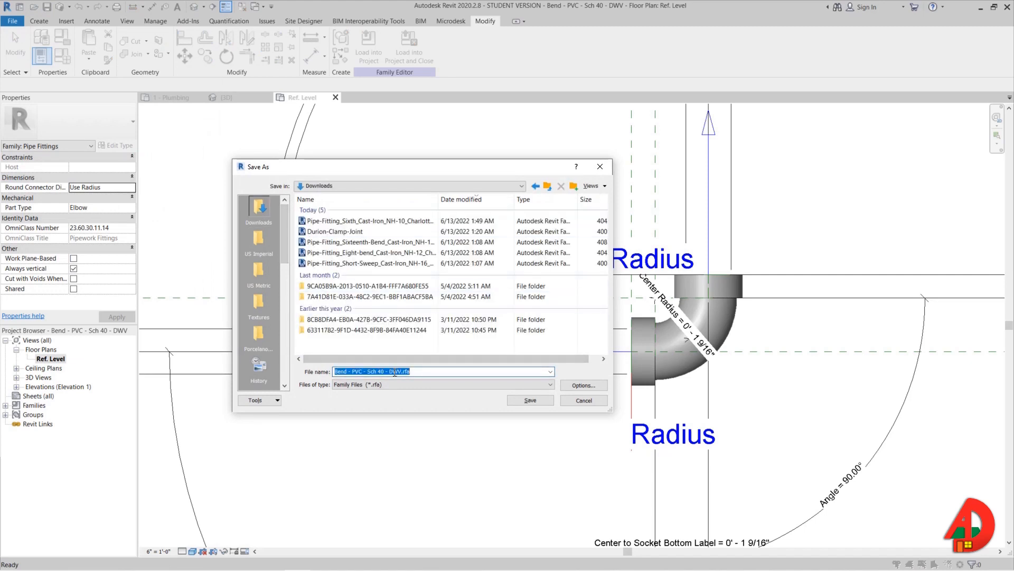
type("Bend")
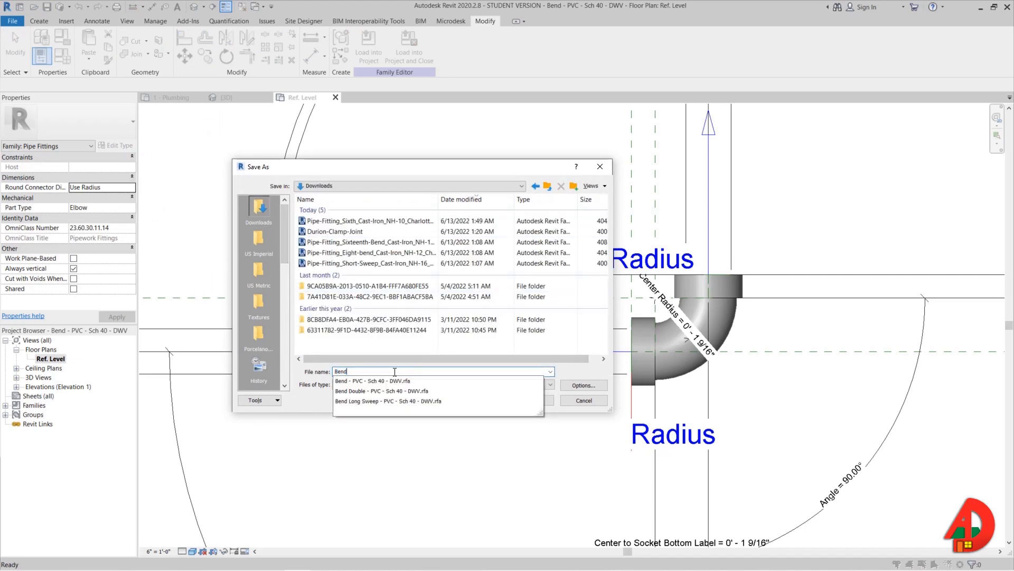
type("Cast Ir")
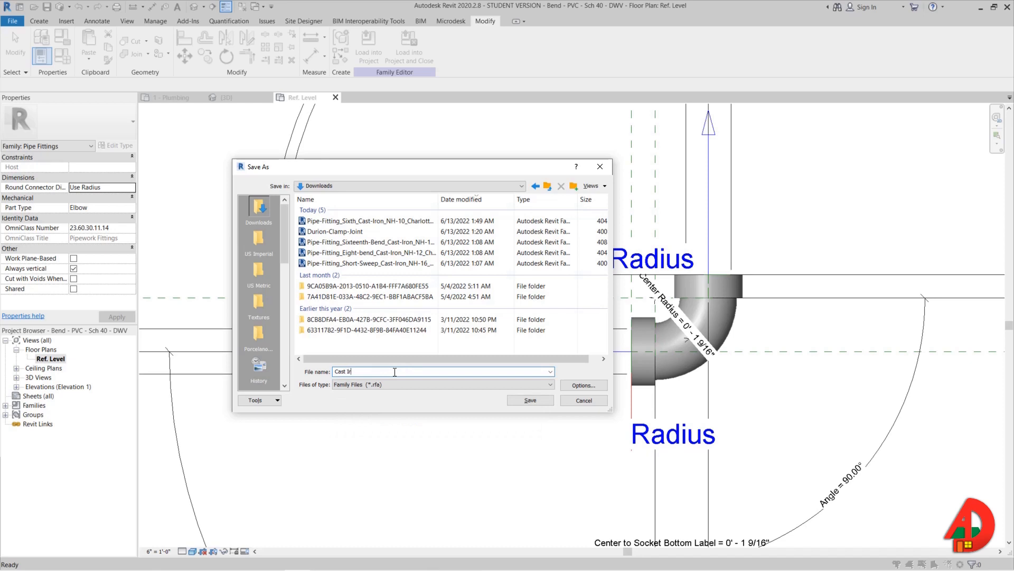
type("_")
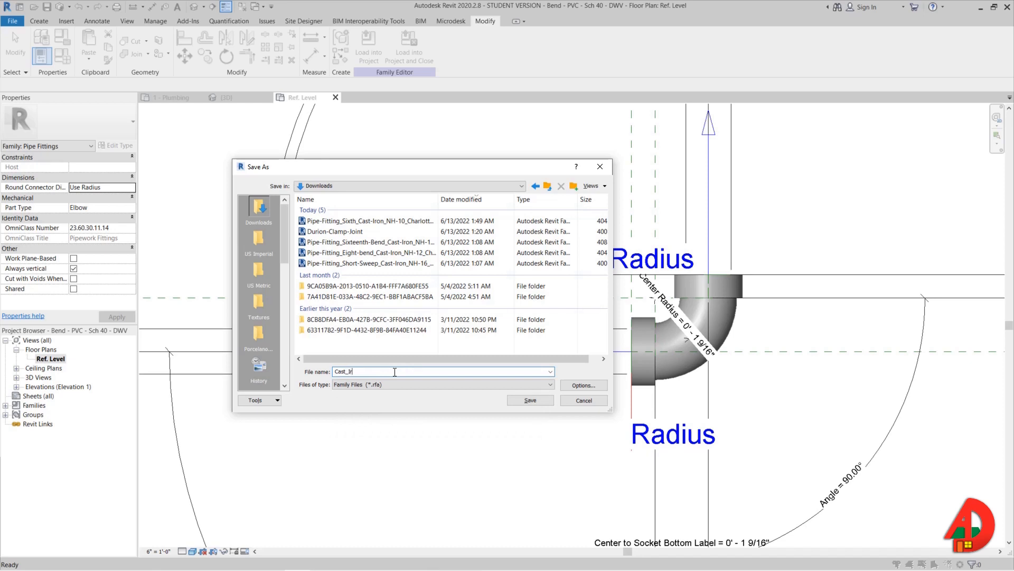
type("on_NH")
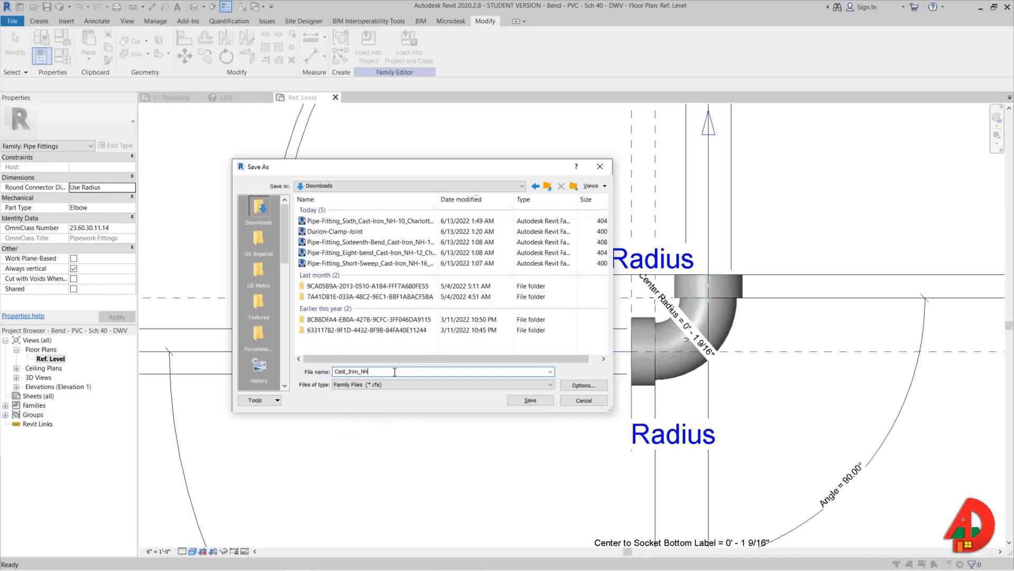
type("-Bend")
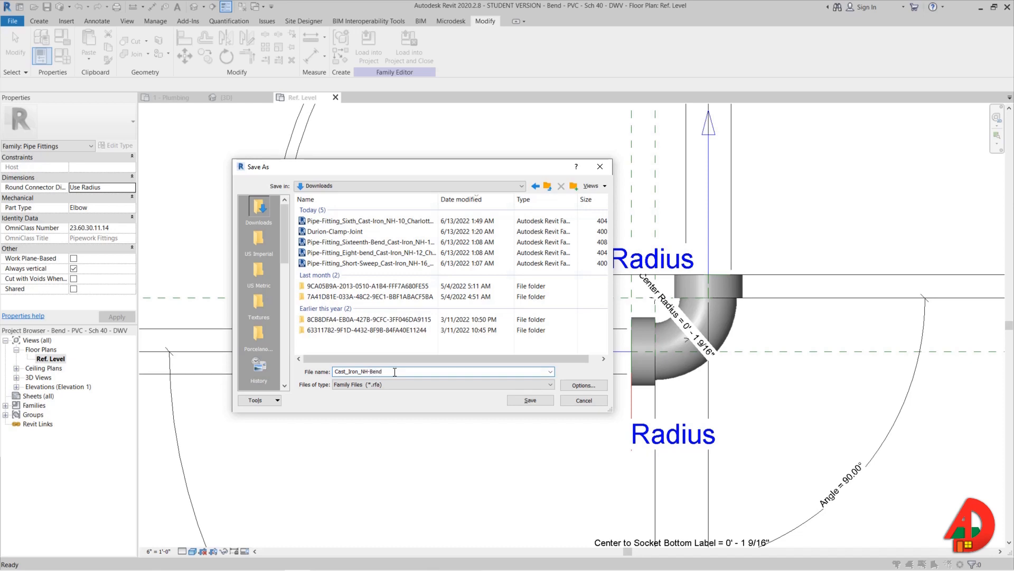
type("_90")
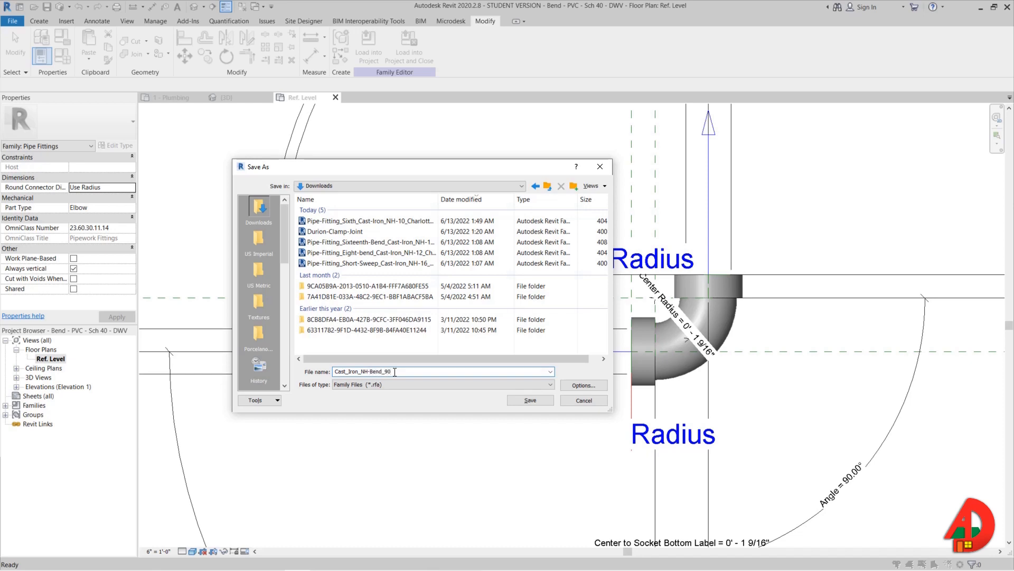
type("_60_40")
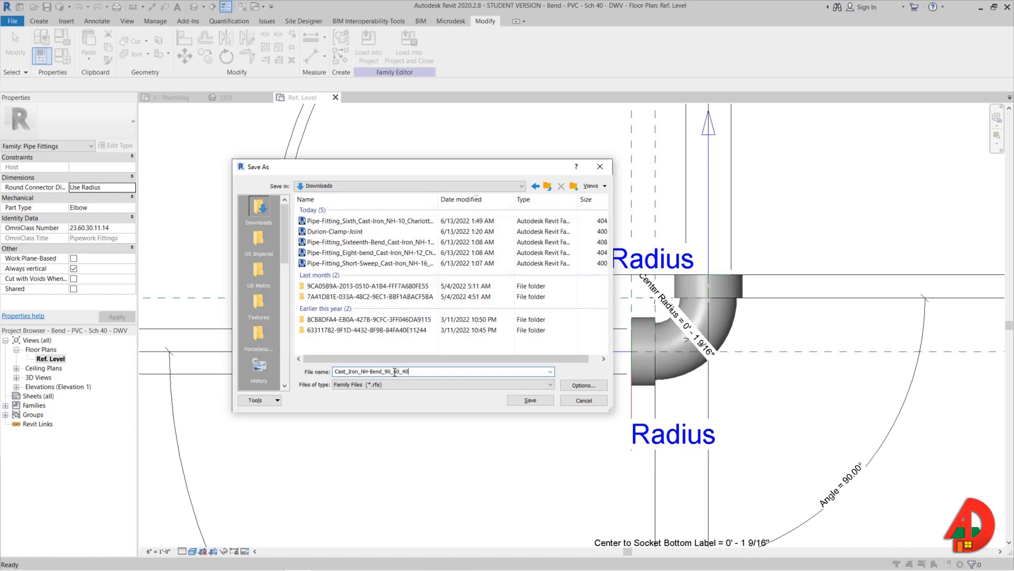
type("45_22.5")
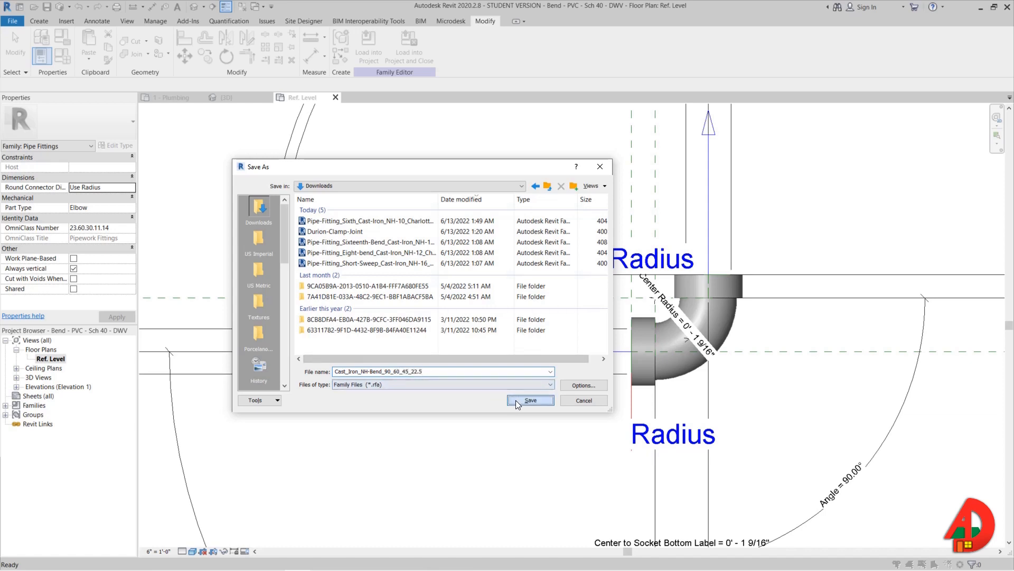
left_click(530, 400)
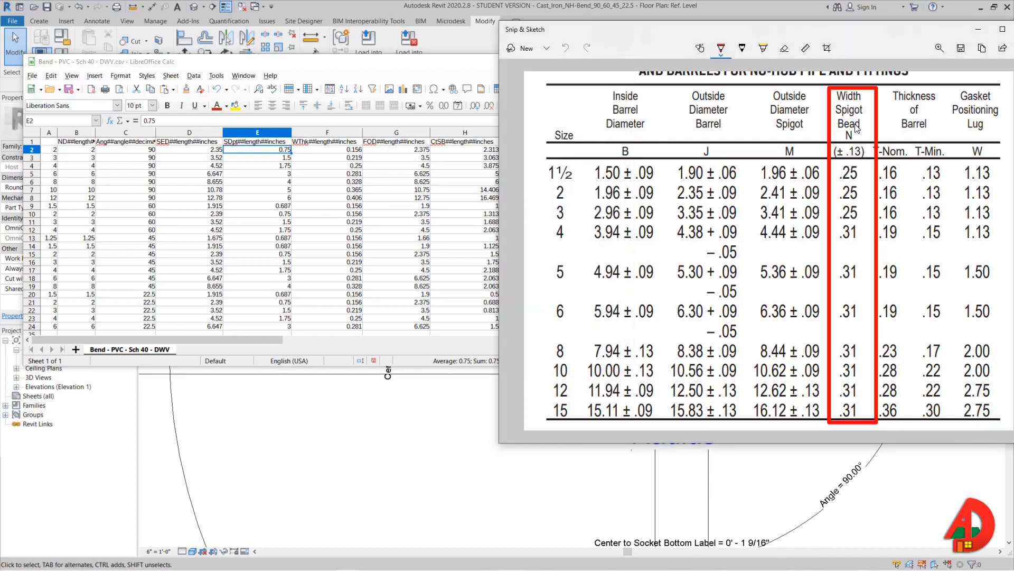
mouse_move(857, 179)
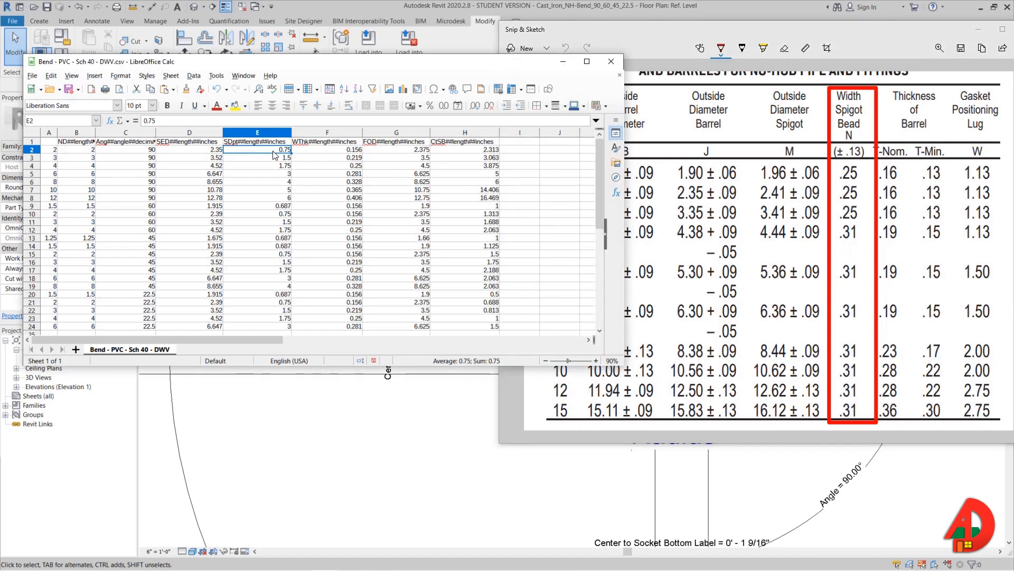
Set row 2 to bead width 0.25, thickness 0, diameter 2.35 and length 6.5.
left_click(326, 150)
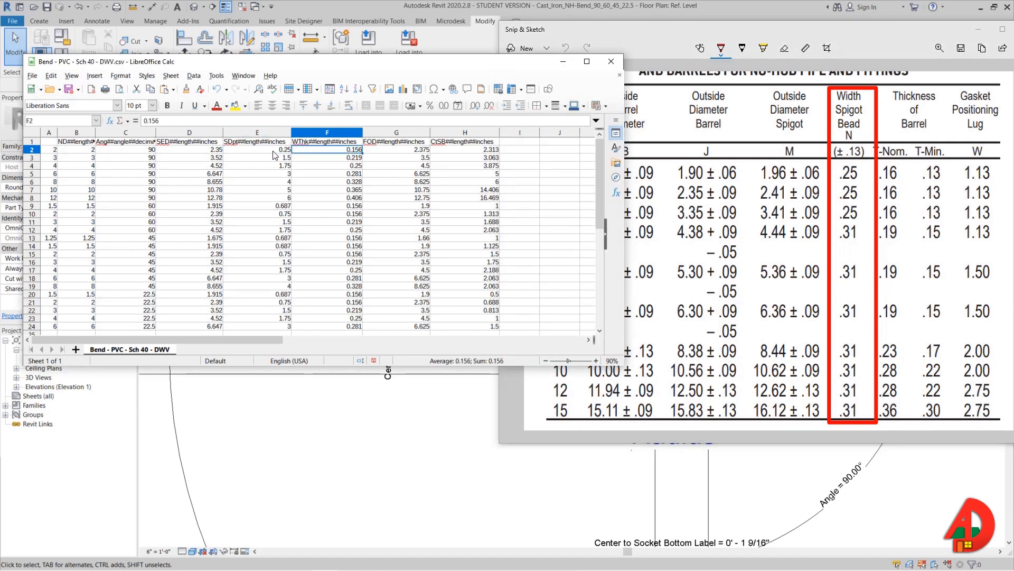
mouse_move(377, 158)
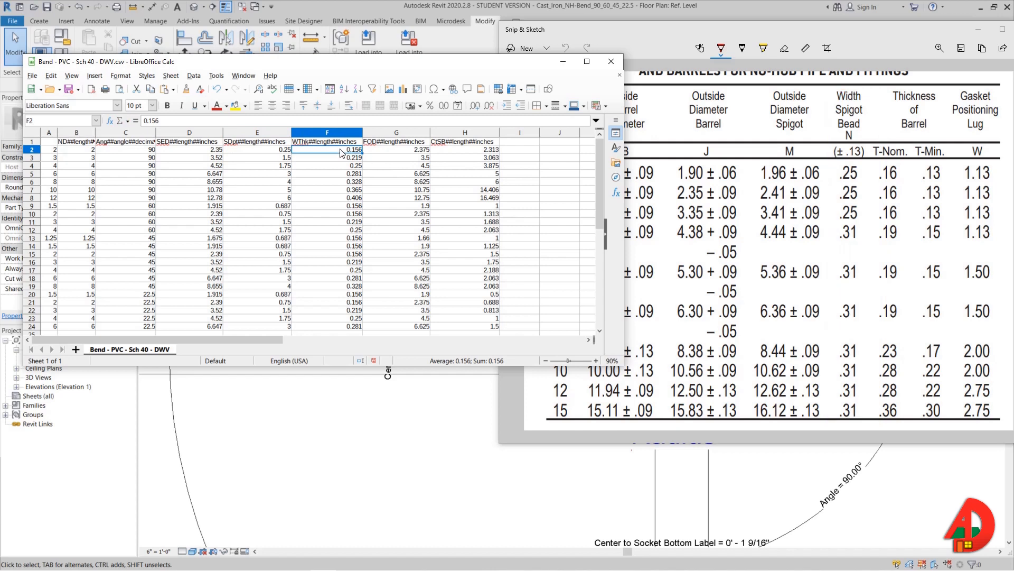
left_click(396, 150)
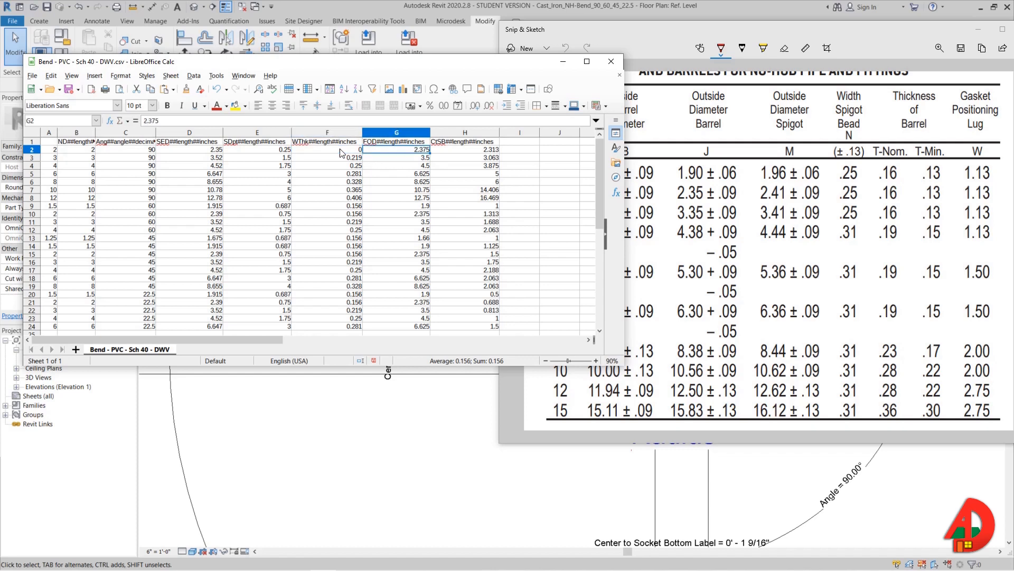
left_click(396, 150)
type("2.35")
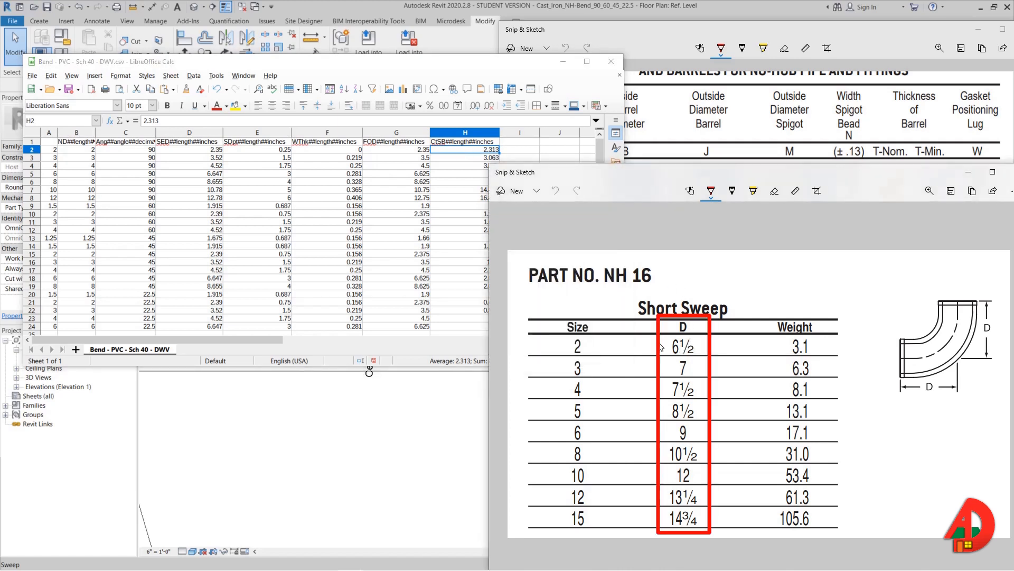
mouse_move(698, 352)
type("6")
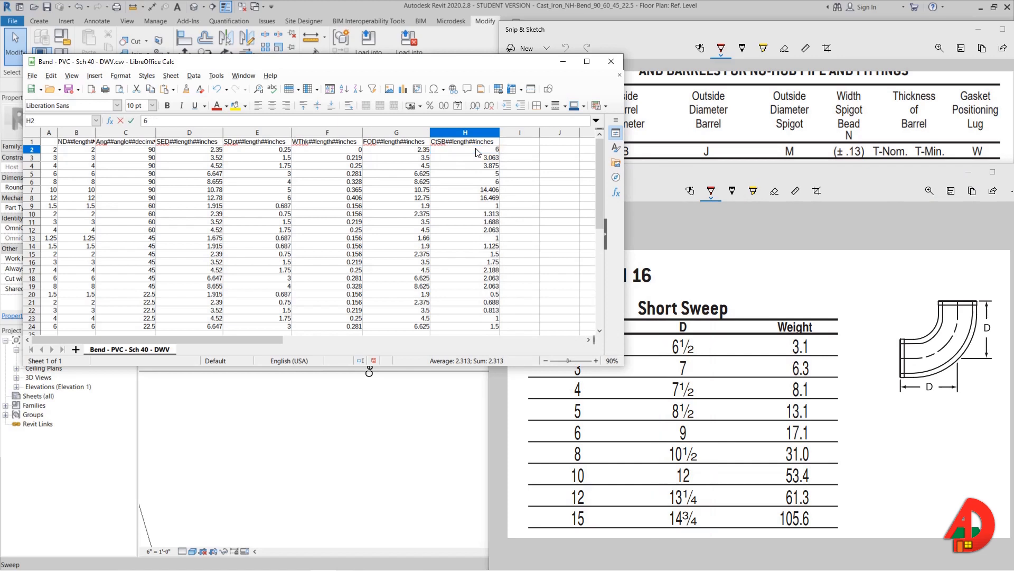
left_click(520, 150)
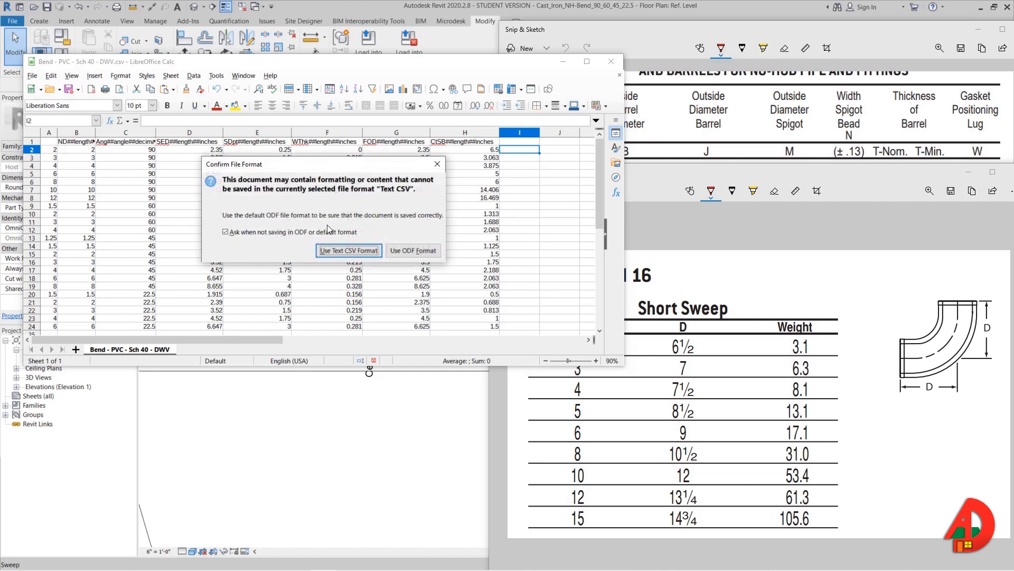
Keep the saved lookup table in Text CSV format.
left_click(348, 250)
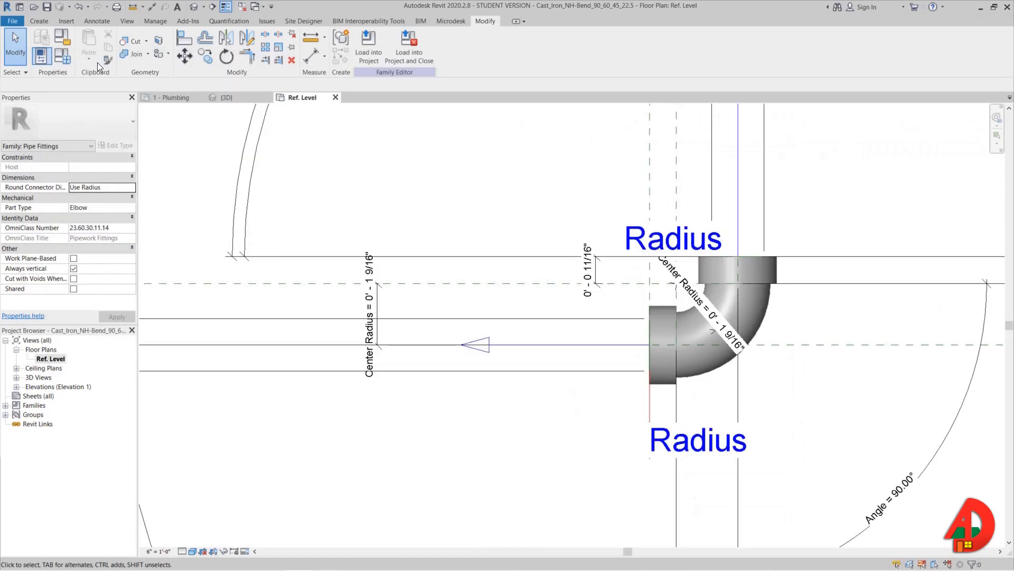
Reimport the edited Bend lookup CSV through Manage Lookup Tables.
left_click(598, 392)
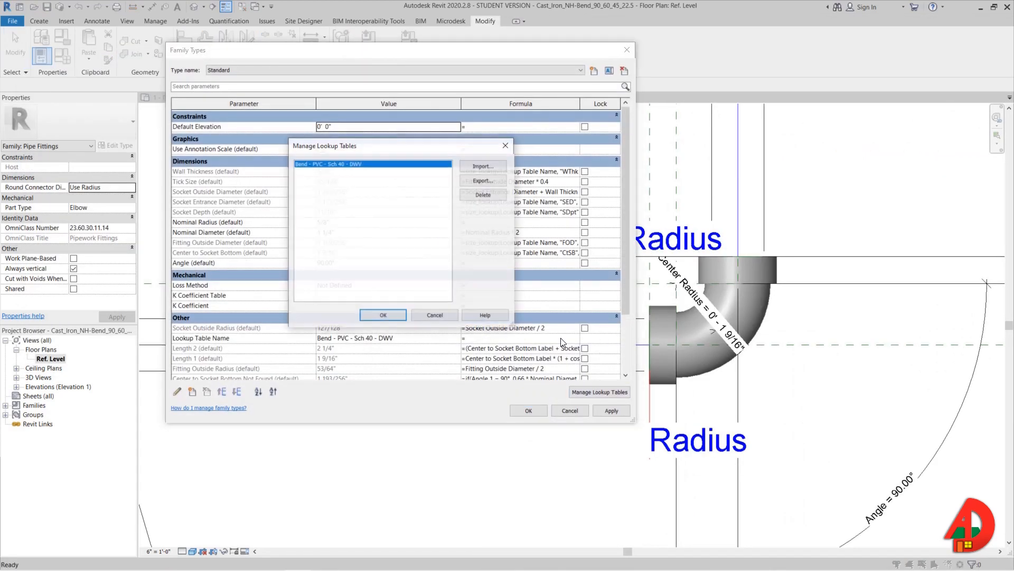
left_click(482, 166)
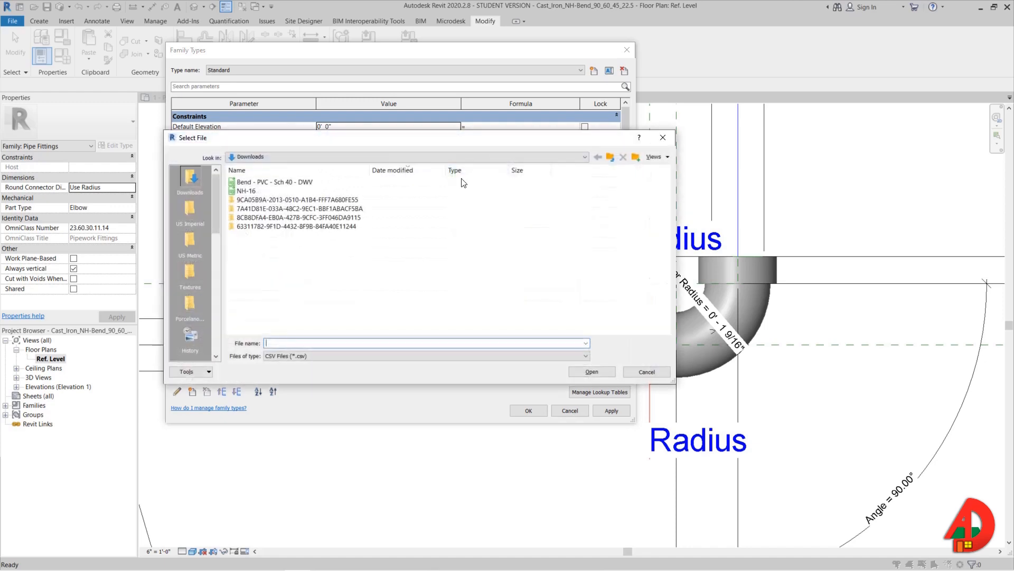
left_click(590, 371)
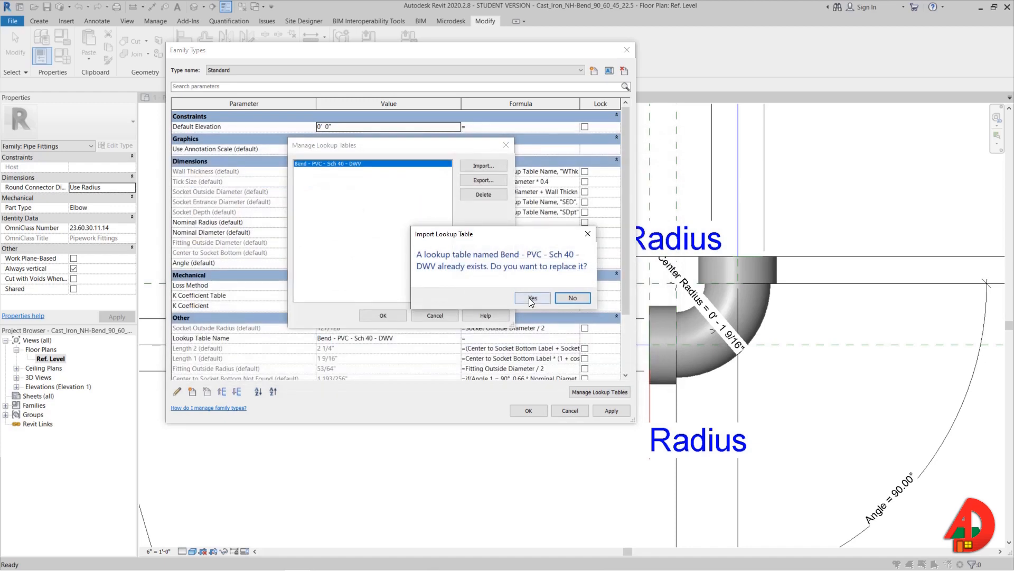
Apply the type values and close Family Types, giving a 6 1/2" center radius.
left_click(533, 298)
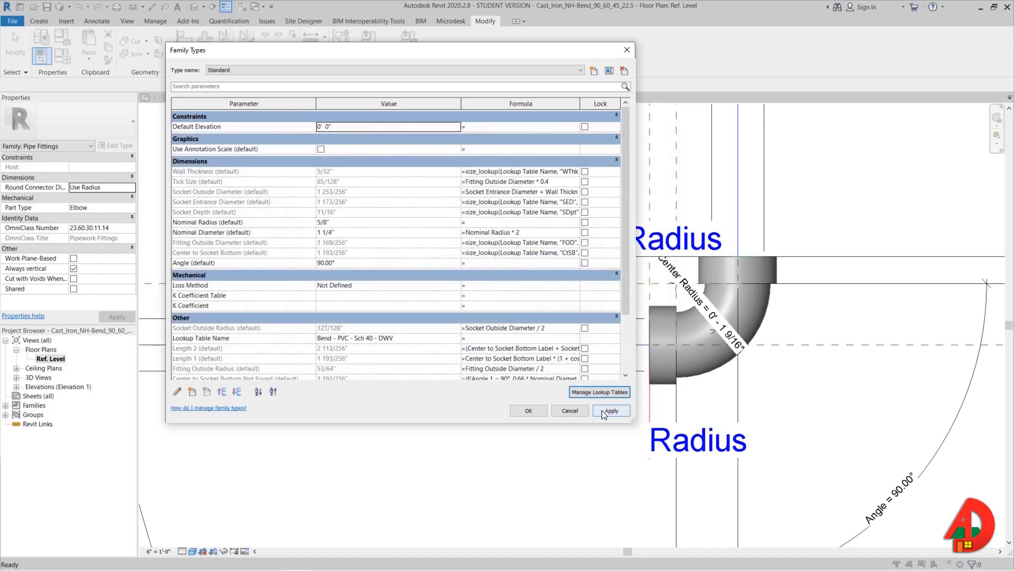
left_click(610, 410)
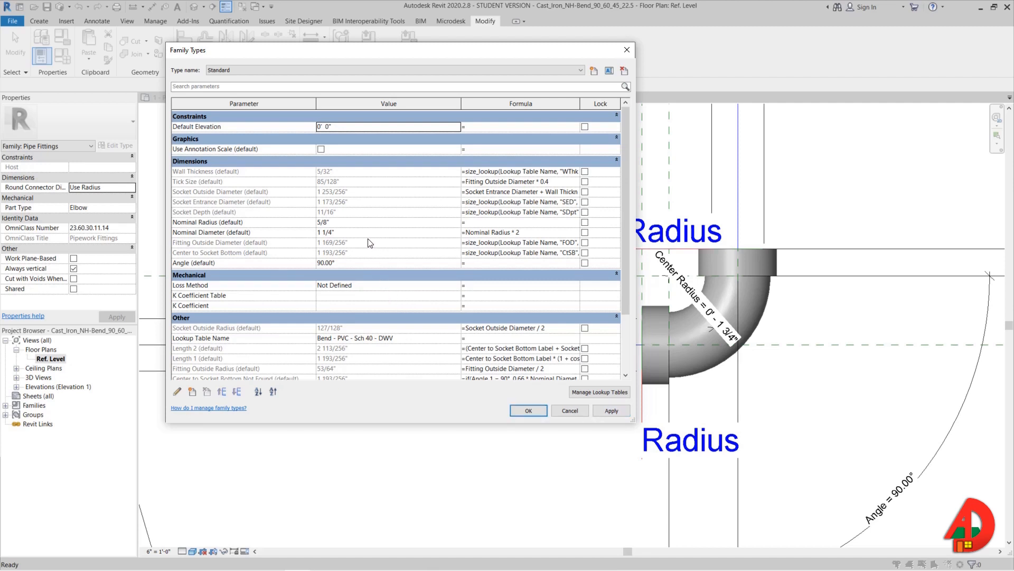
left_click(611, 410)
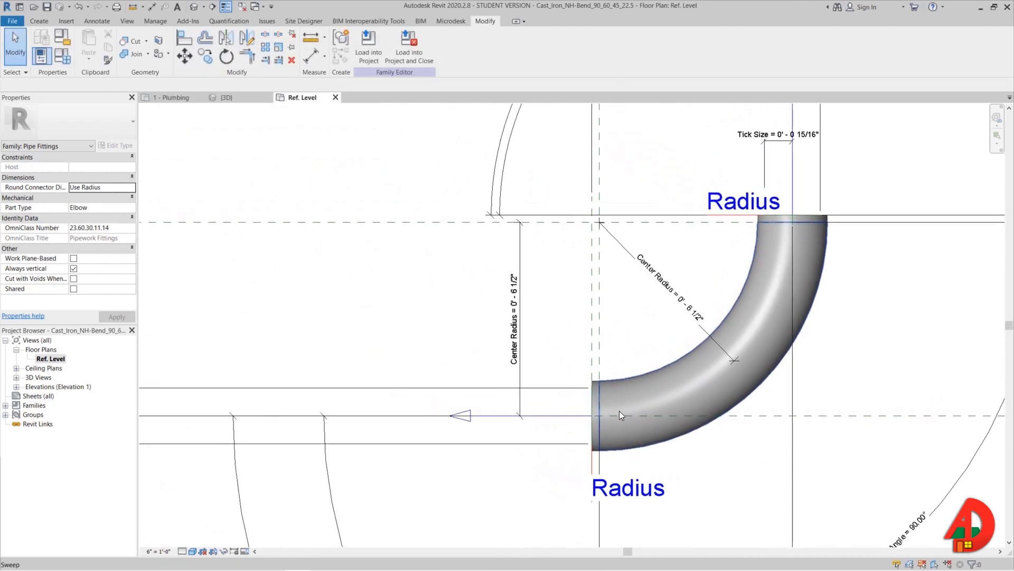
mouse_move(630, 384)
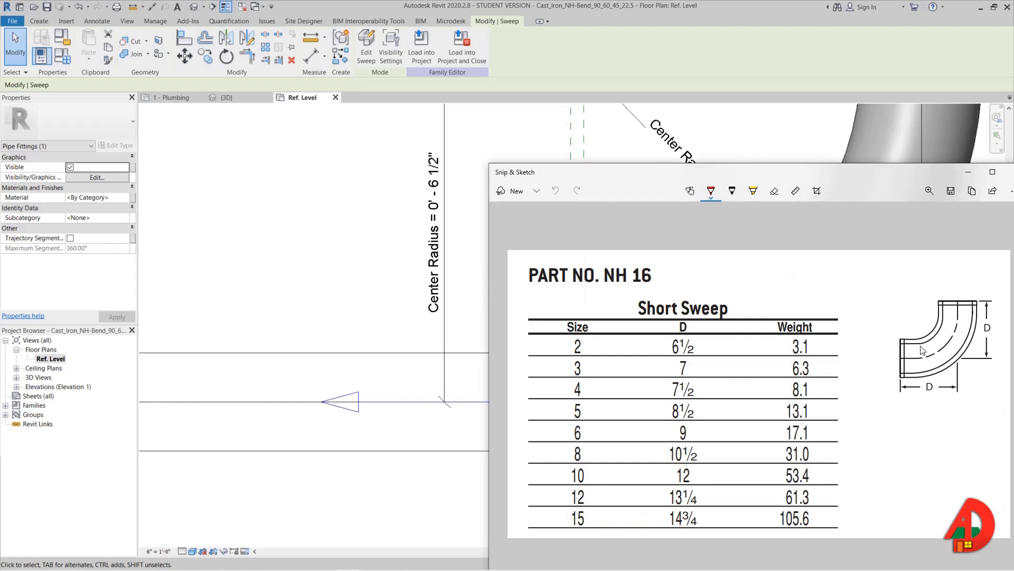
mouse_move(916, 348)
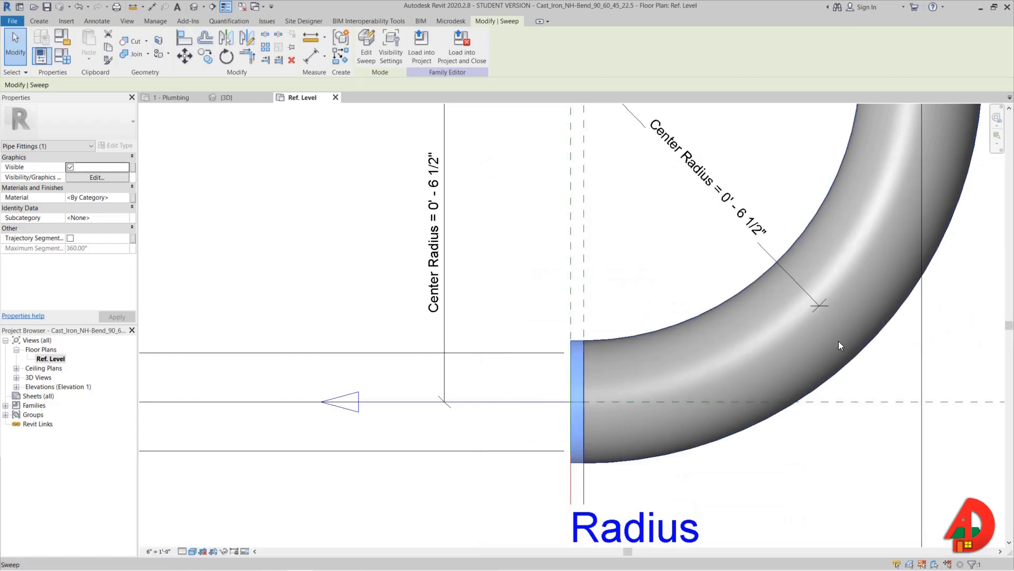
mouse_move(653, 332)
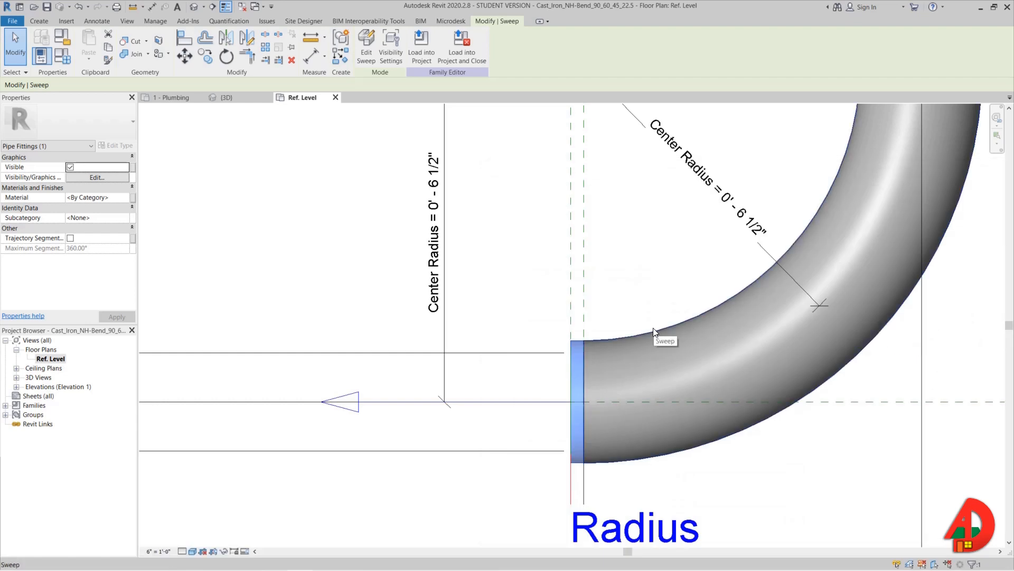
mouse_move(655, 331)
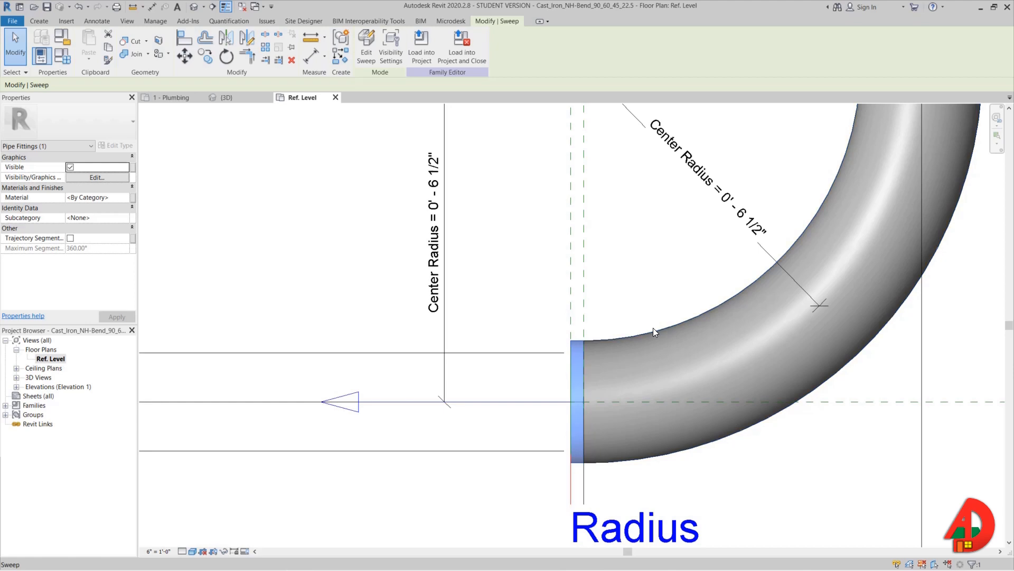
mouse_move(642, 293)
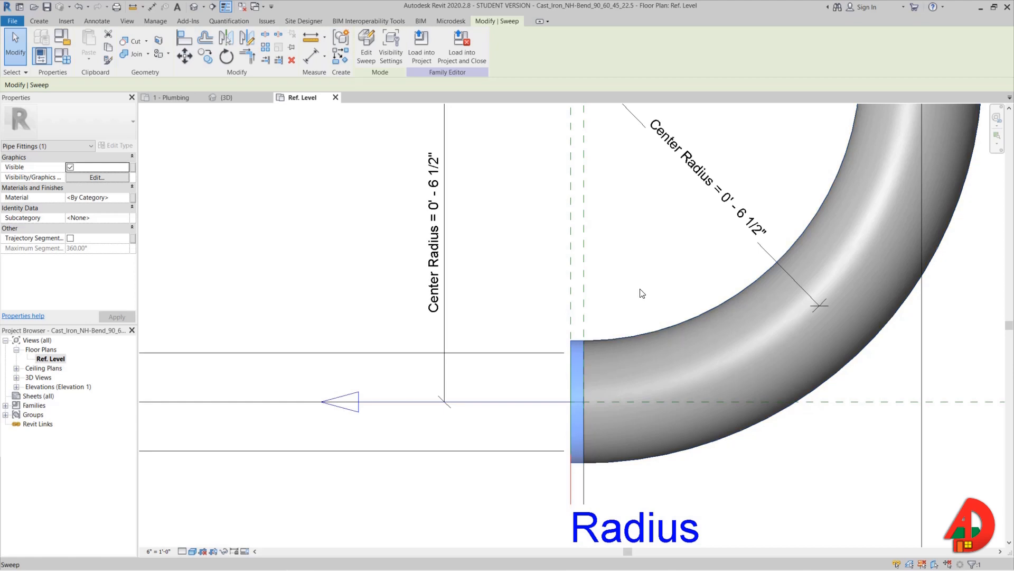
Switch to the Pipe-Fitting_Short-Sweep_Cast-Iron_NH-16_Charlotte_2017 family window.
left_click(171, 97)
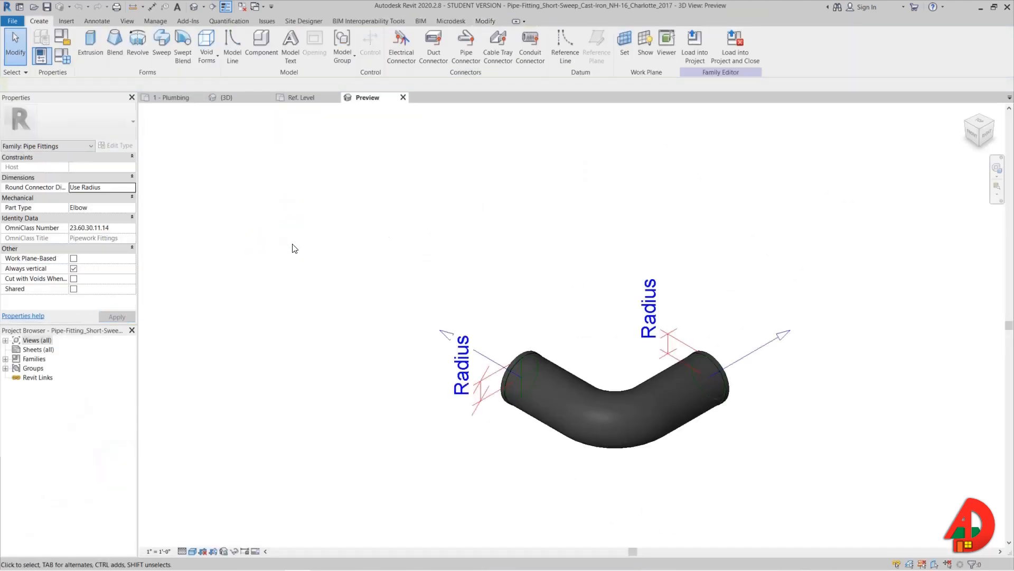
Review the Charlotte family's NH-16 lookup type parameters, then close the dialog.
left_click(302, 97)
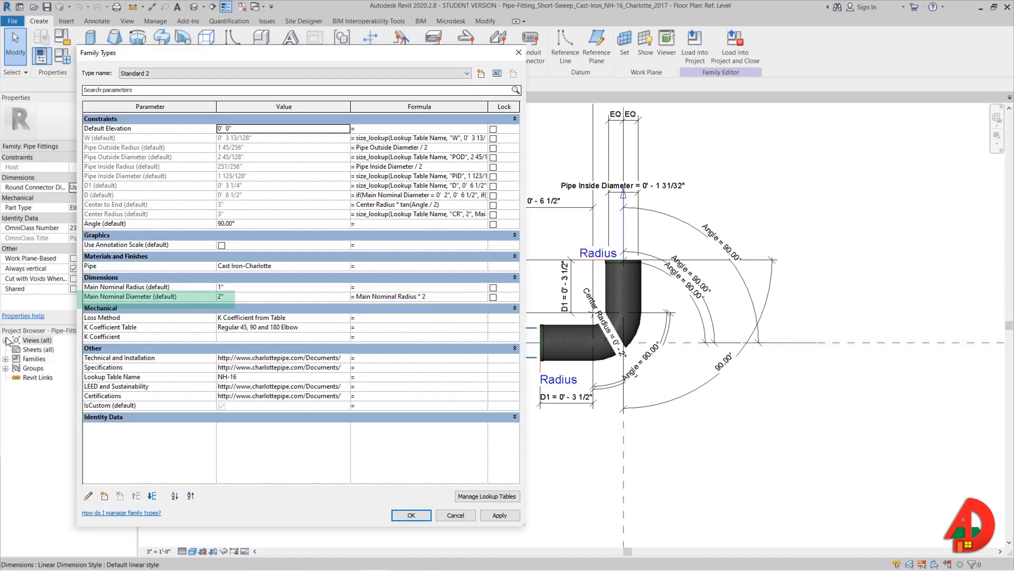
left_click(411, 515)
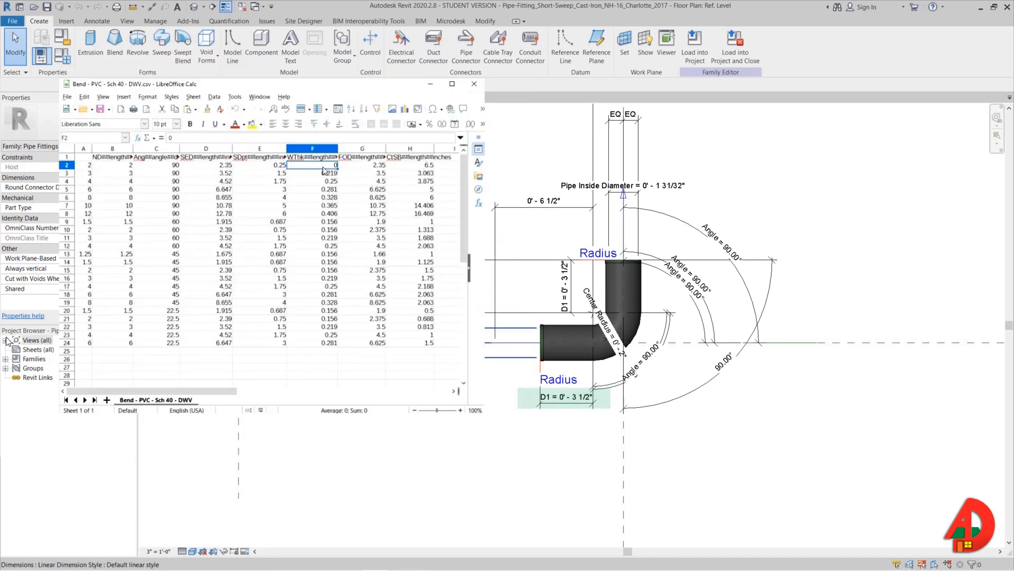
Change the 2-inch row's E2 value to 3.5 and save the CSV.
left_click(260, 165)
type("3.5")
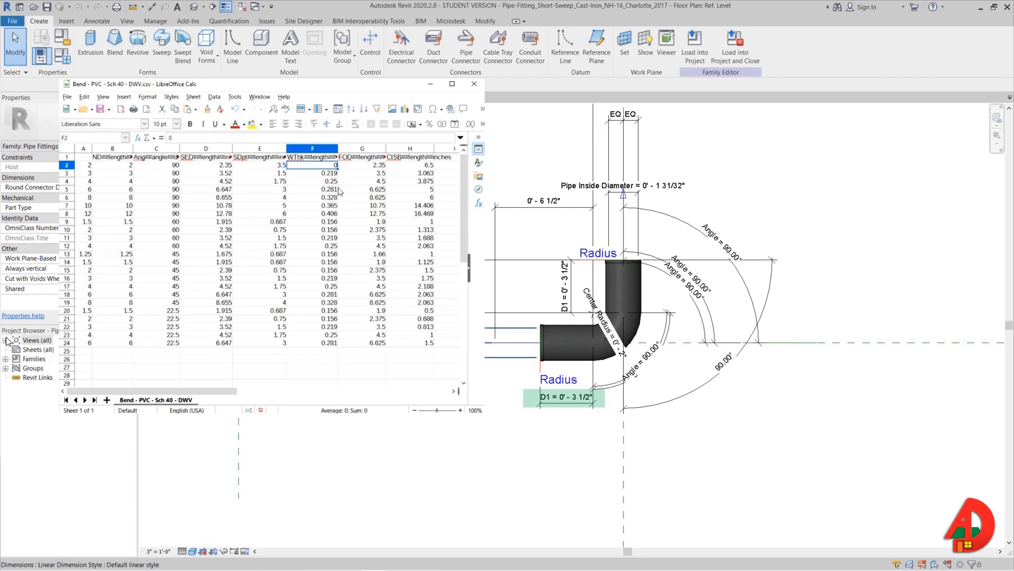
left_click(67, 96)
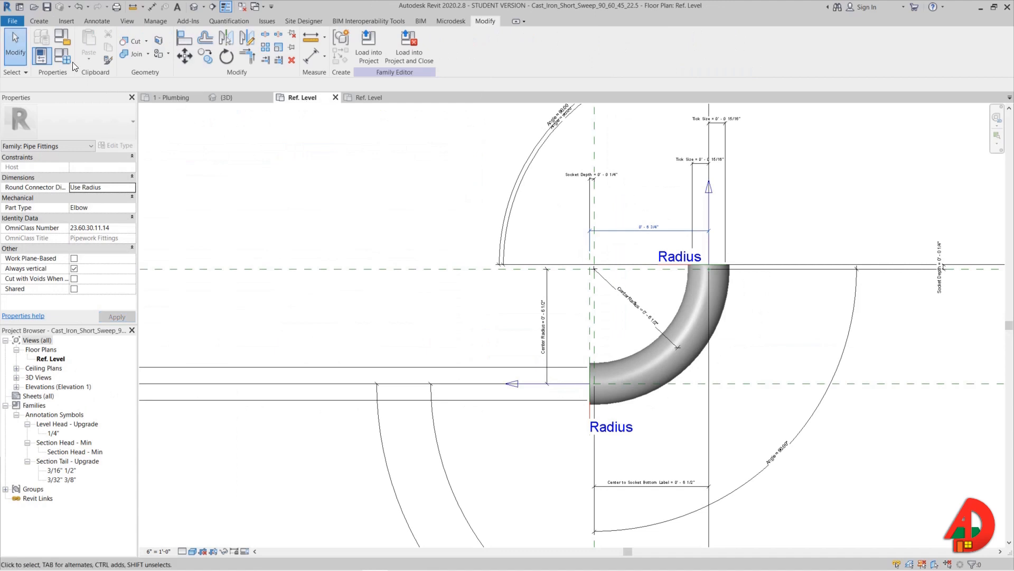
Reimport the edited CSV in Family Types, giving 3 1/2" socket depth and 10" length.
left_click(530, 401)
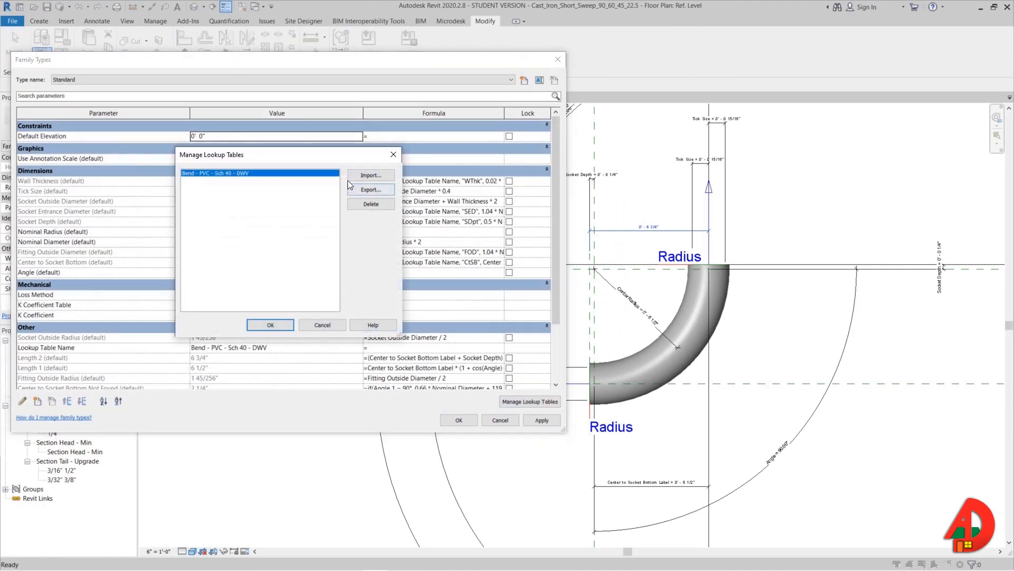
left_click(370, 175)
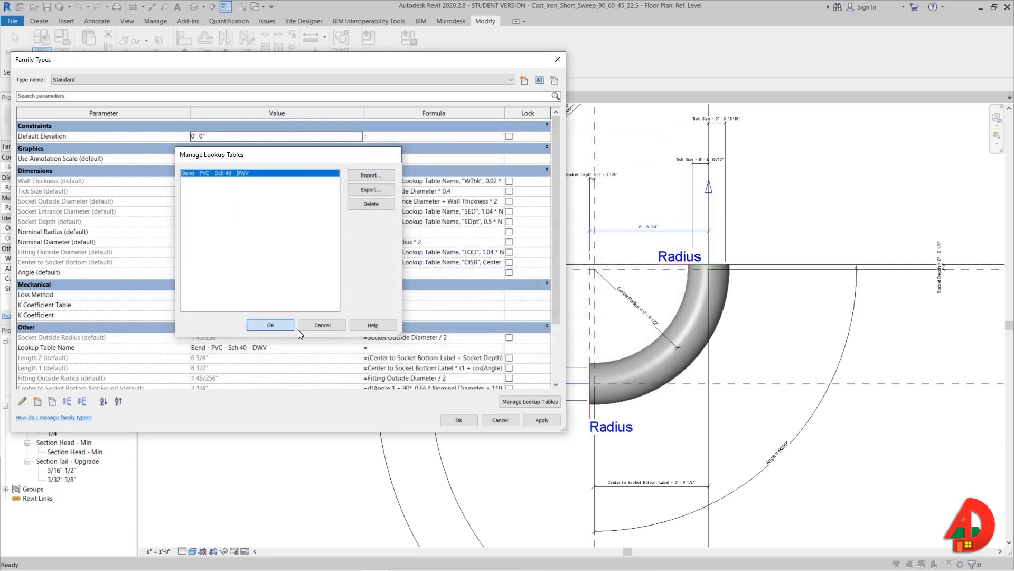
left_click(271, 325)
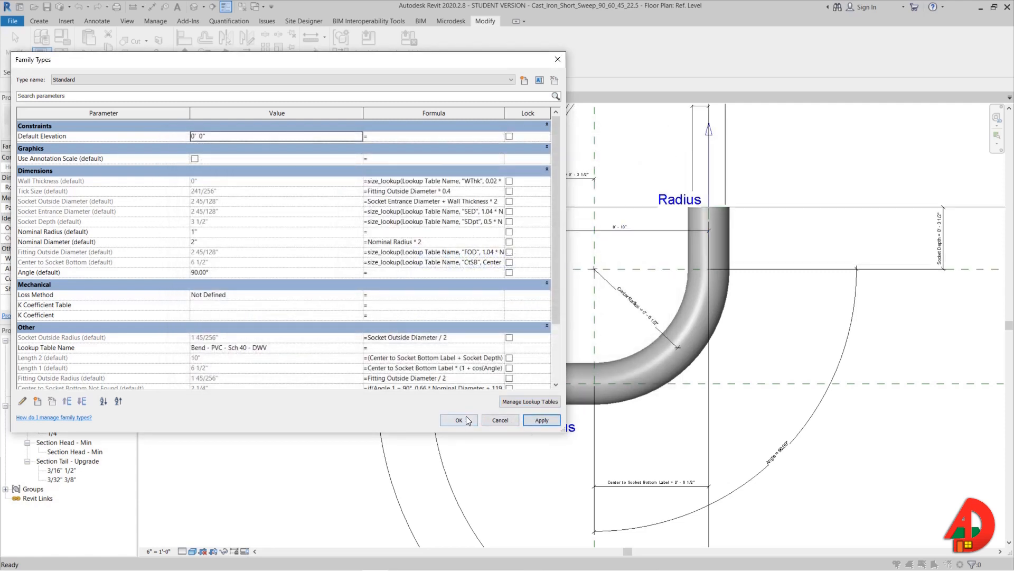
left_click(459, 420)
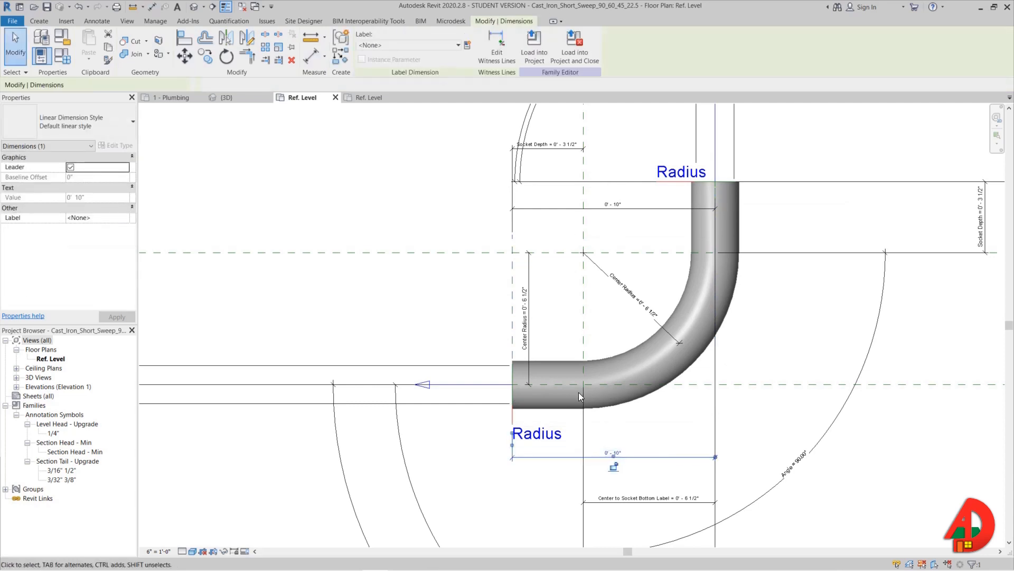
Duplicate the 0'-10" dimension's type as 'Default linear style 3' with larger, bold text.
left_click(118, 145)
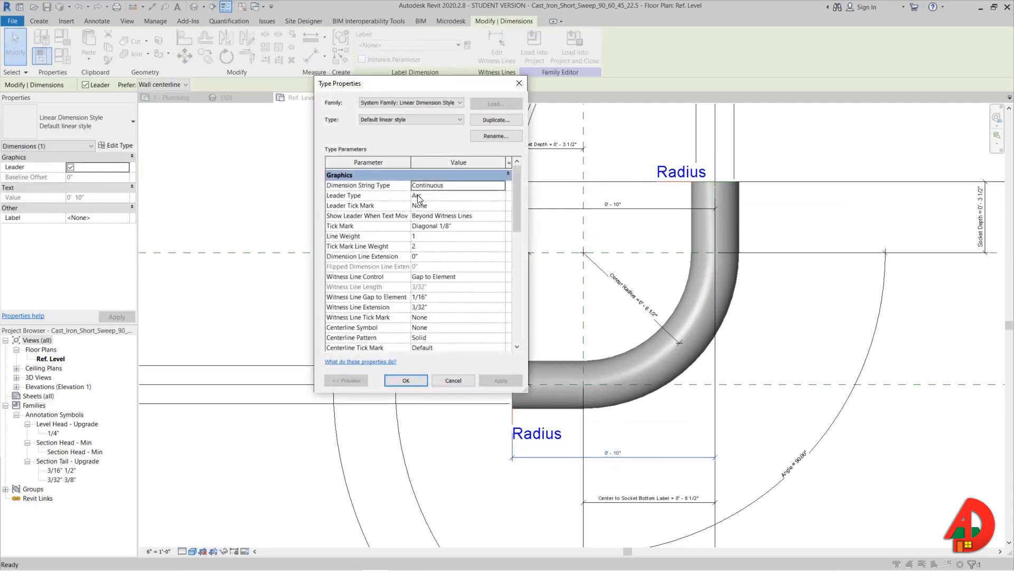
left_click(496, 120)
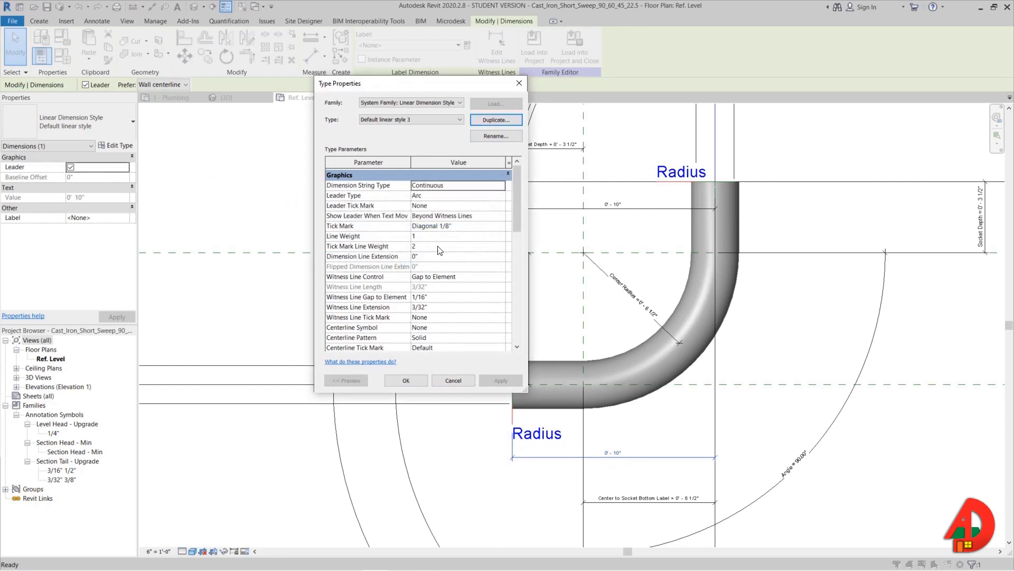
scroll("down", 3)
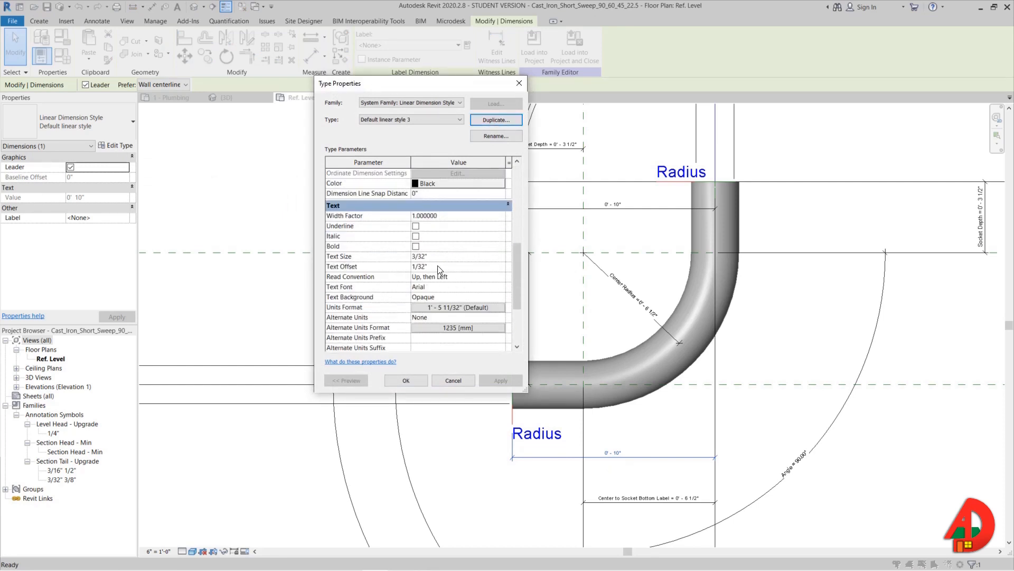
double_click(419, 257)
type("9")
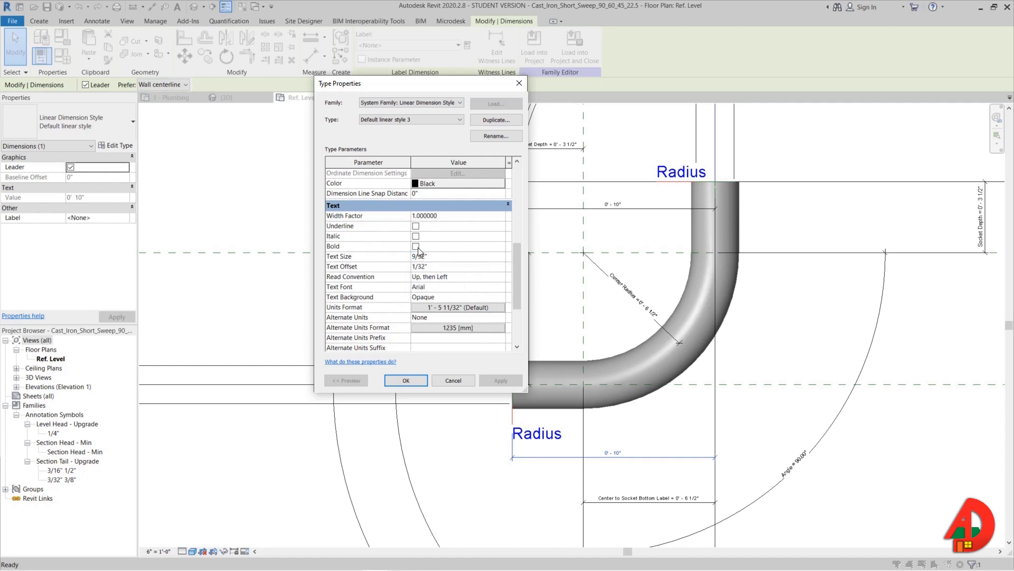
left_click(406, 380)
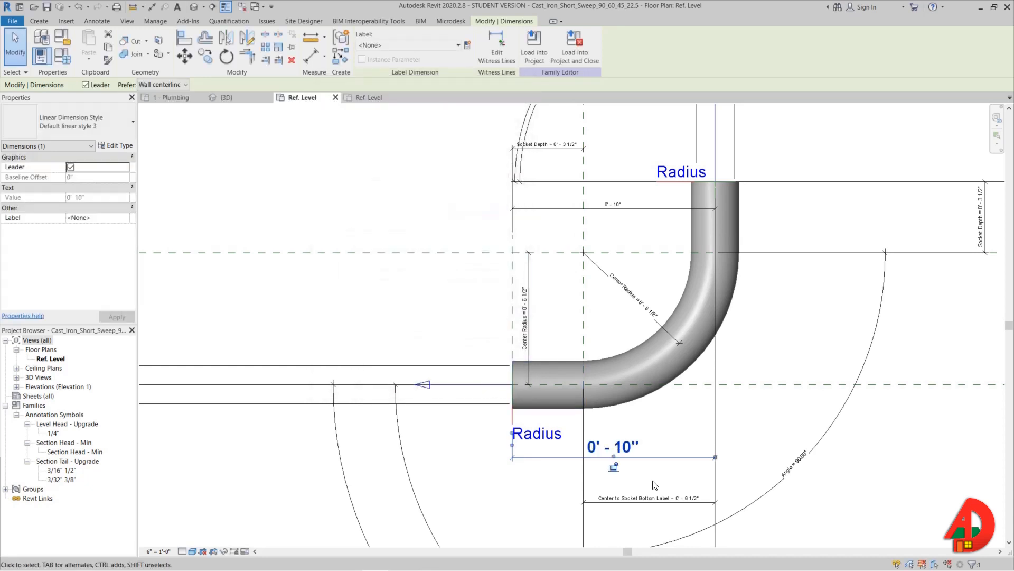
mouse_move(622, 422)
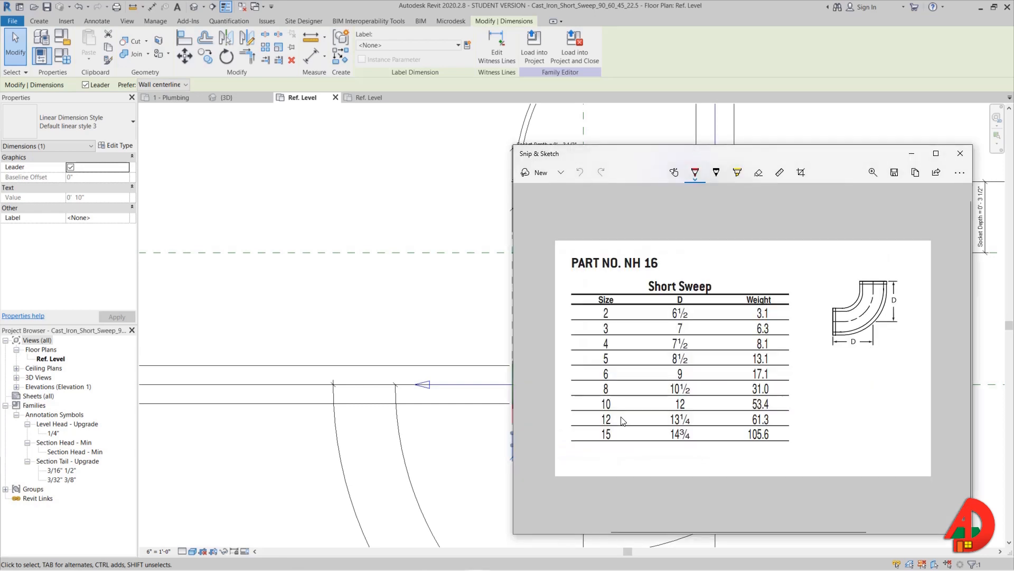
mouse_move(658, 313)
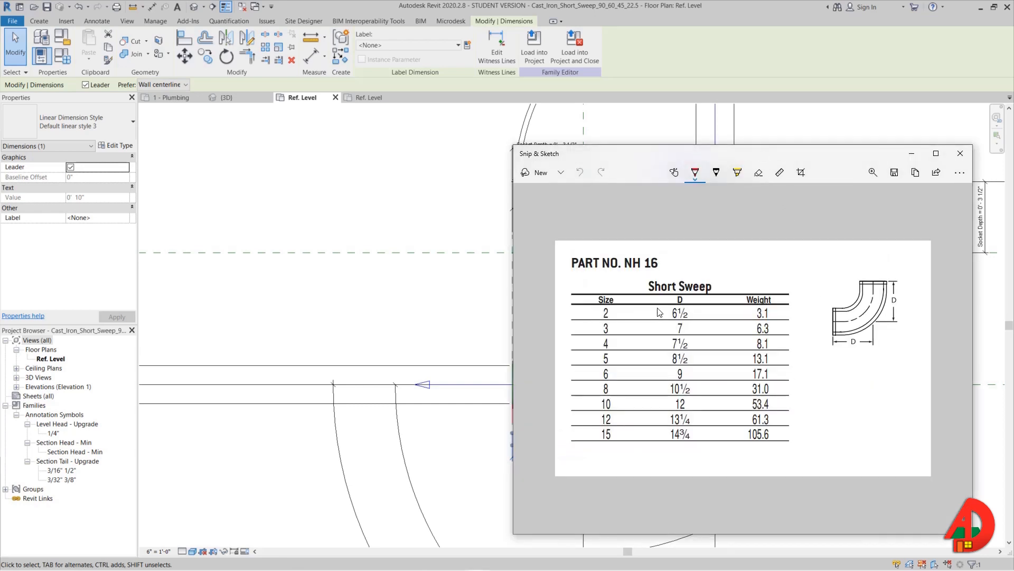
mouse_move(582, 323)
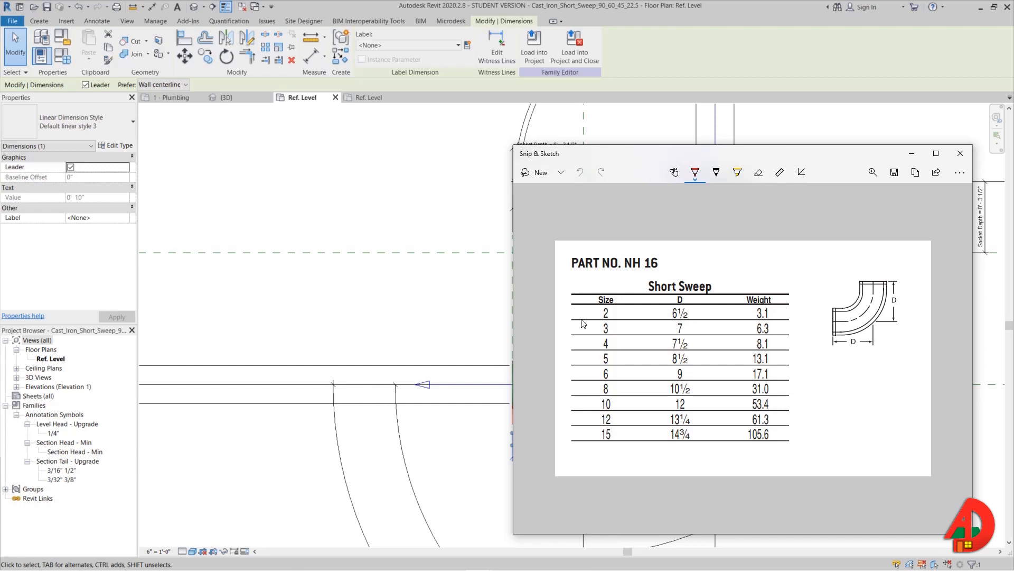
mouse_move(677, 332)
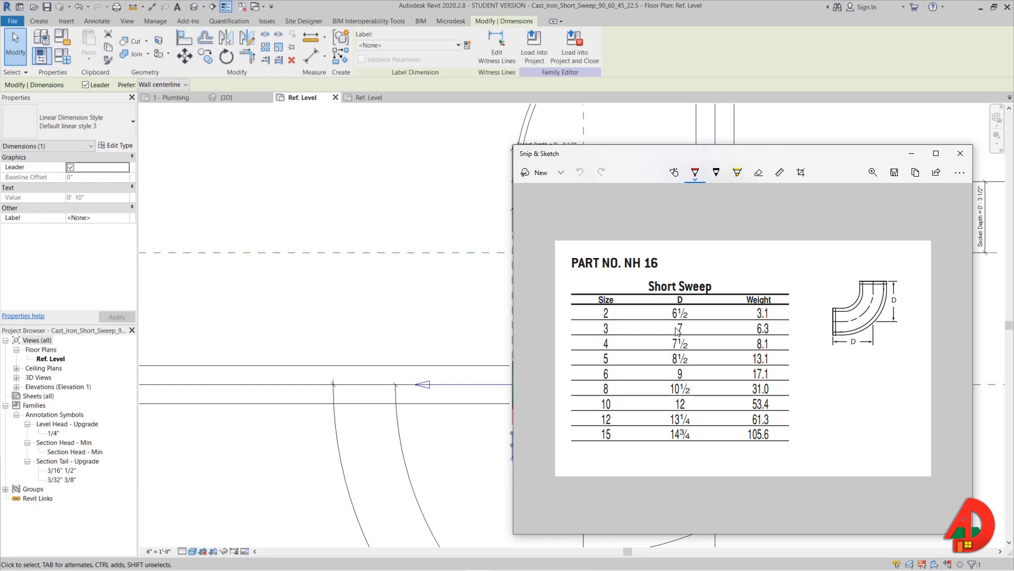
mouse_move(514, 322)
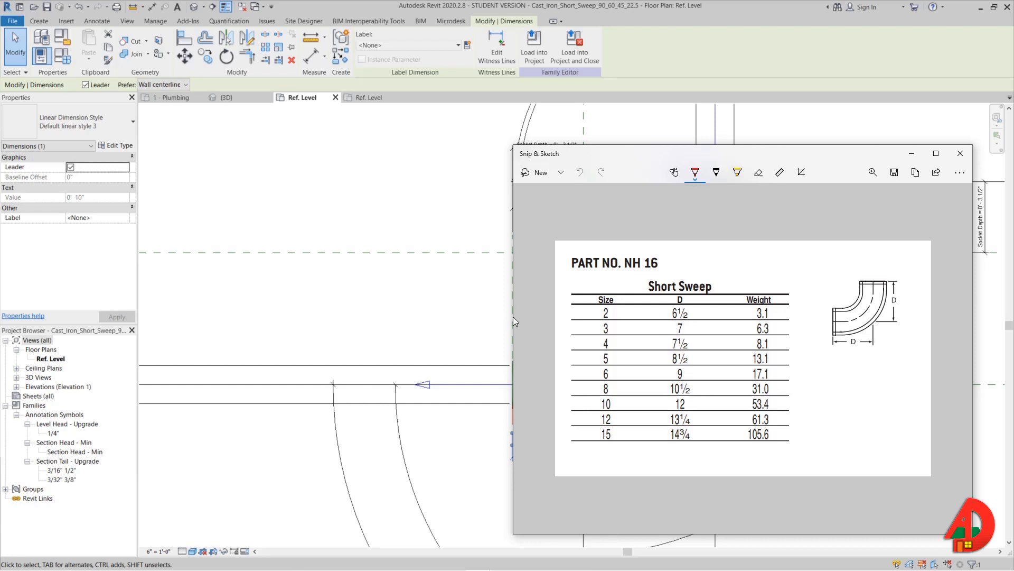
left_click(960, 154)
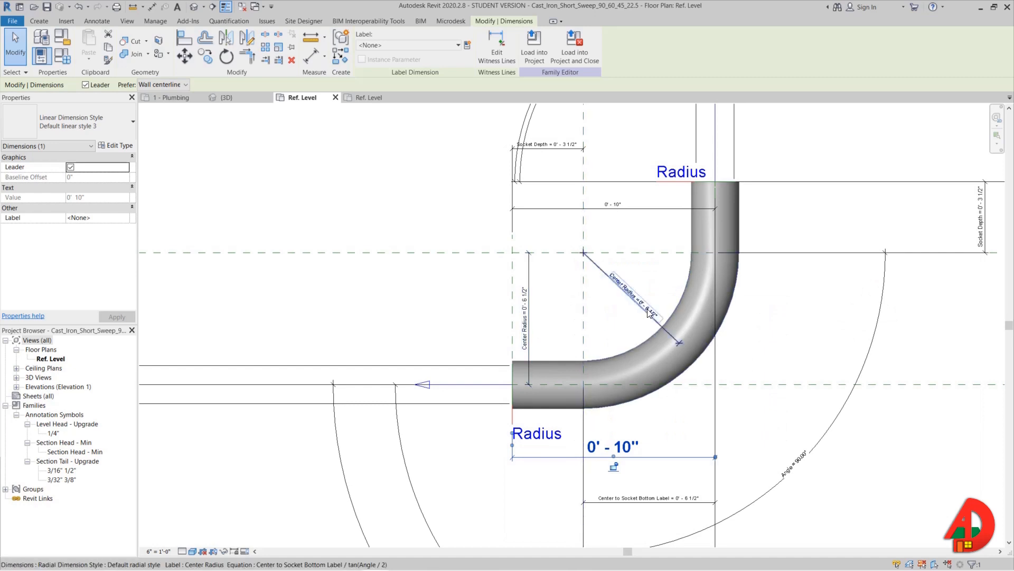
mouse_move(651, 322)
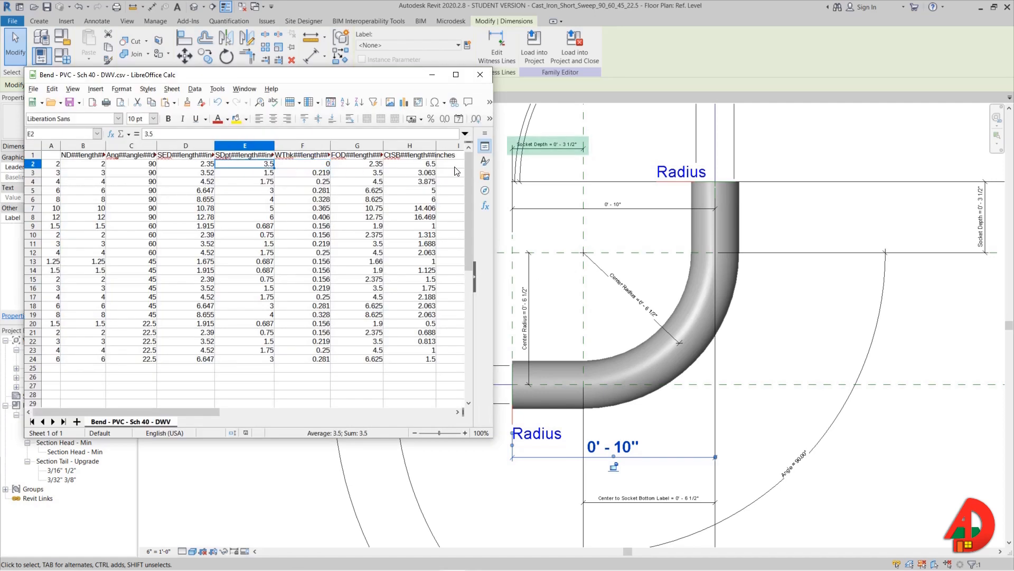
Enter the 2-inch row's center-to-socket value and save the CSV.
left_click(409, 163)
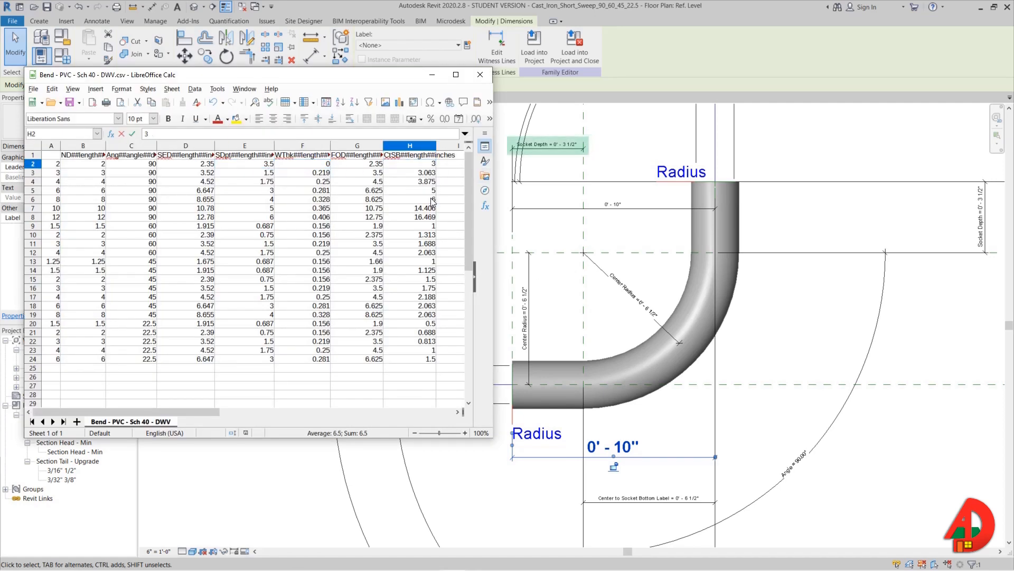
left_click(83, 163)
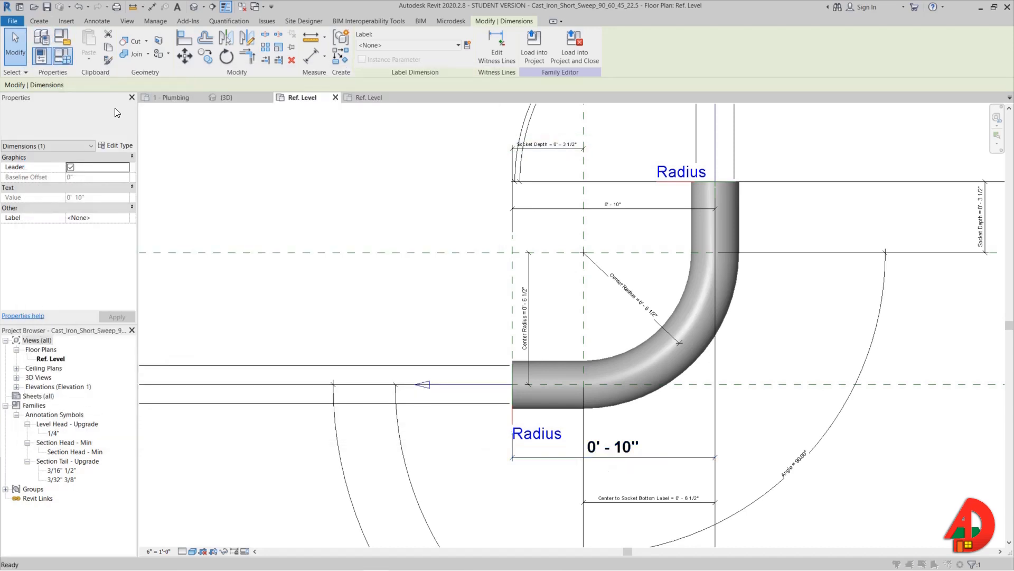
Reimport the edited CSV in Manage Lookup Tables, replacing the old table, and select the 6 1/2" check dimension.
left_click(529, 401)
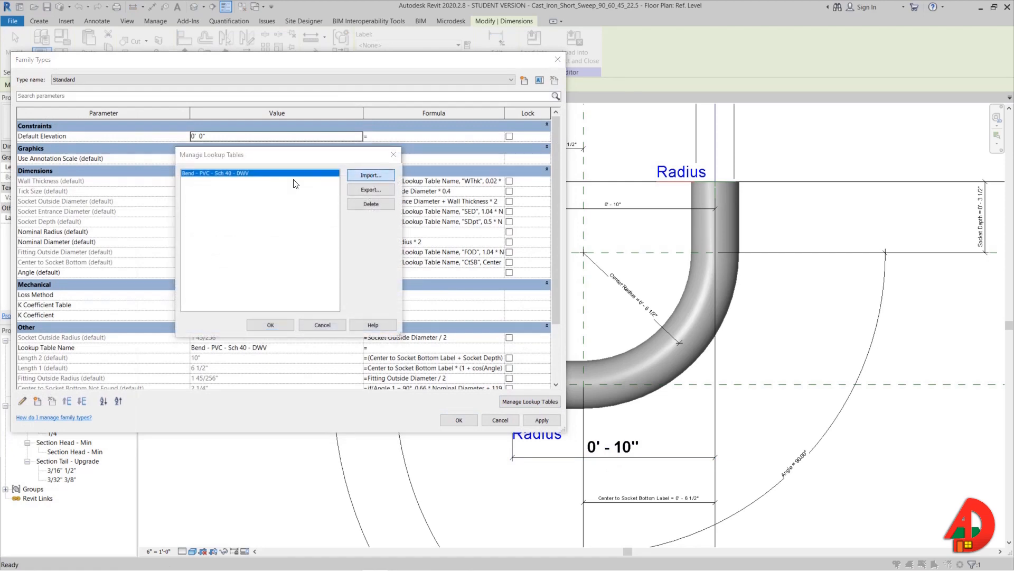
left_click(369, 175)
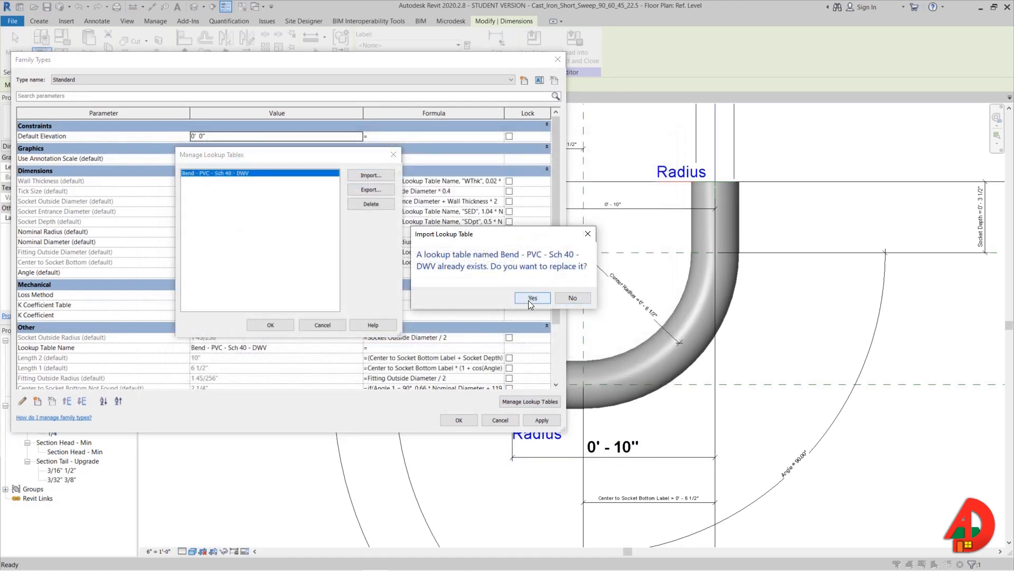
left_click(532, 298)
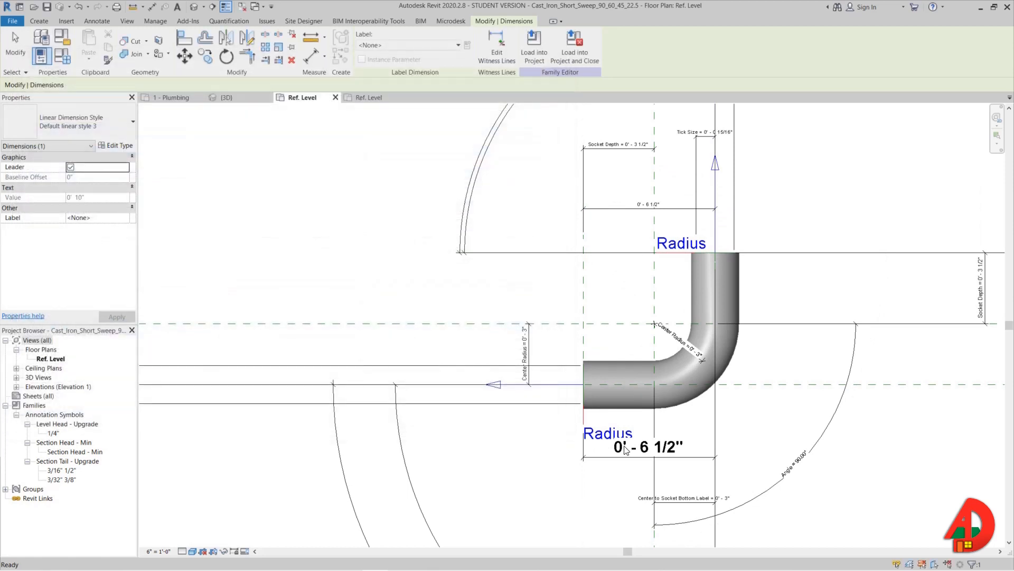
left_click(646, 446)
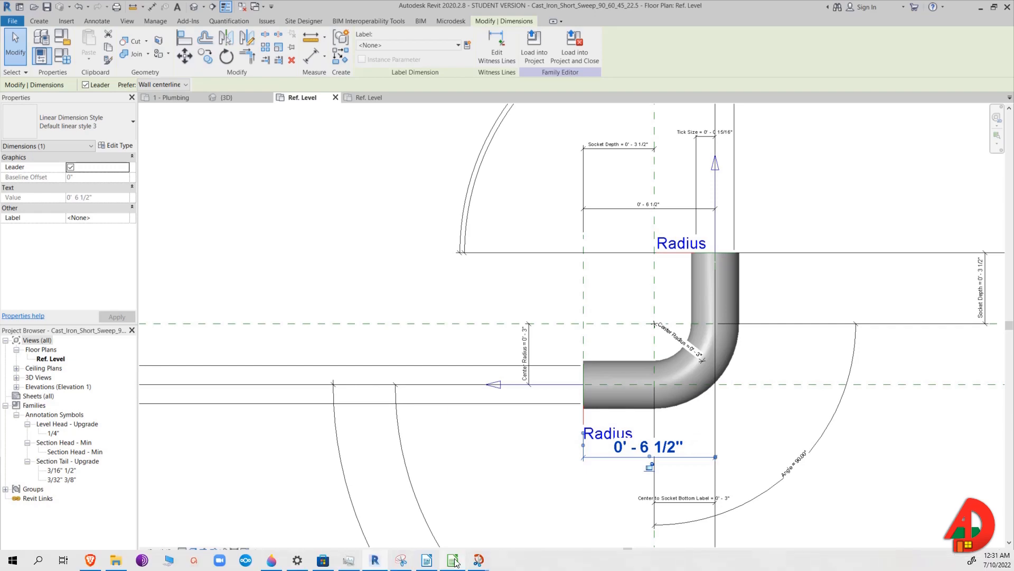
left_click(369, 97)
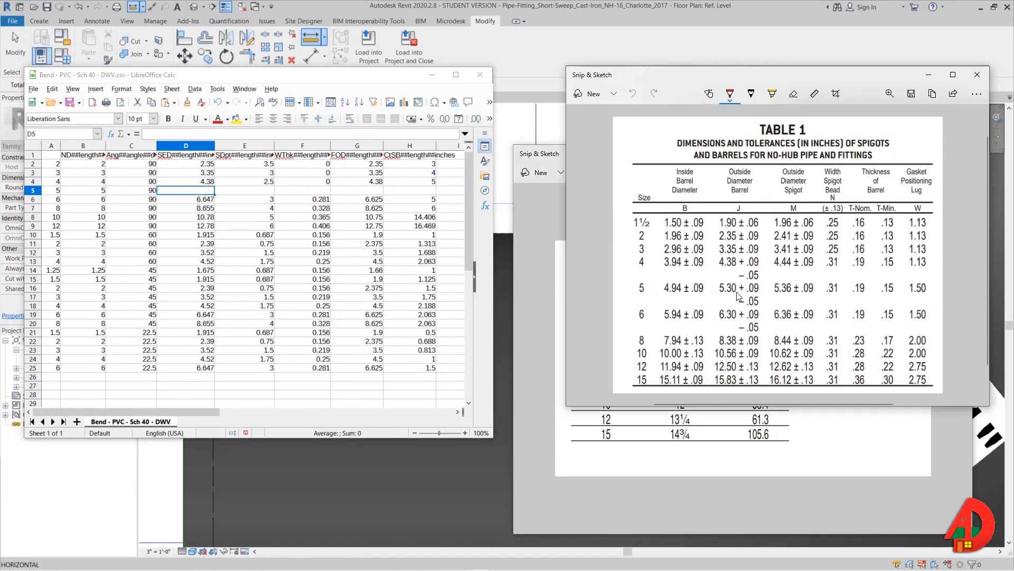
Enter catalog spigot diameters, socket depths and center-to-socket values for the 5- to 12-inch rows.
left_click(33, 88)
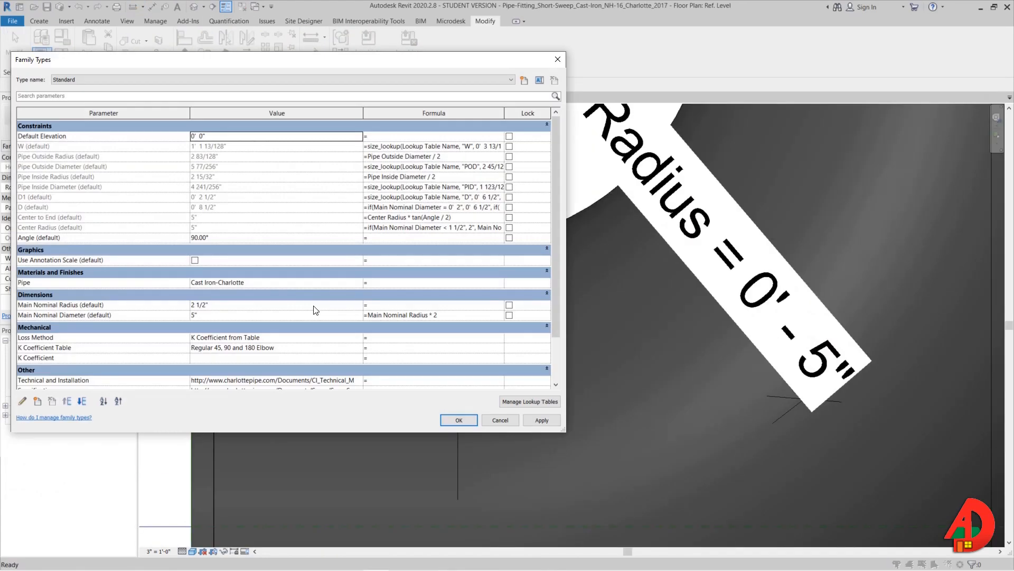
left_click(459, 420)
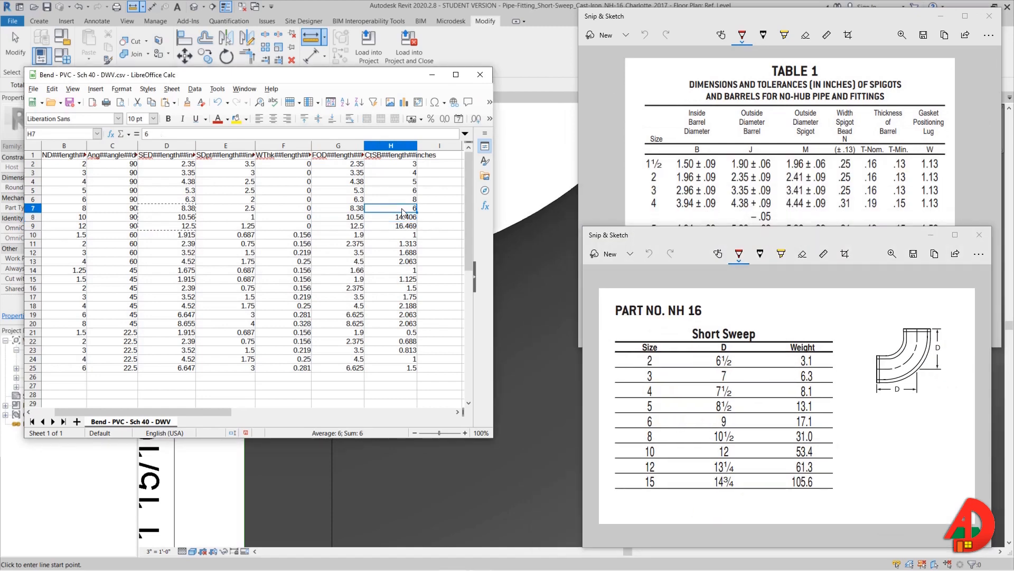
Set the 12-inch center-to-socket to 12 and insert an entire new row for the 15-inch size.
left_click(390, 225)
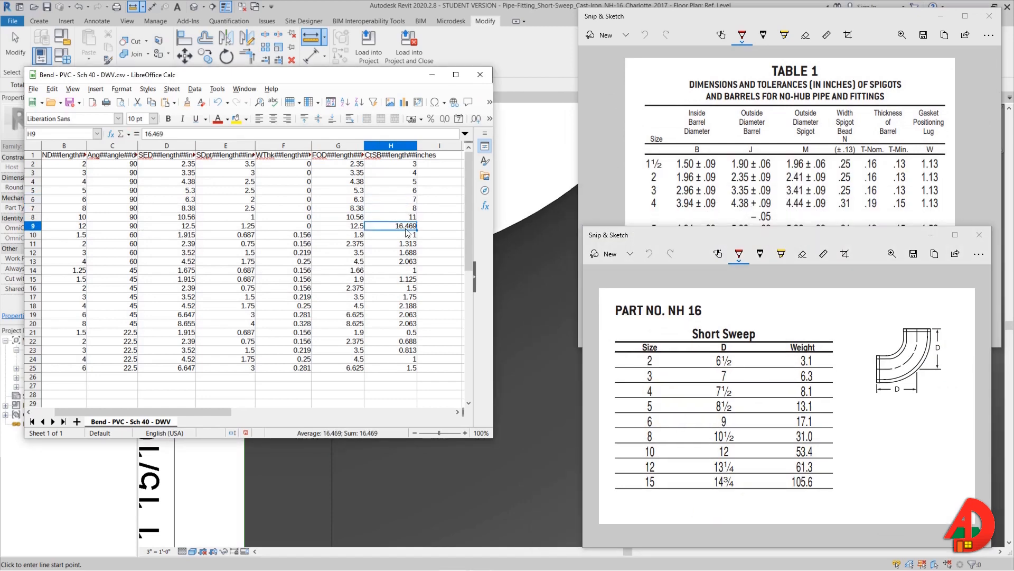
left_click(64, 225)
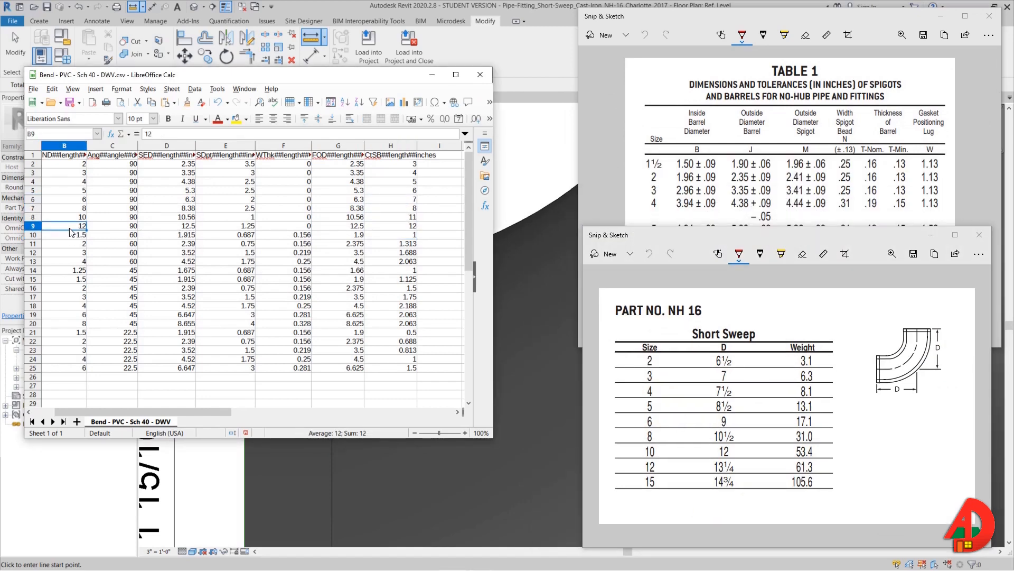
right_click(69, 233)
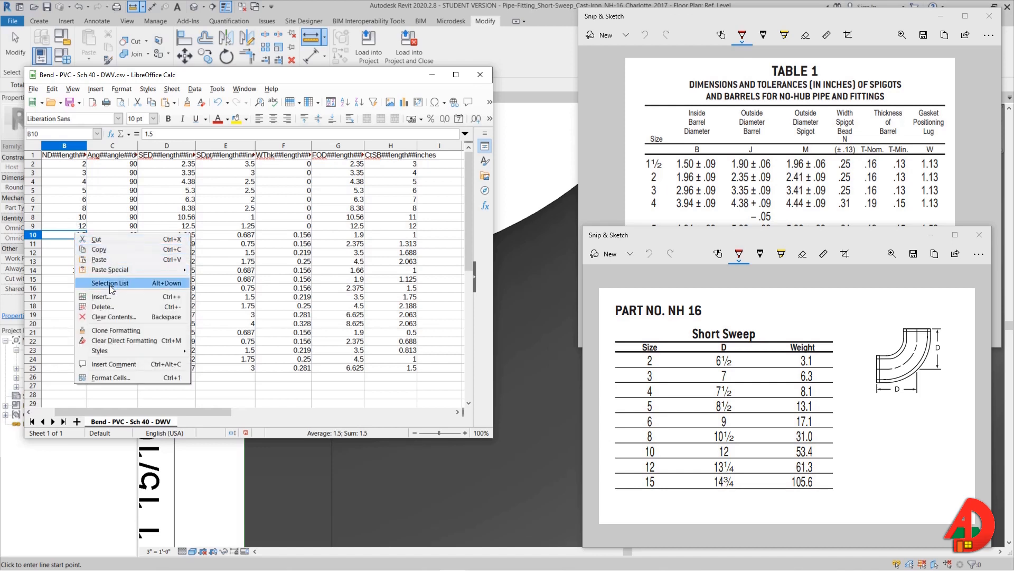
left_click(101, 297)
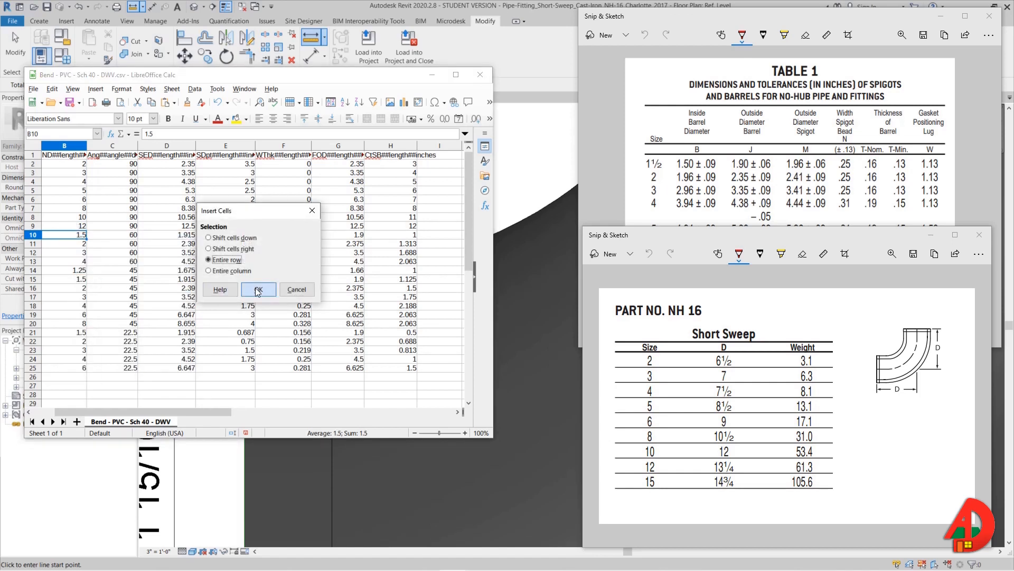
left_click(259, 289)
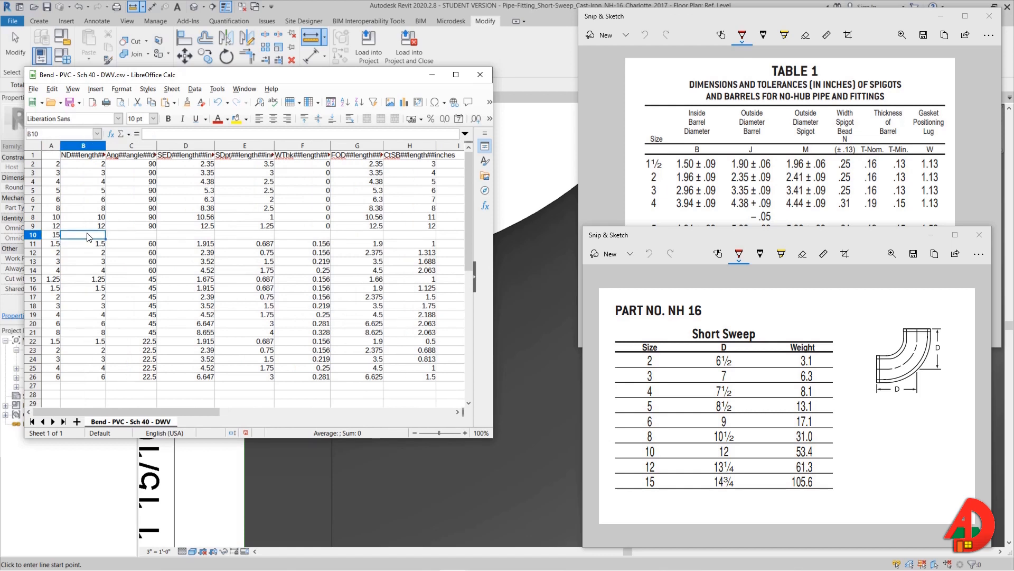
left_click(129, 234)
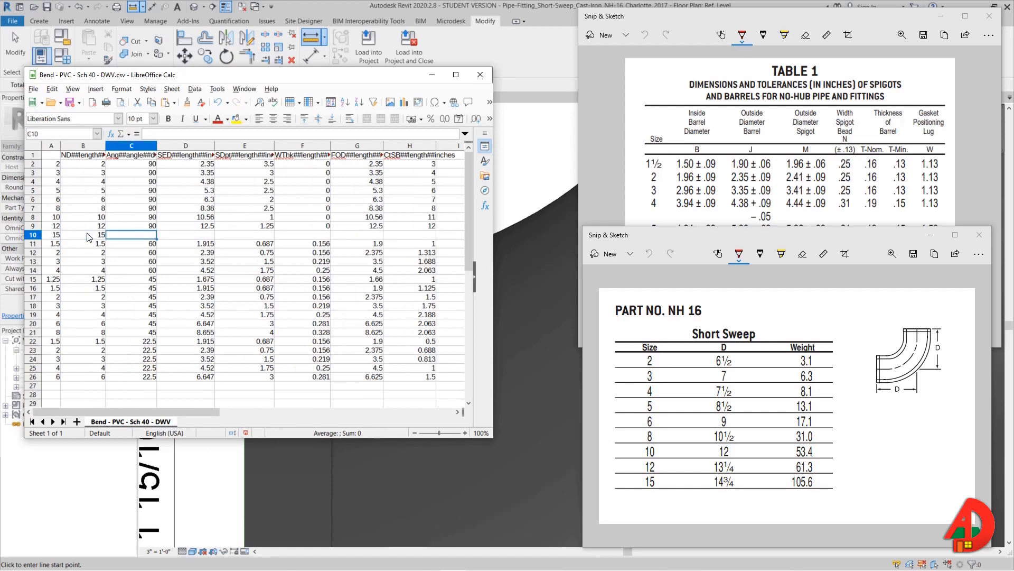
left_click(185, 234)
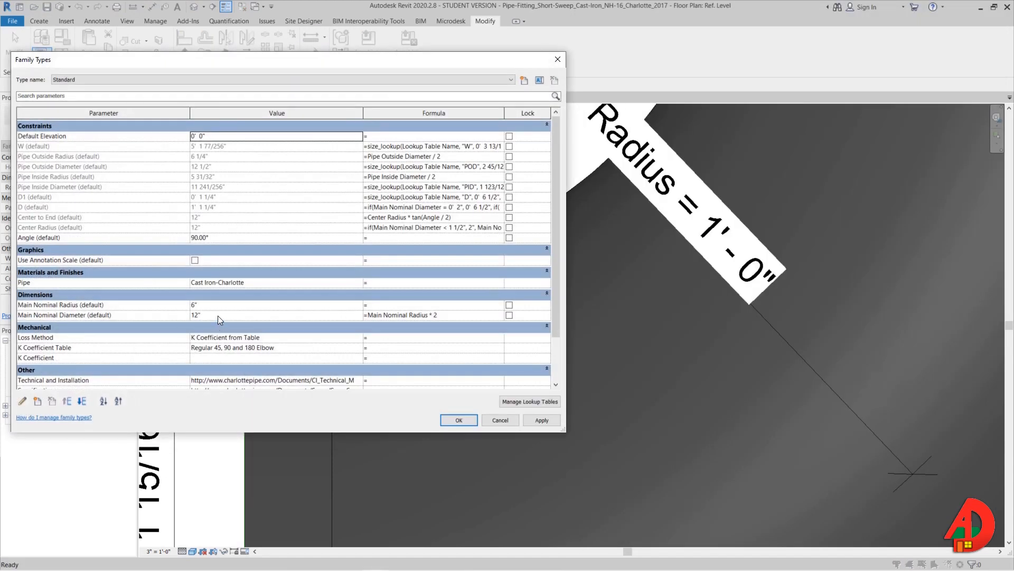
Change Main Nominal Radius/Diameter to 15" so the center radius reads 1' - 3".
left_click(541, 420)
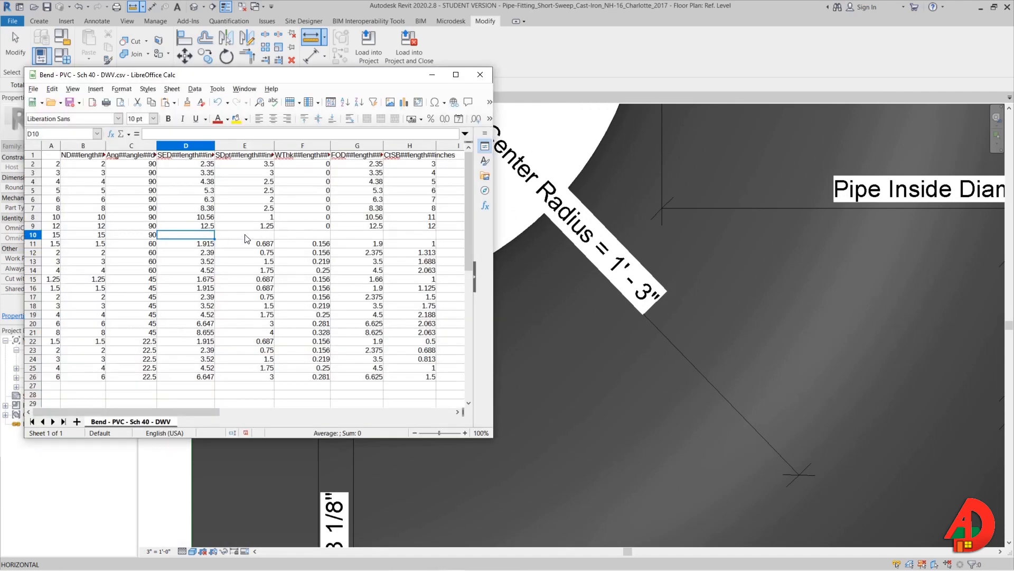
Fill the 15-inch row with 15.83 diameters, 2.75 socket depth and 0 wall thickness.
left_click(244, 234)
type("2.75")
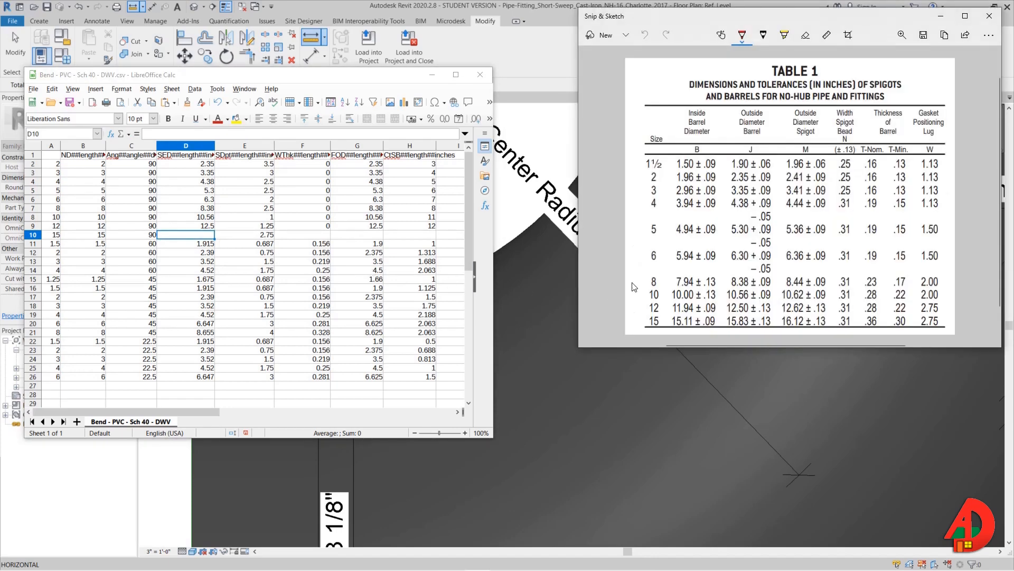
mouse_move(787, 298)
type("15.83")
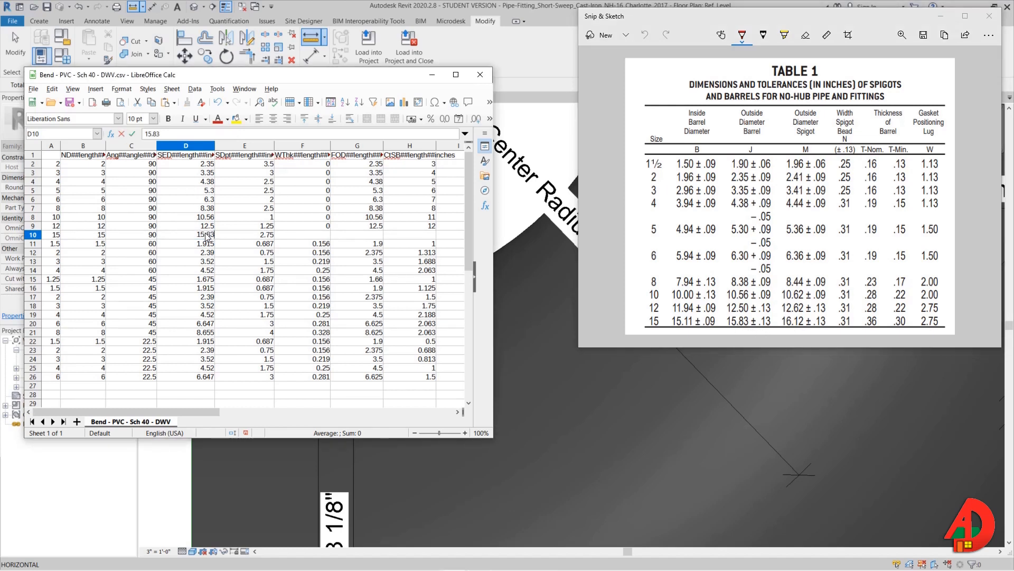
left_click(301, 234)
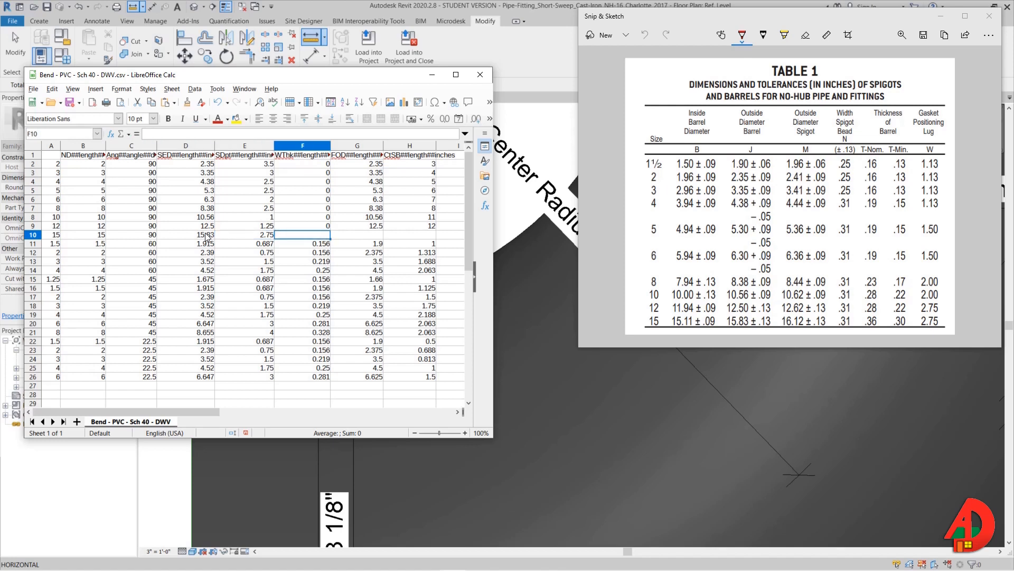
left_click(356, 234)
type("15.83")
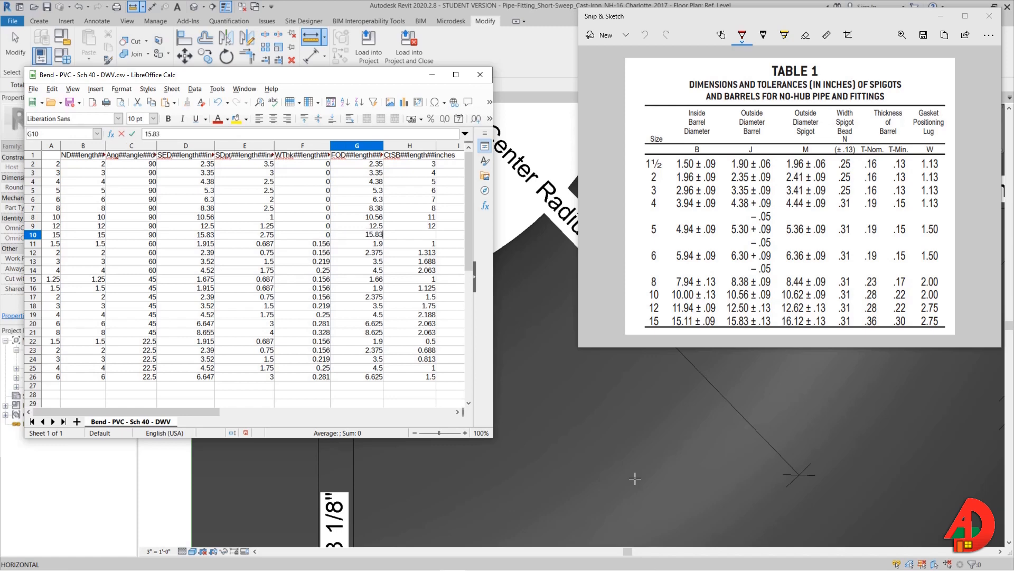
left_click(409, 234)
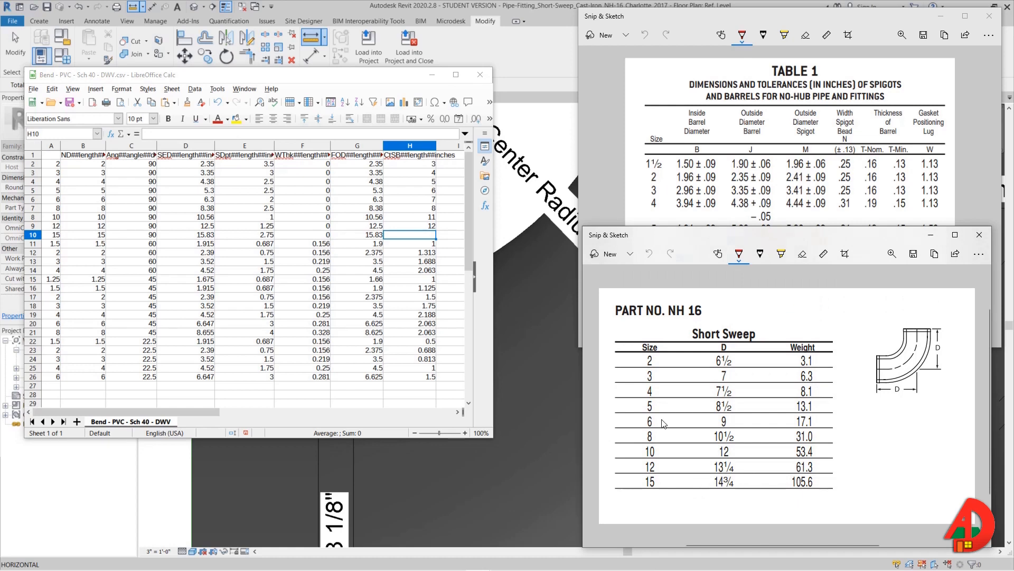
mouse_move(522, 314)
type("12")
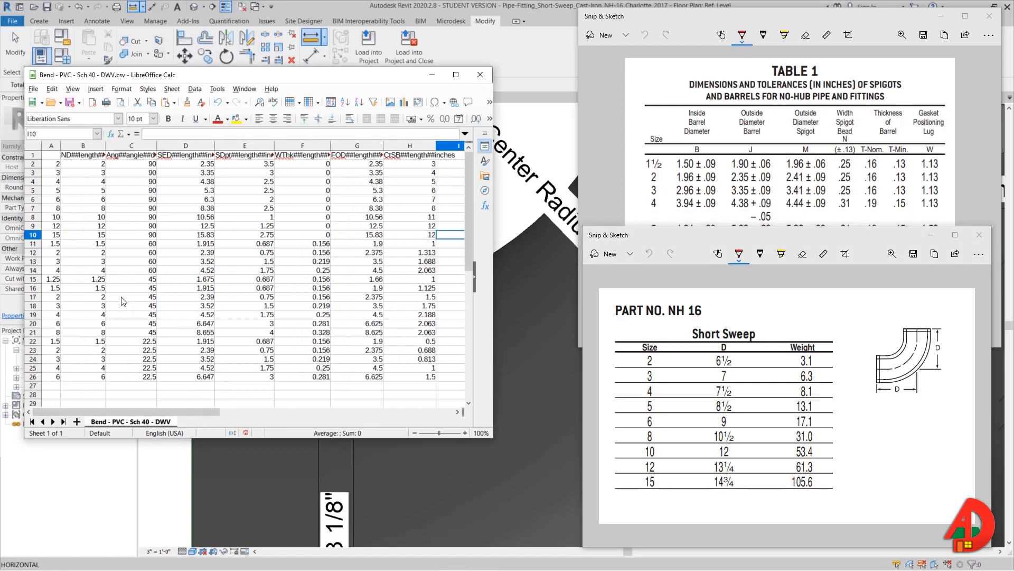
mouse_move(47, 244)
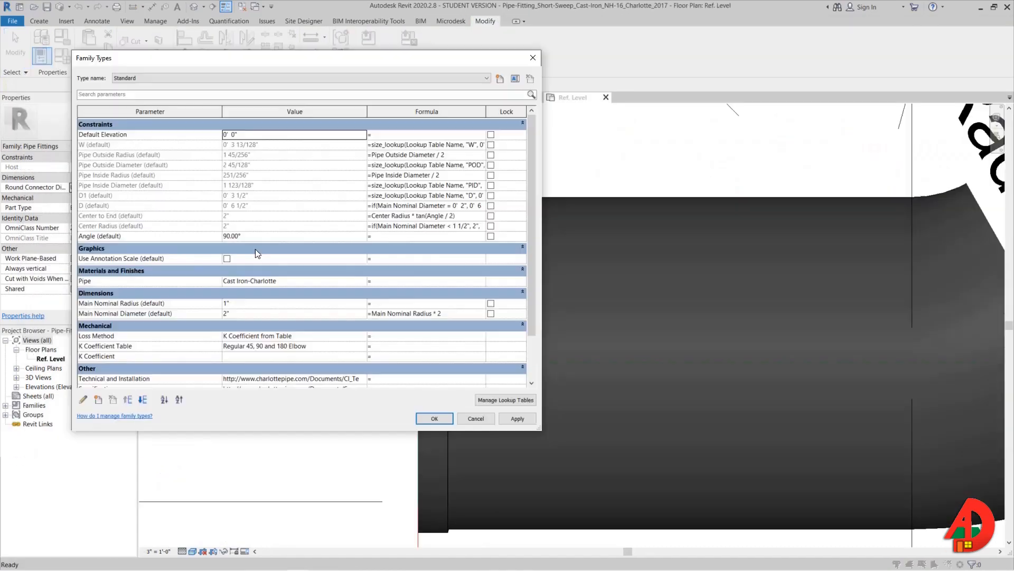
Close Family Types to show the Cast_Iron_NH-Bend_90_60_45_22.5 Ref. Level plan.
left_click(435, 418)
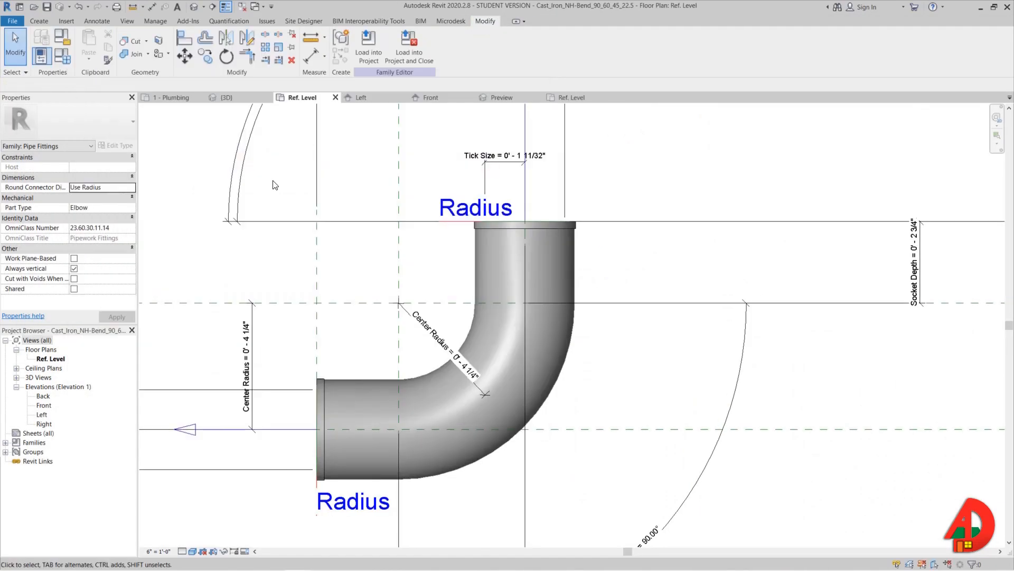